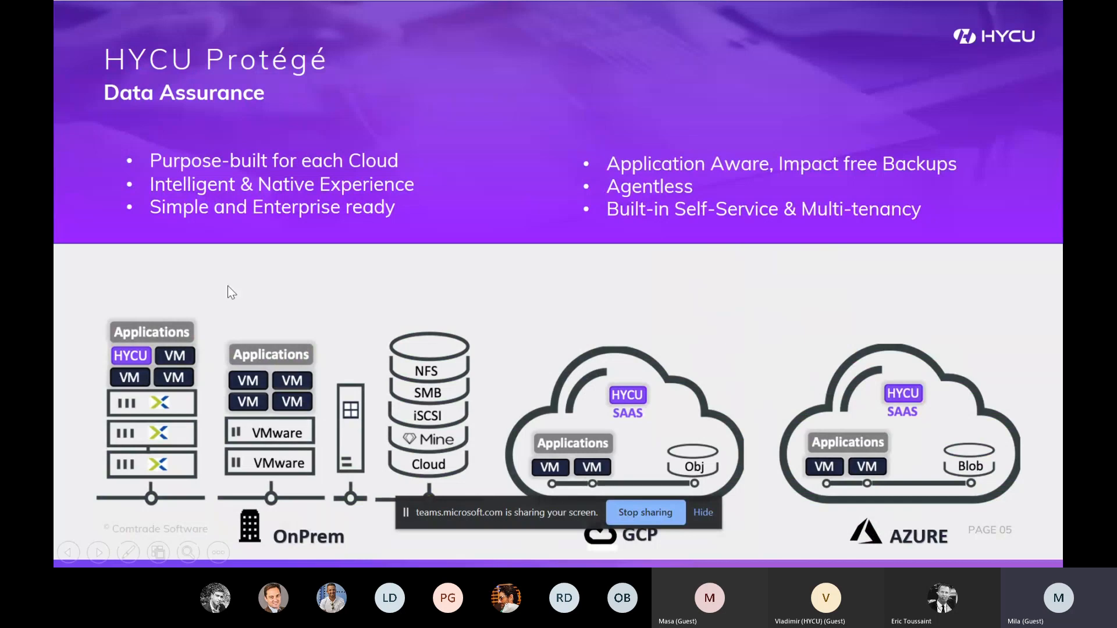
mouse_move(255, 364)
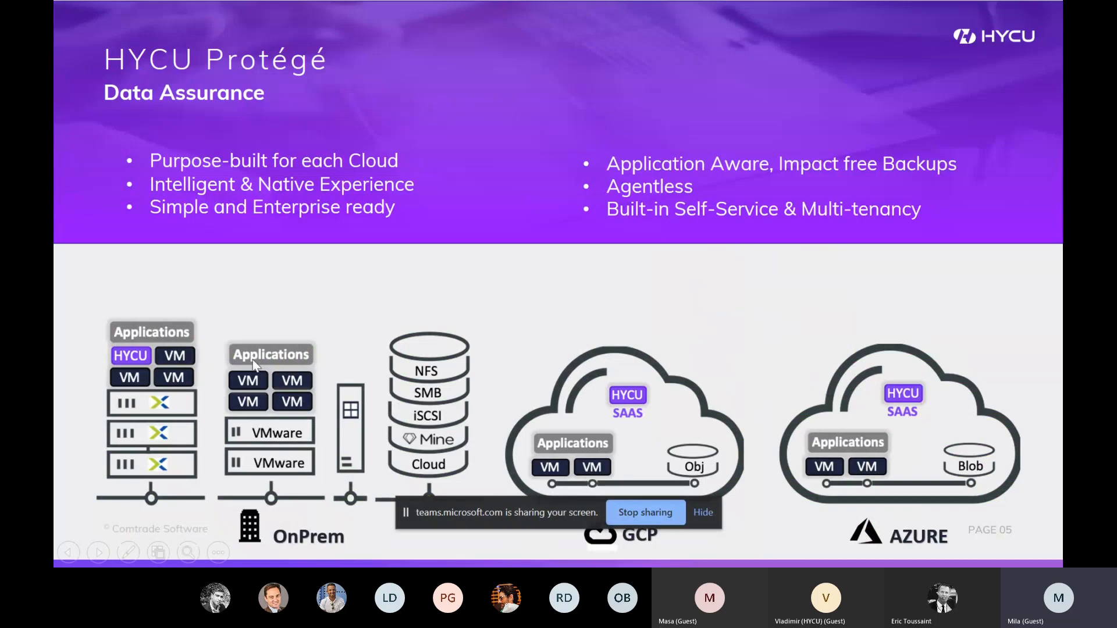
mouse_move(325, 401)
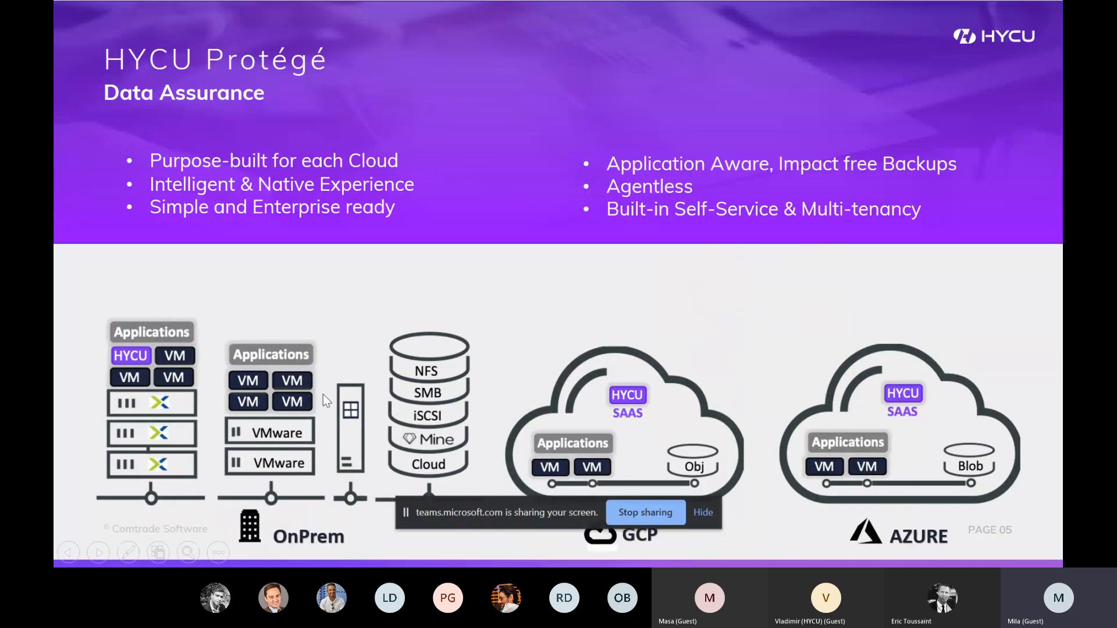
mouse_move(154, 341)
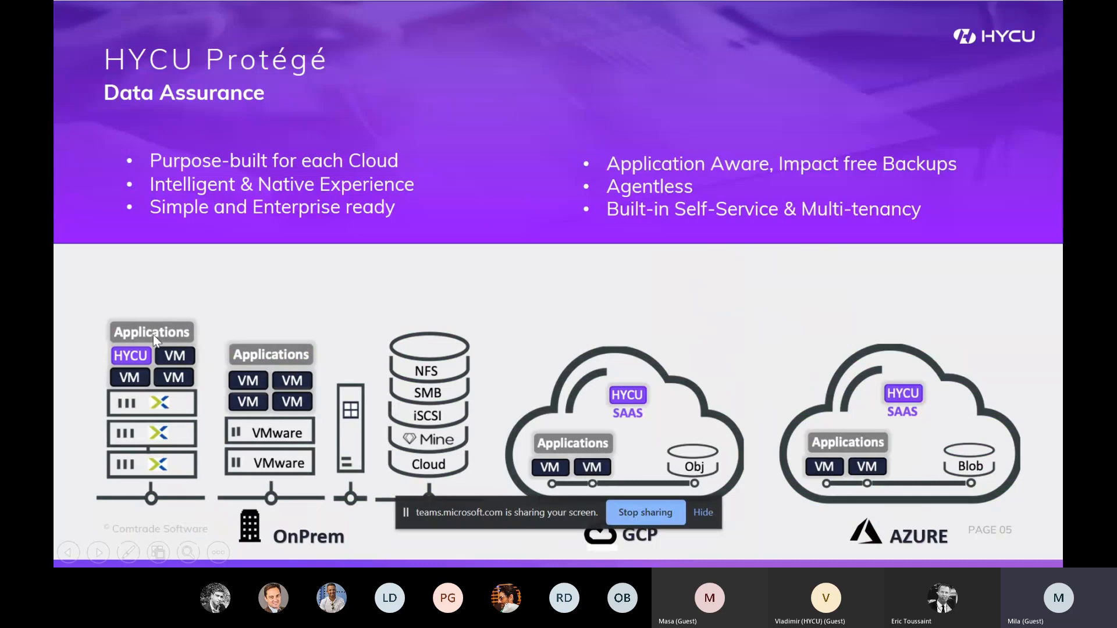
mouse_move(226, 334)
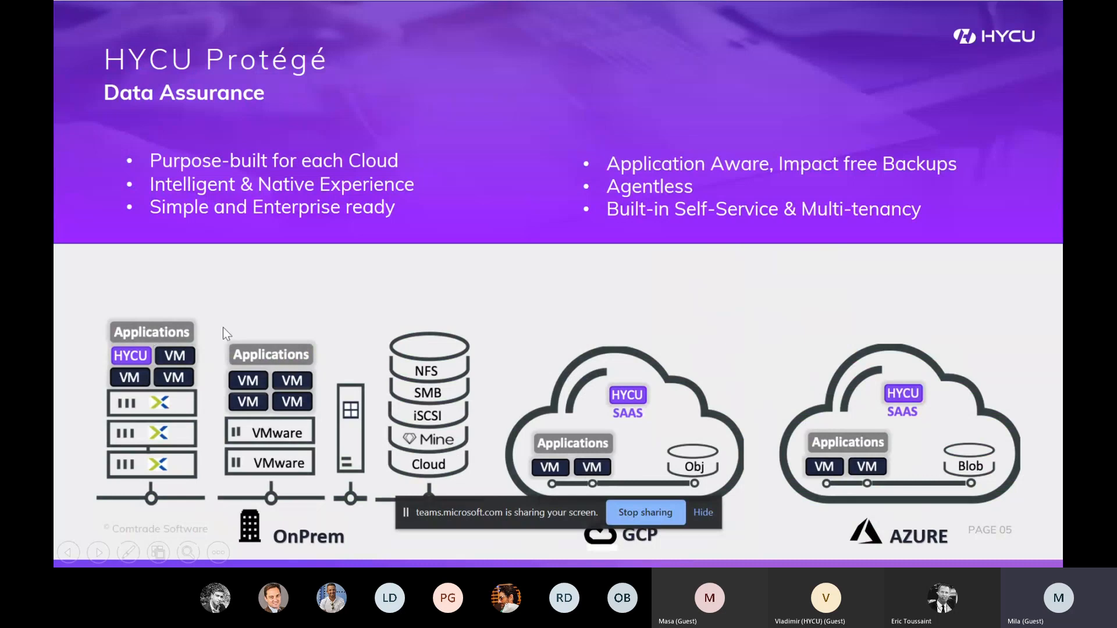
mouse_move(211, 283)
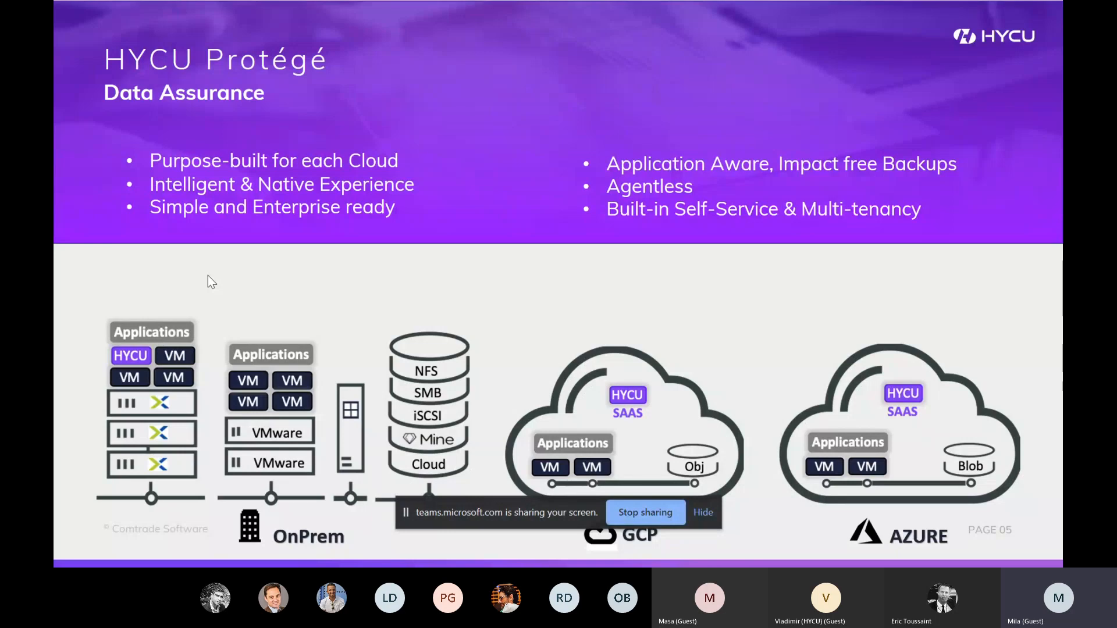
mouse_move(202, 333)
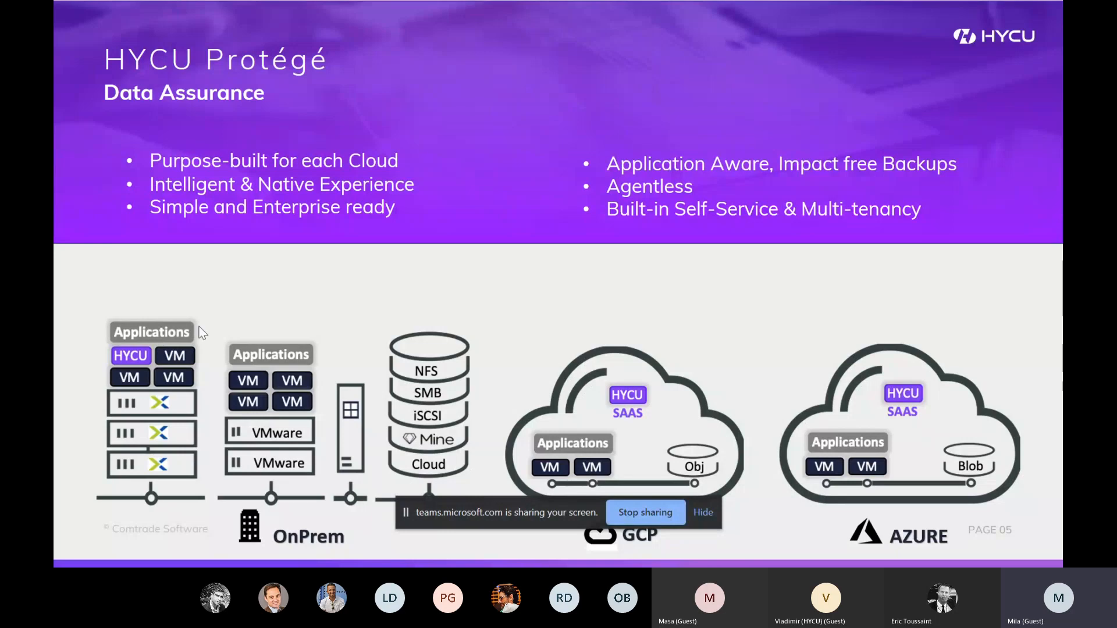
mouse_move(57, 316)
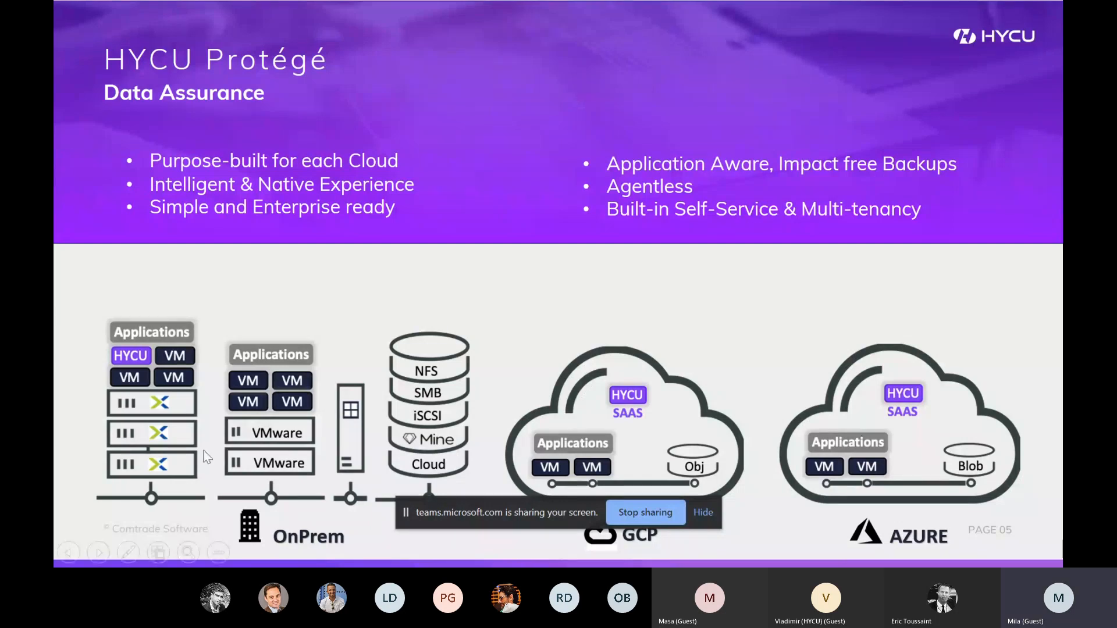
mouse_move(539, 434)
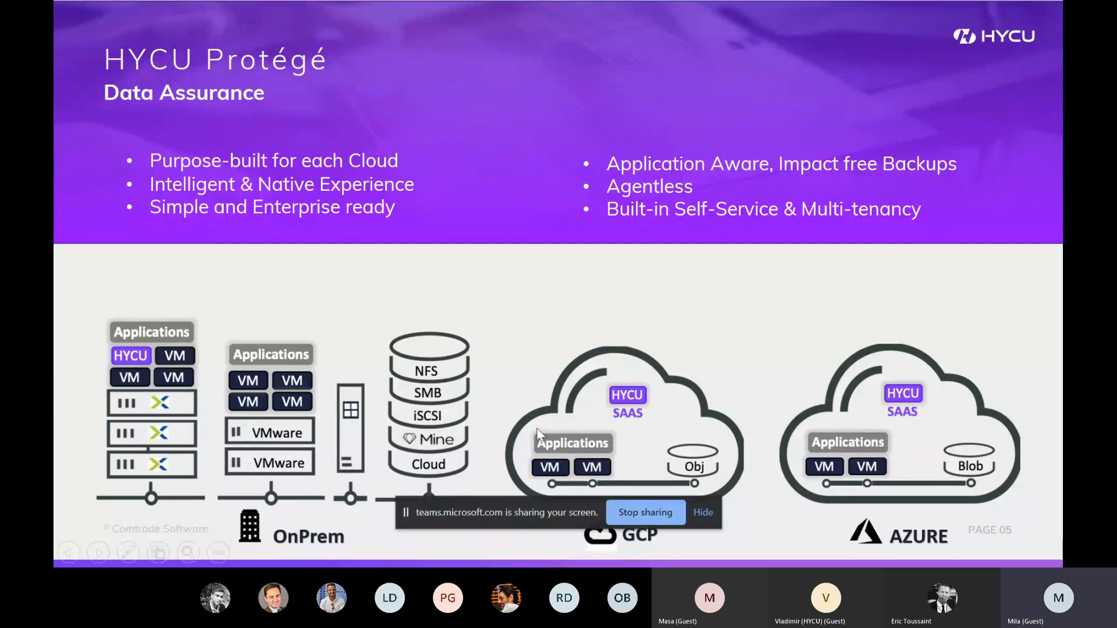
mouse_move(562, 434)
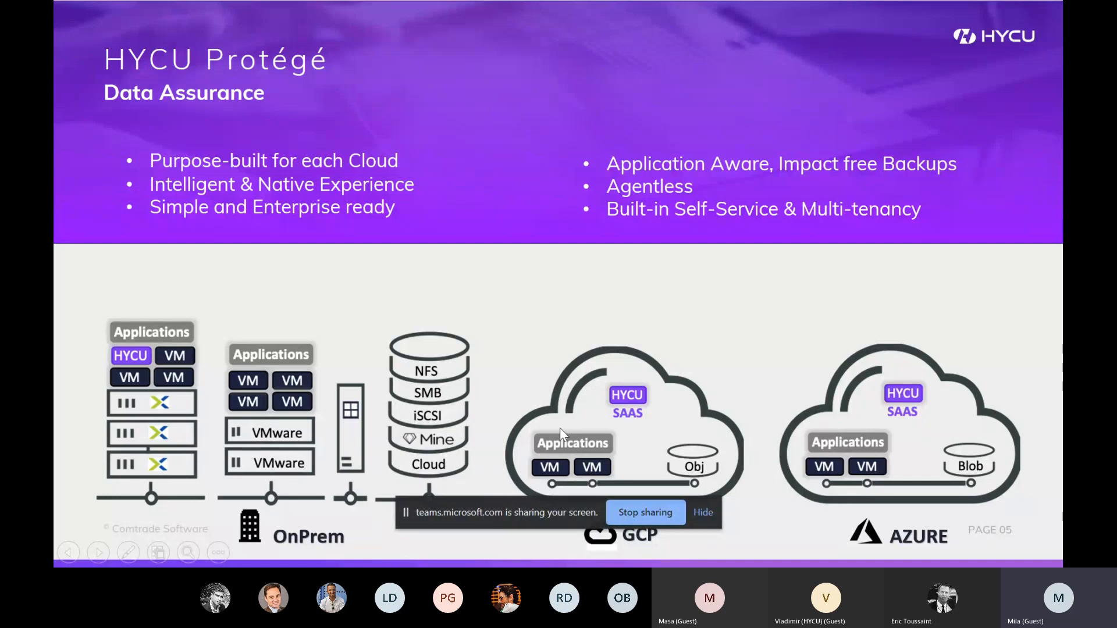
mouse_move(586, 335)
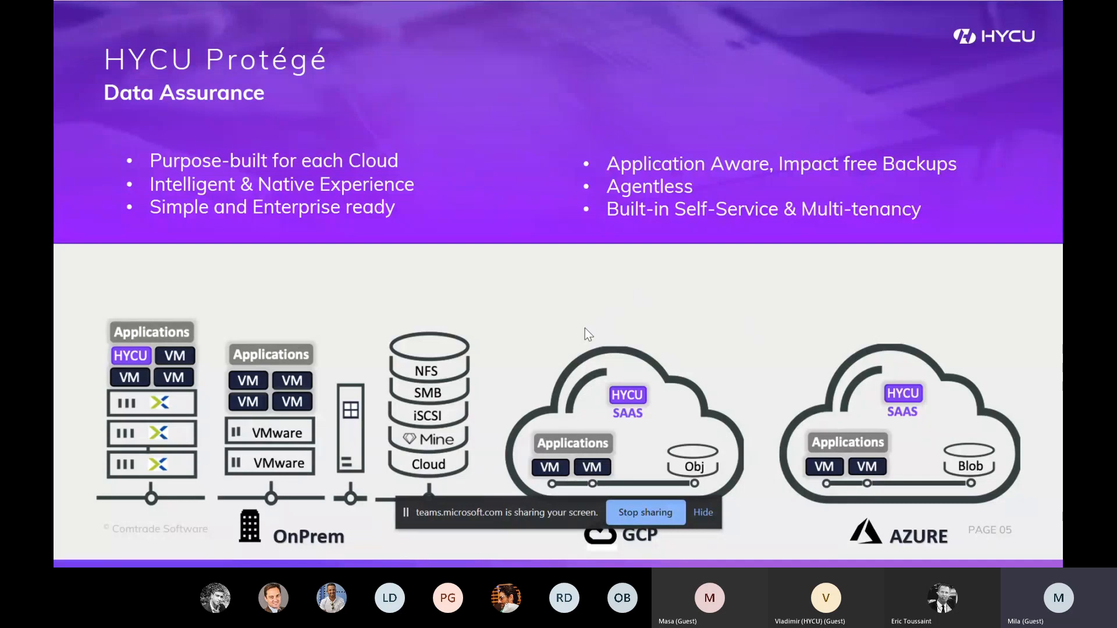
mouse_move(552, 442)
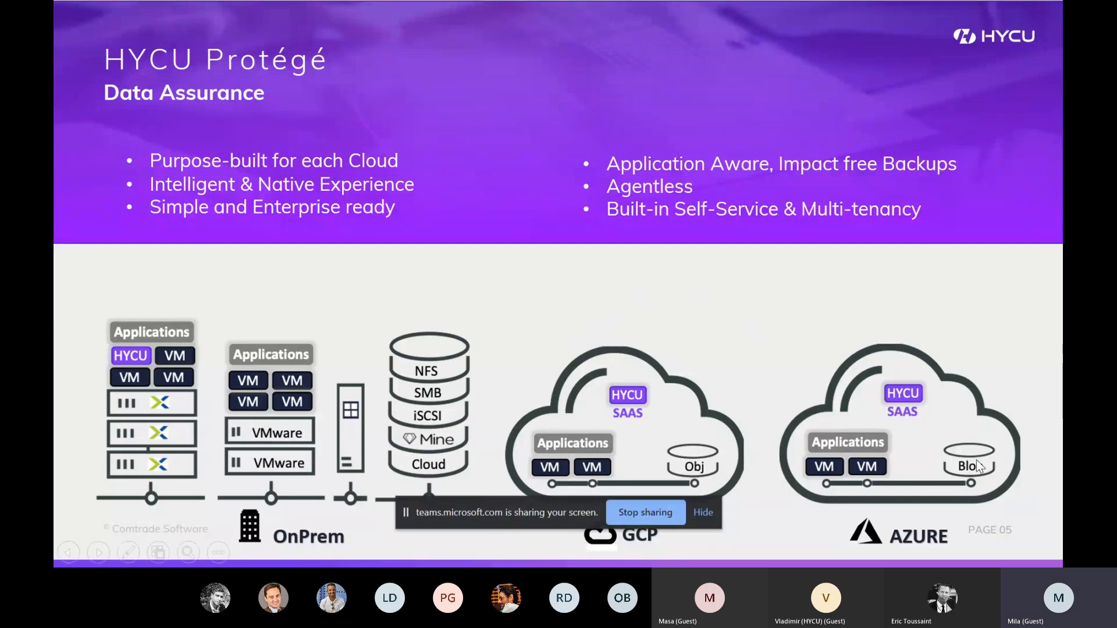
mouse_move(906, 435)
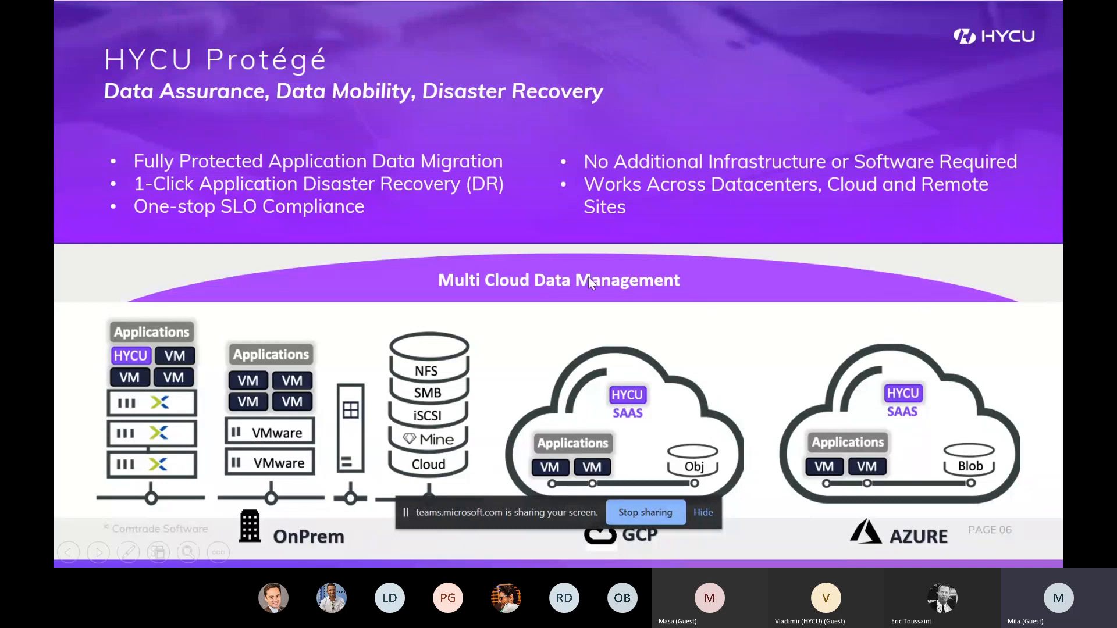
mouse_move(339, 326)
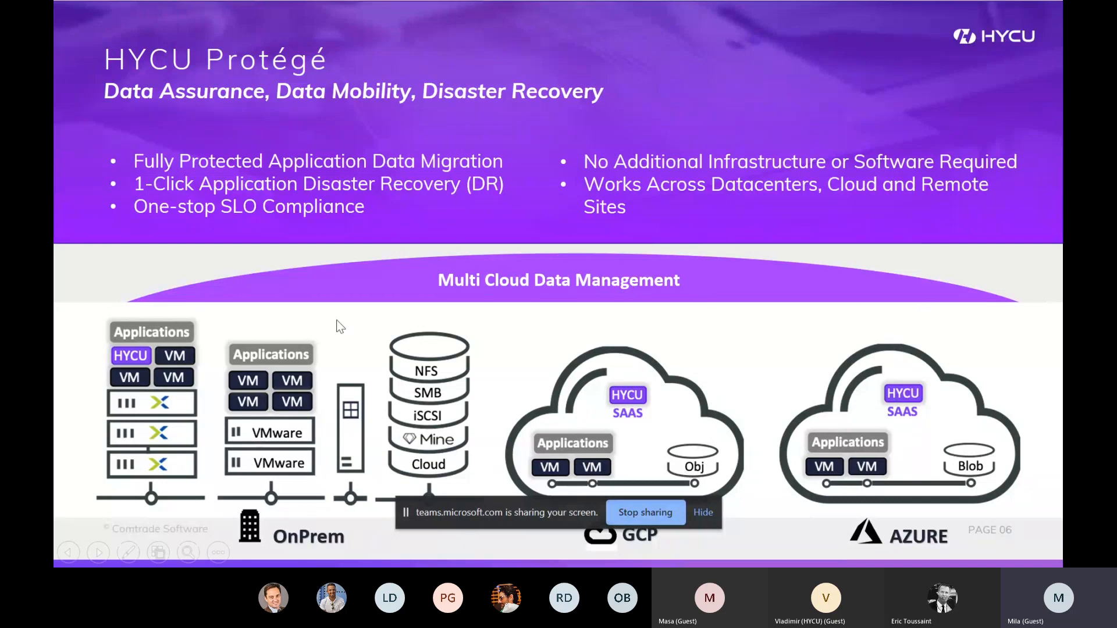
mouse_move(538, 286)
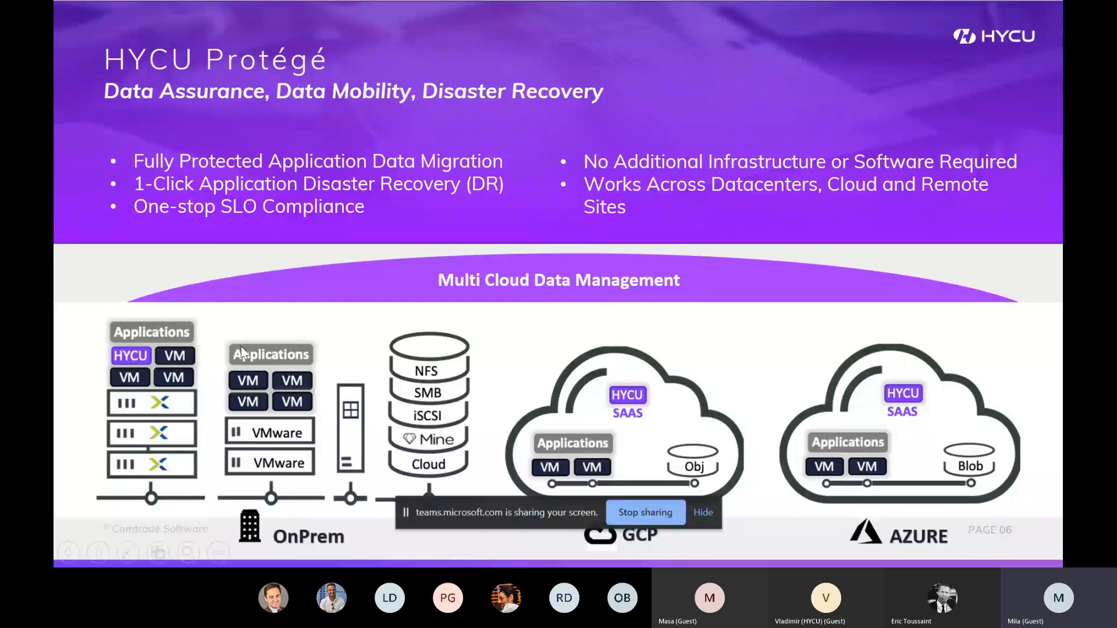
mouse_move(195, 399)
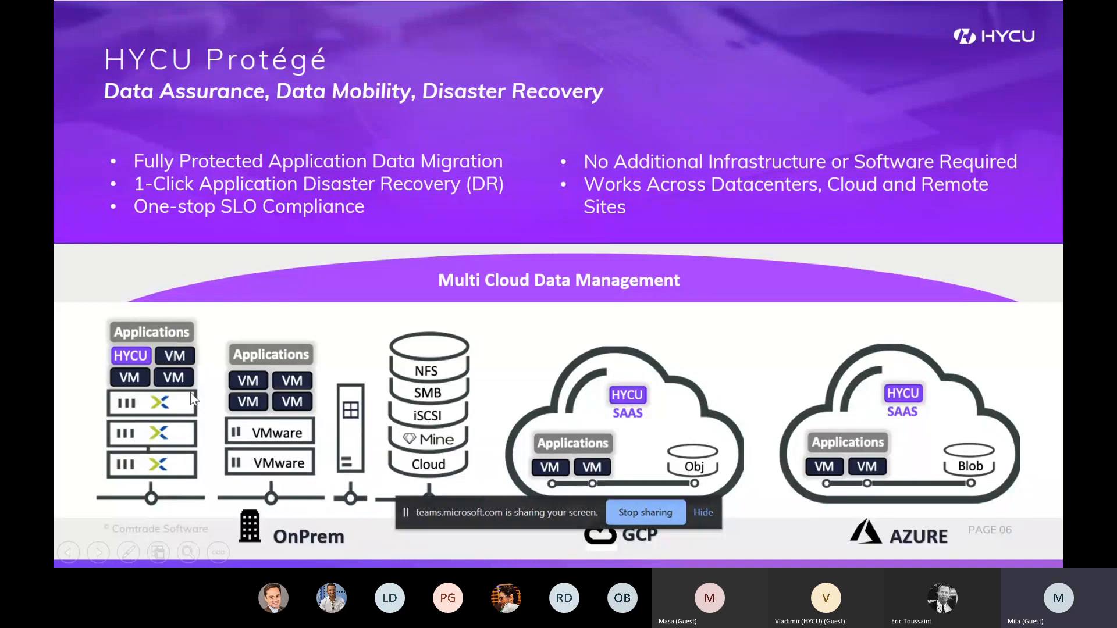
mouse_move(217, 341)
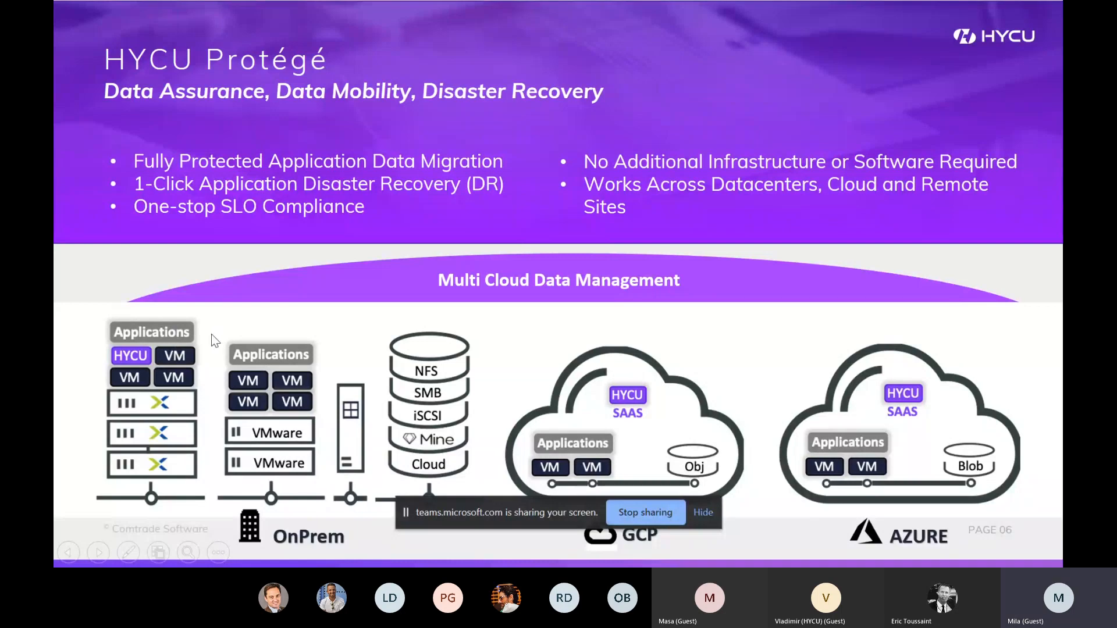
mouse_move(184, 326)
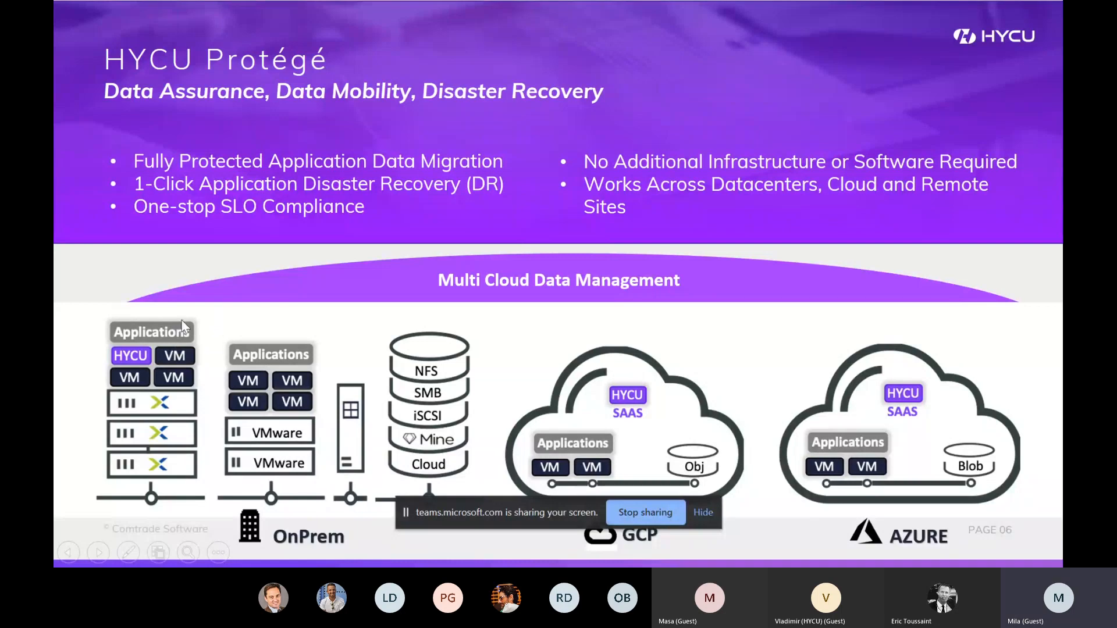
mouse_move(629, 383)
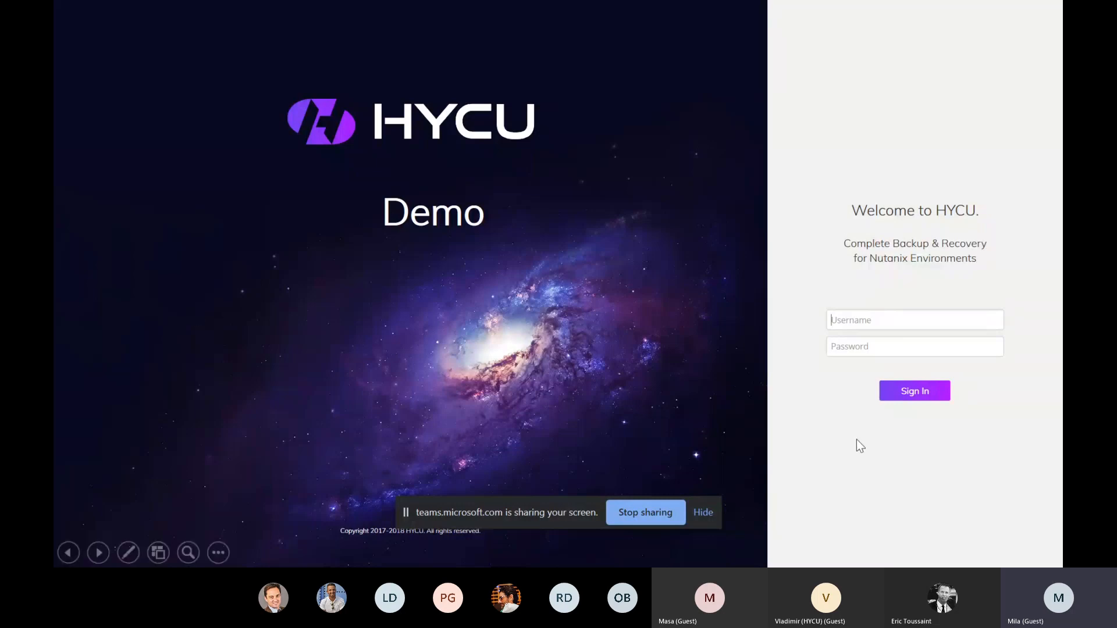
mouse_move(644, 512)
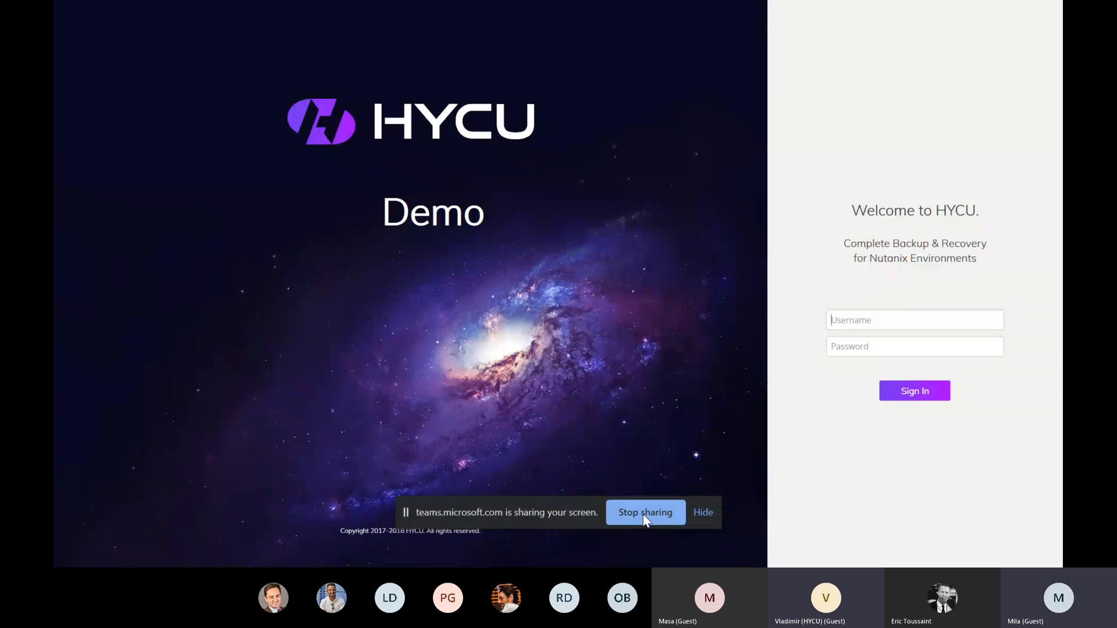
- End the slide show so the HYCU dashboard in the browser is showing
left_click(645, 512)
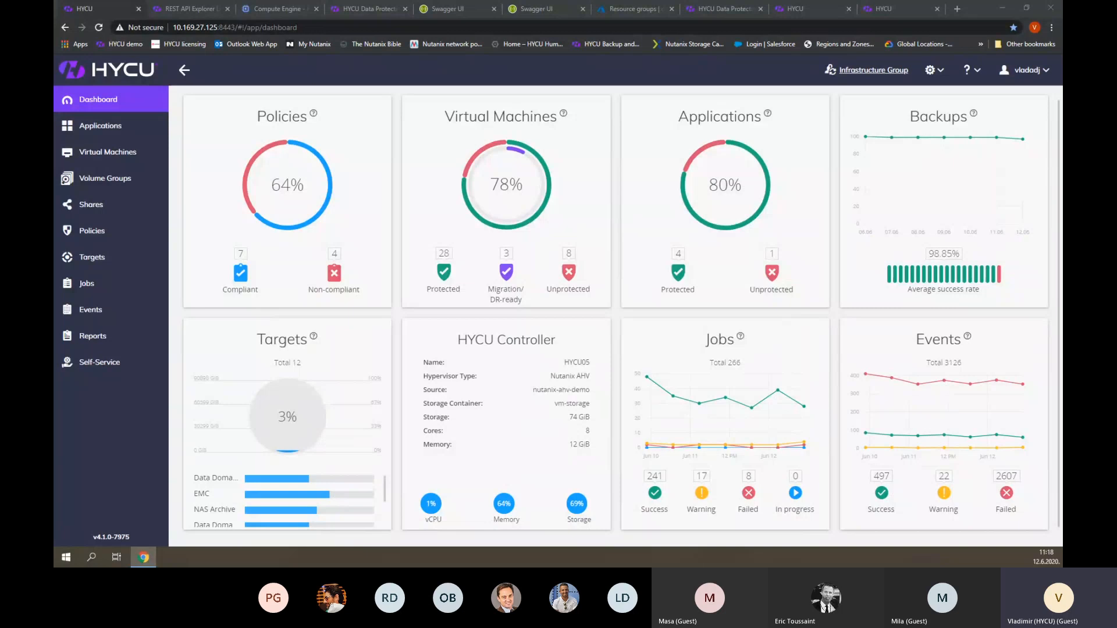
mouse_move(376, 332)
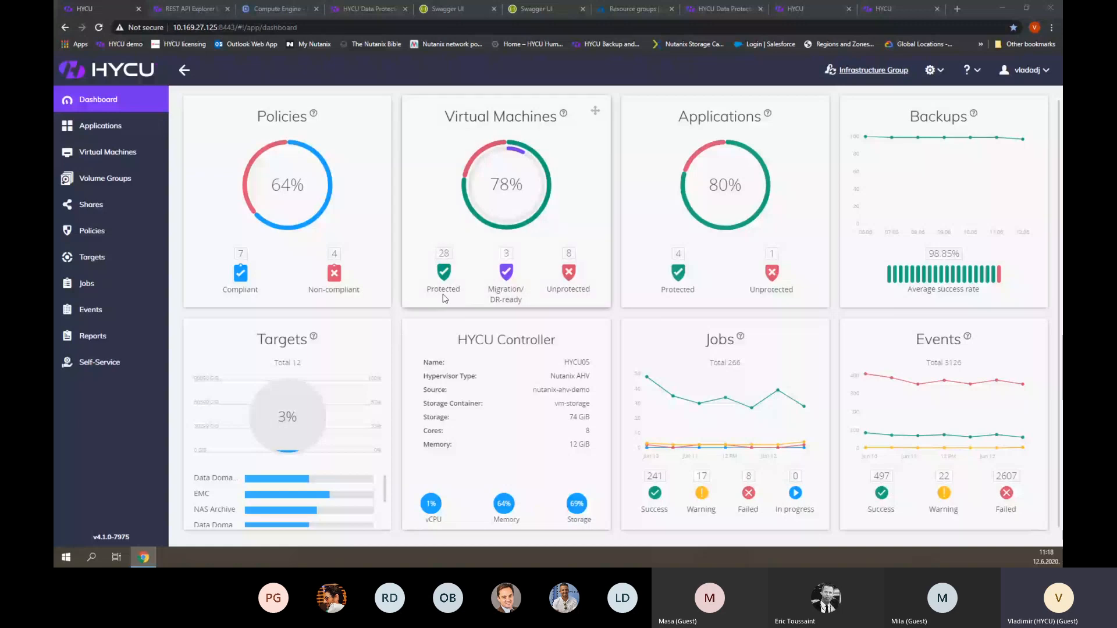
- Review the Nutanix Files, Physical Machines and Hypervisor sources, ending on the nutanix-afs Nutanix Files server
left_click(930, 70)
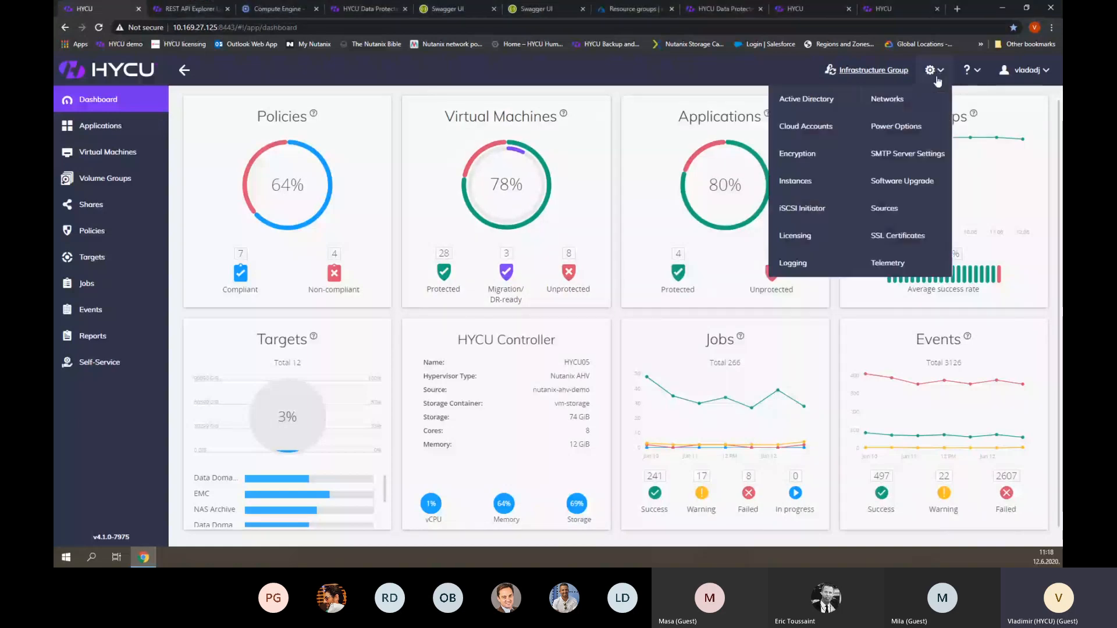
left_click(883, 209)
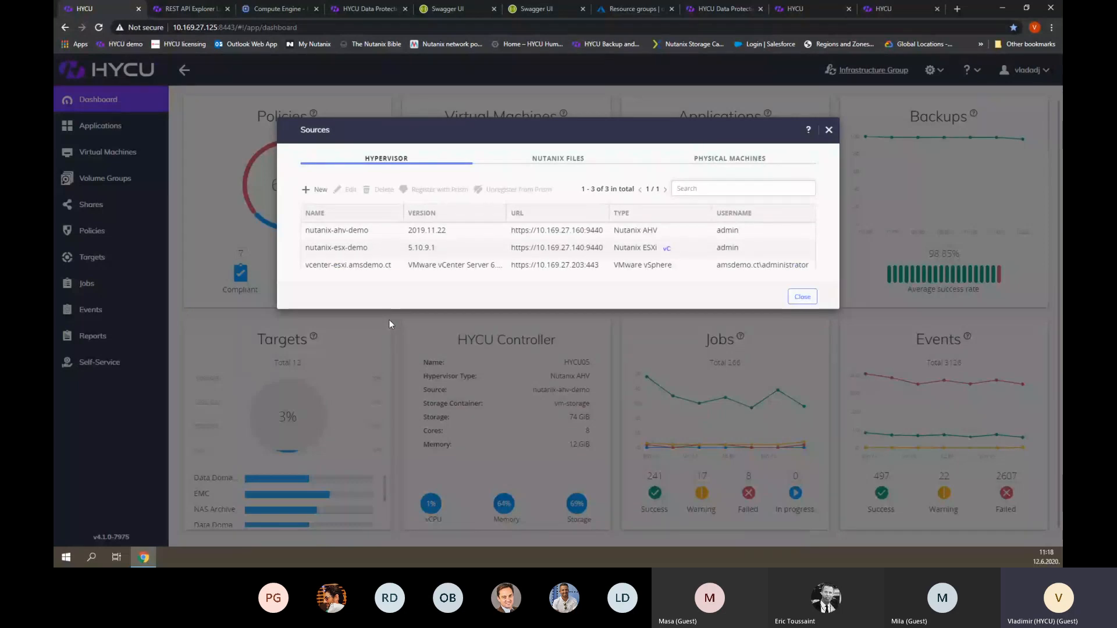
mouse_move(522, 247)
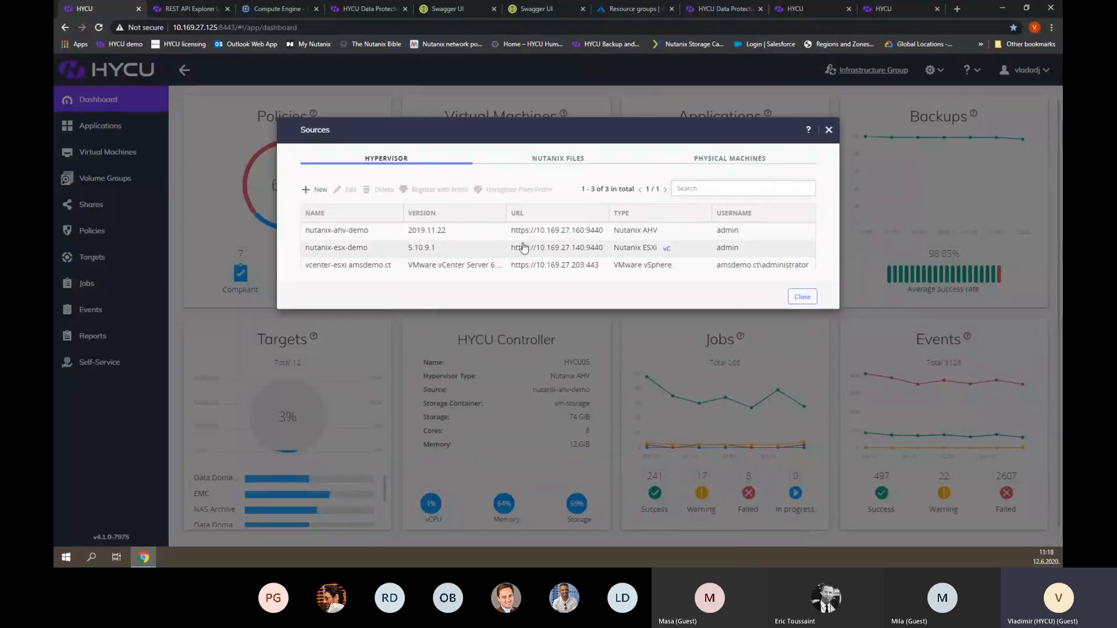
left_click(557, 158)
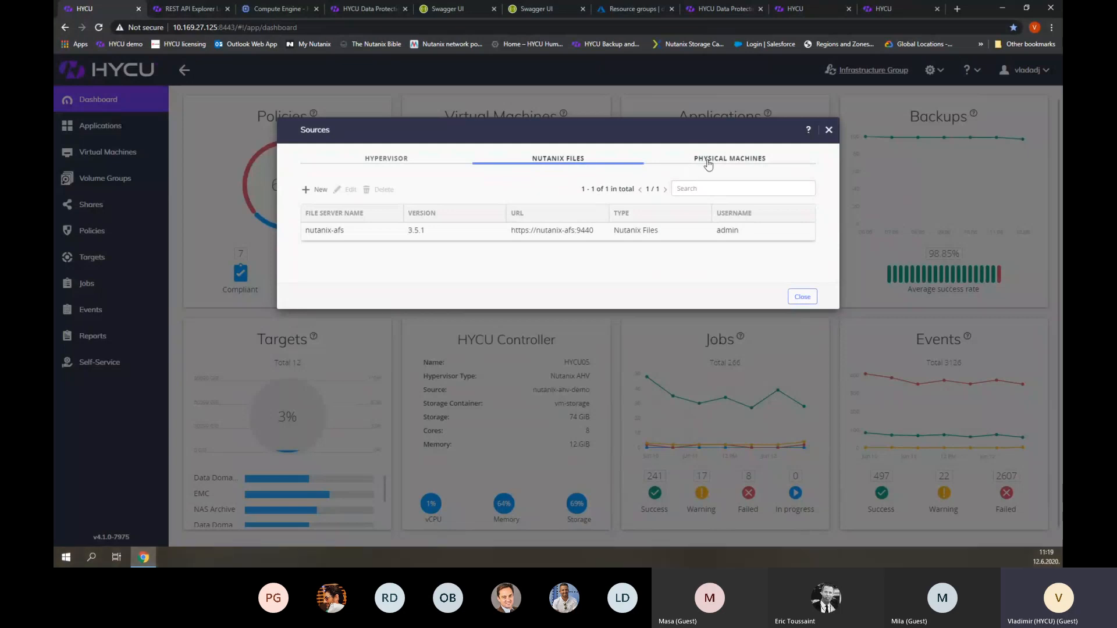
left_click(728, 159)
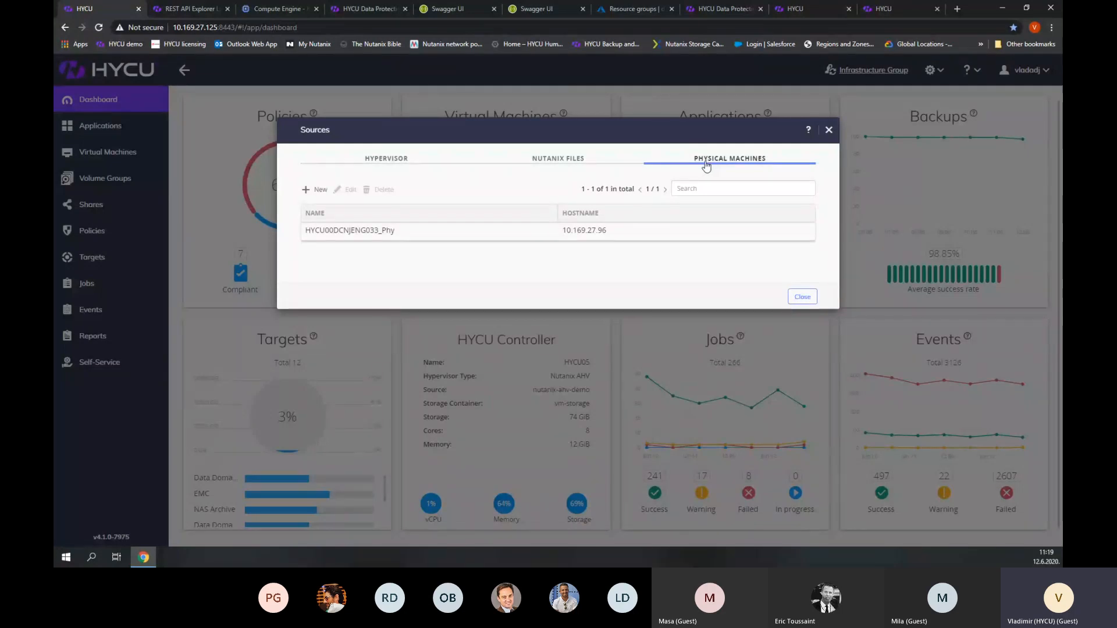
mouse_move(560, 163)
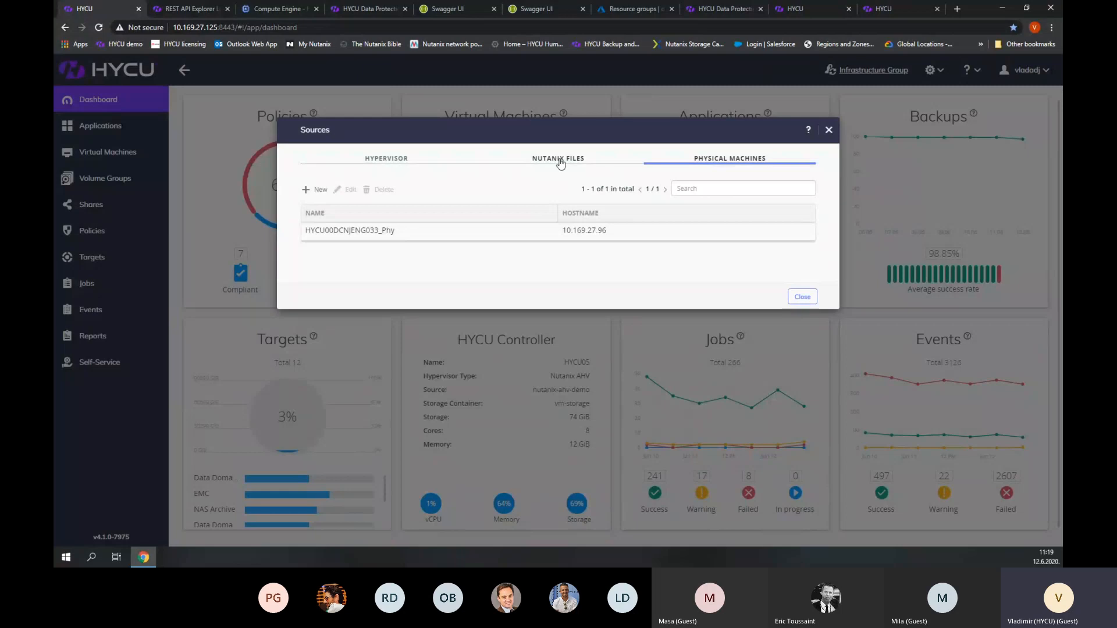
left_click(557, 158)
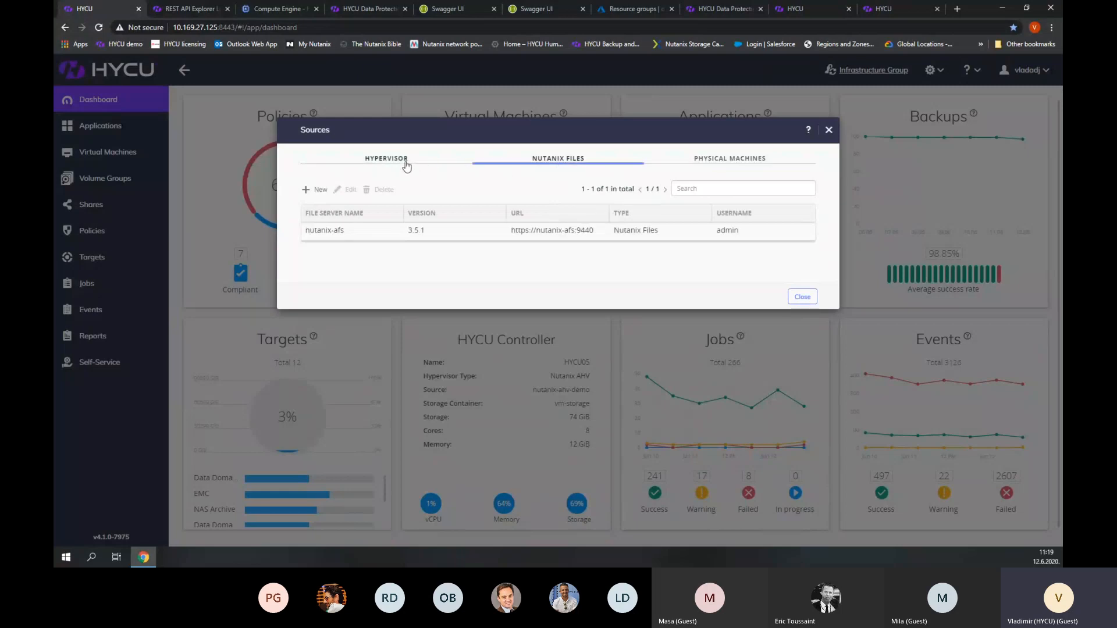
left_click(386, 158)
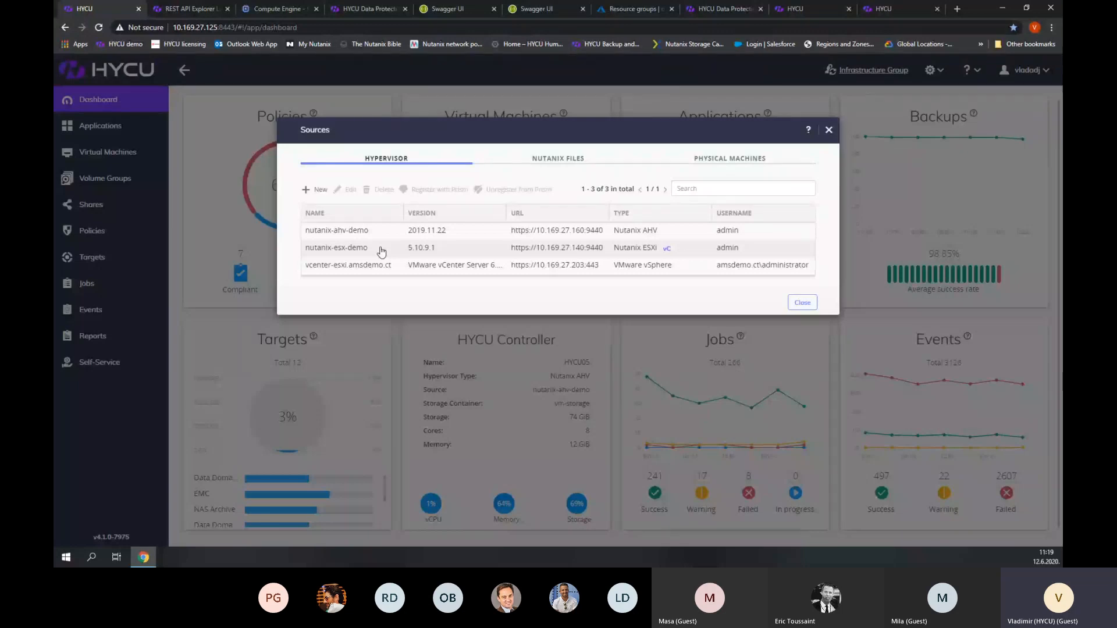
left_click(557, 158)
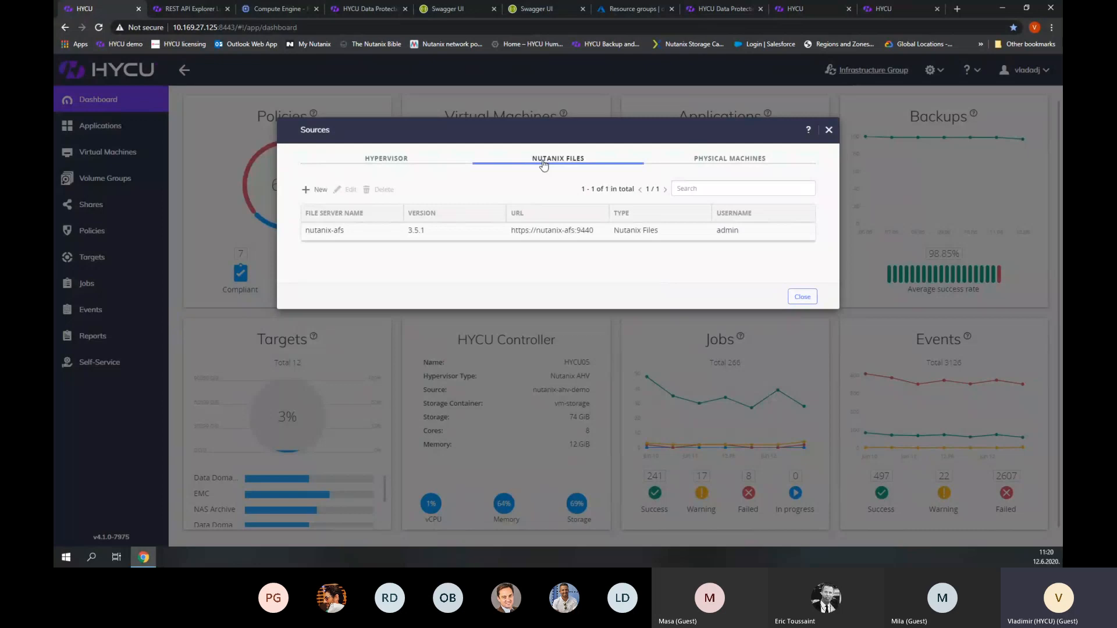
mouse_move(709, 170)
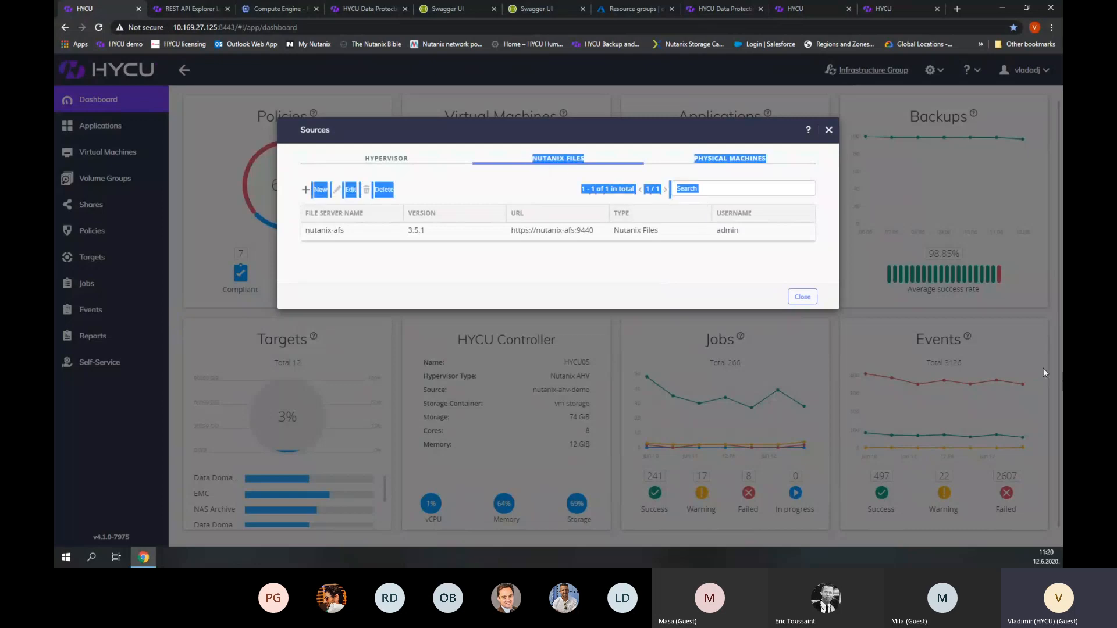
- Start adding a new backup target and show the available target types
left_click(728, 157)
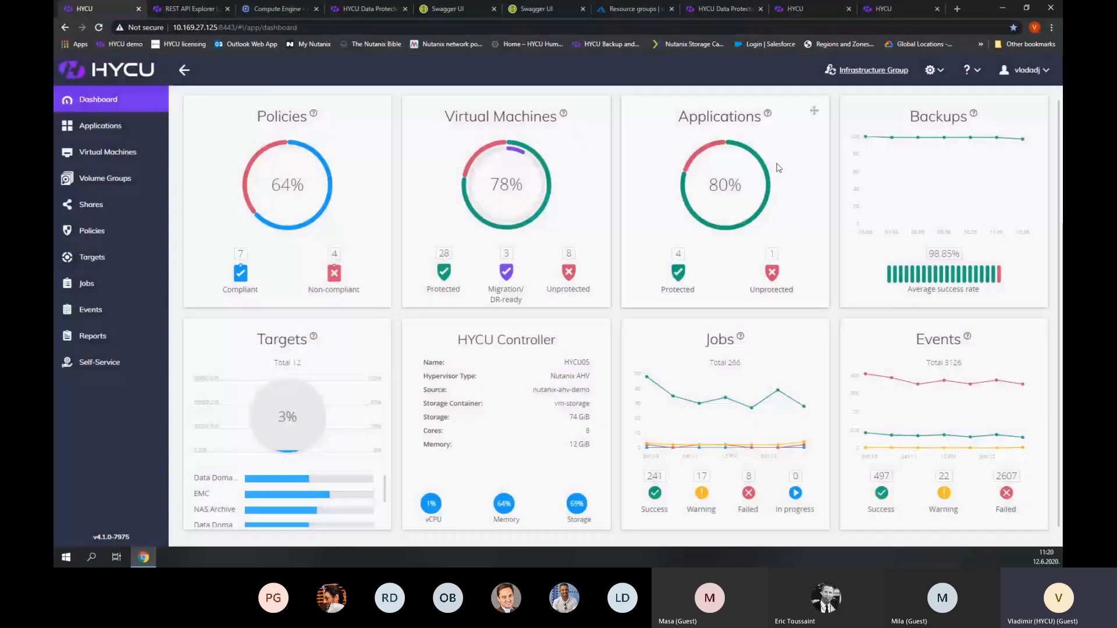
mouse_move(119, 258)
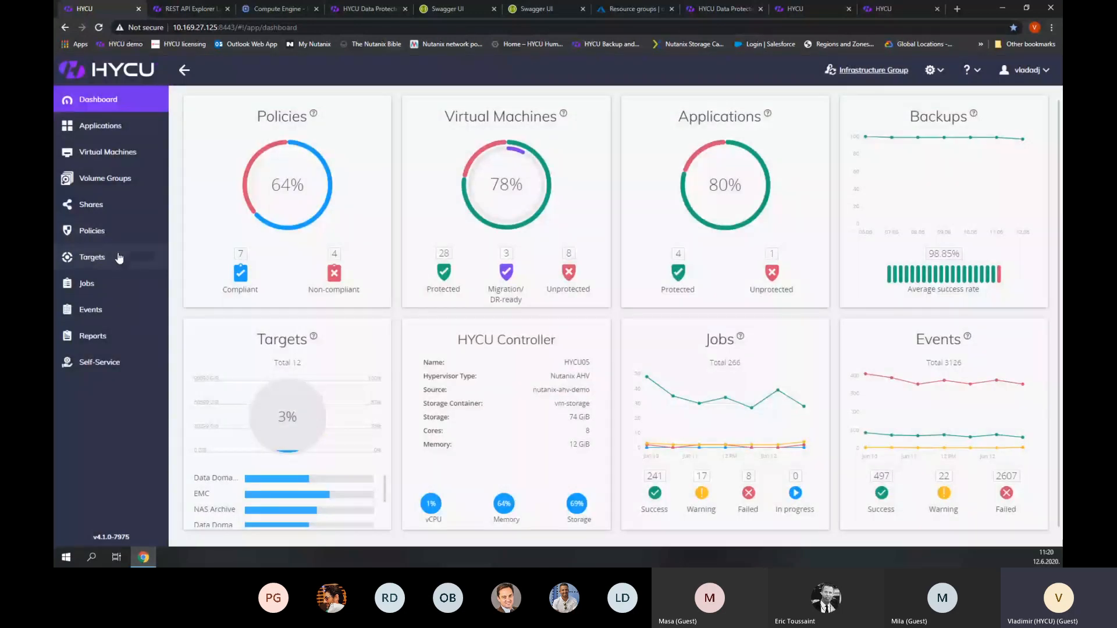
left_click(90, 257)
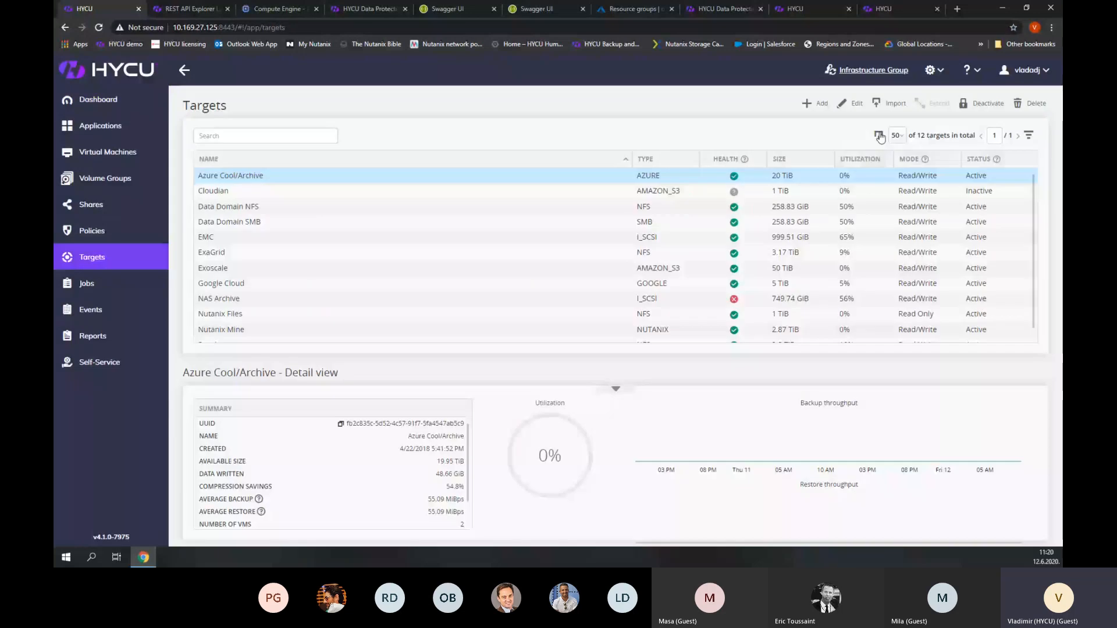
left_click(814, 103)
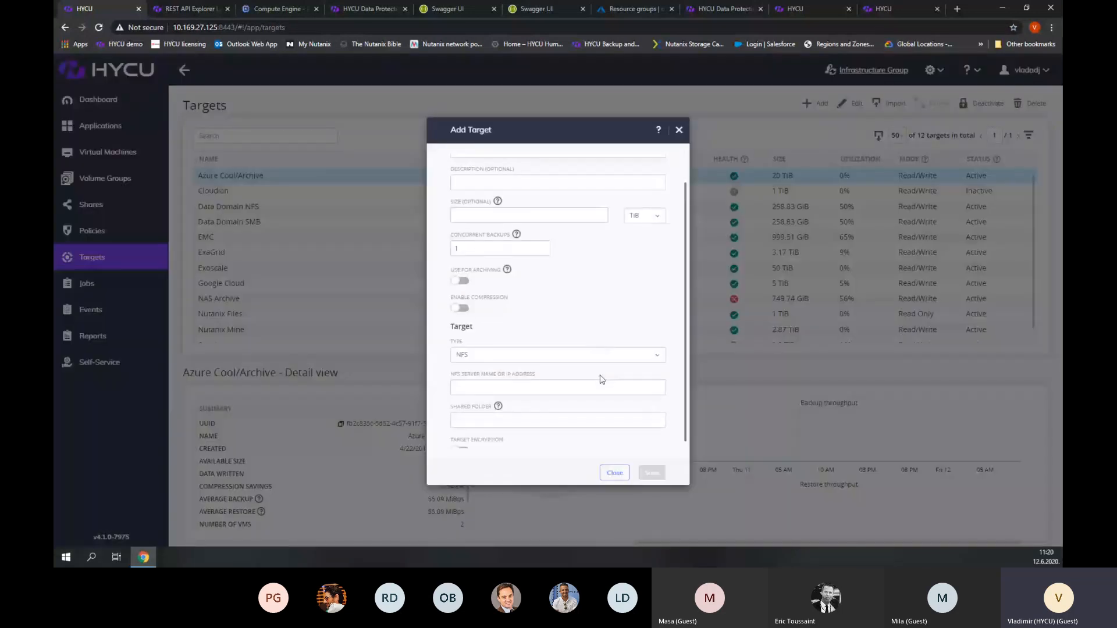
left_click(558, 354)
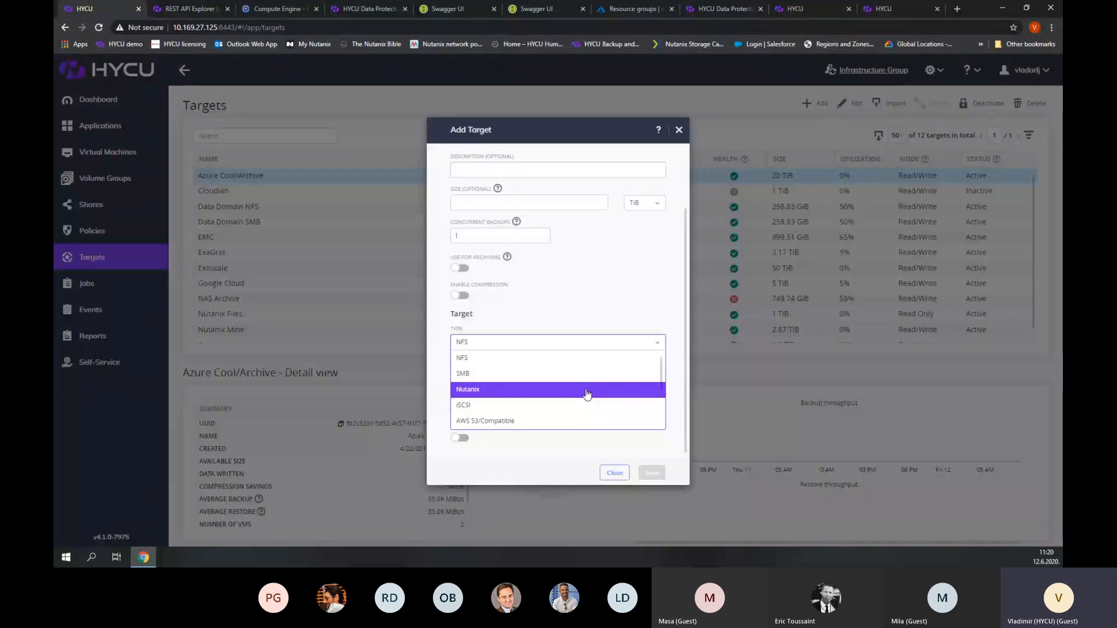
- Browse the remaining target types, then discard the new target form
scroll("down", 3)
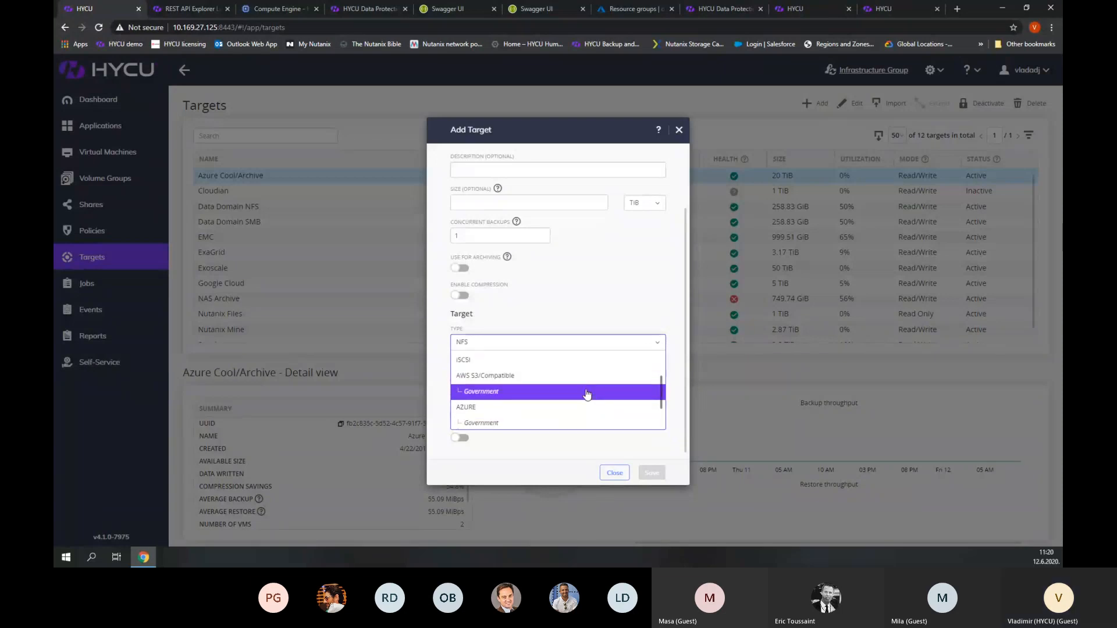
scroll("down", 3)
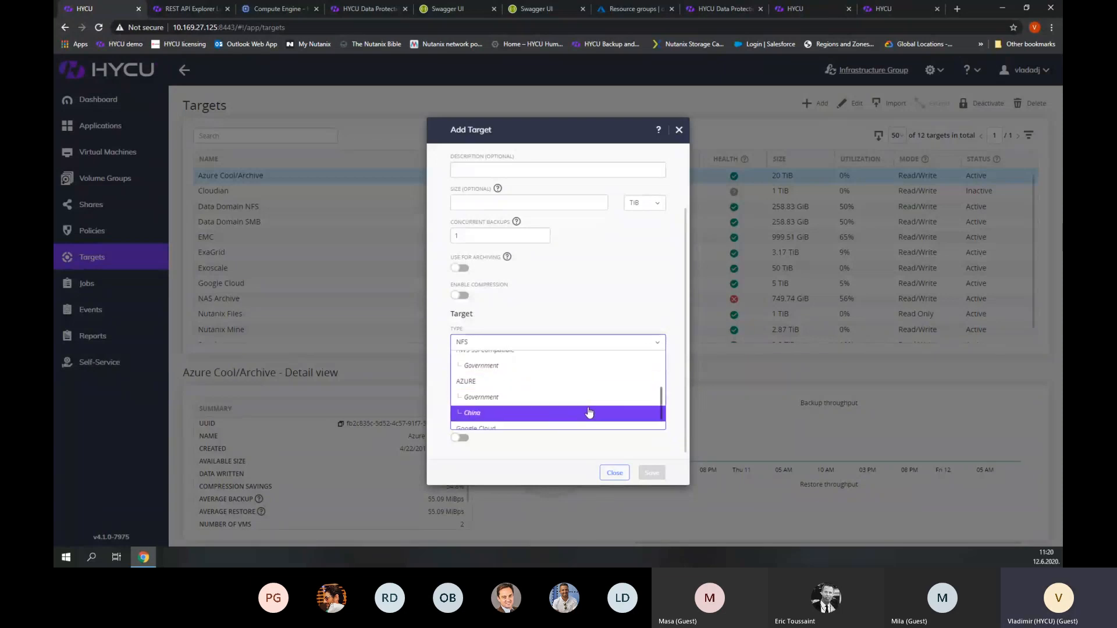
scroll("down", 3)
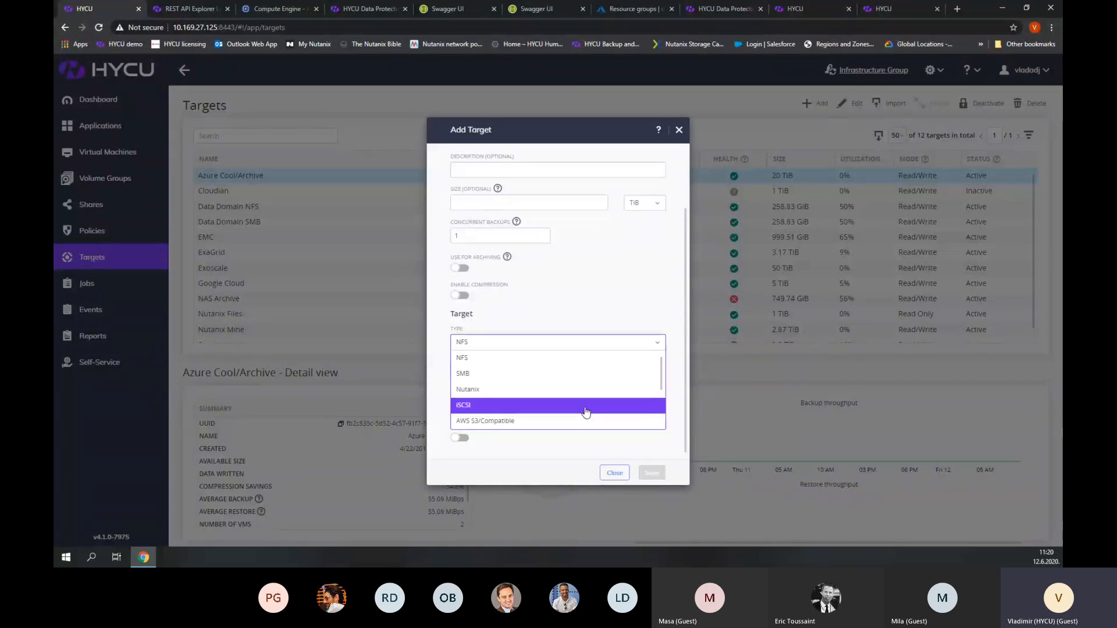
mouse_move(585, 420)
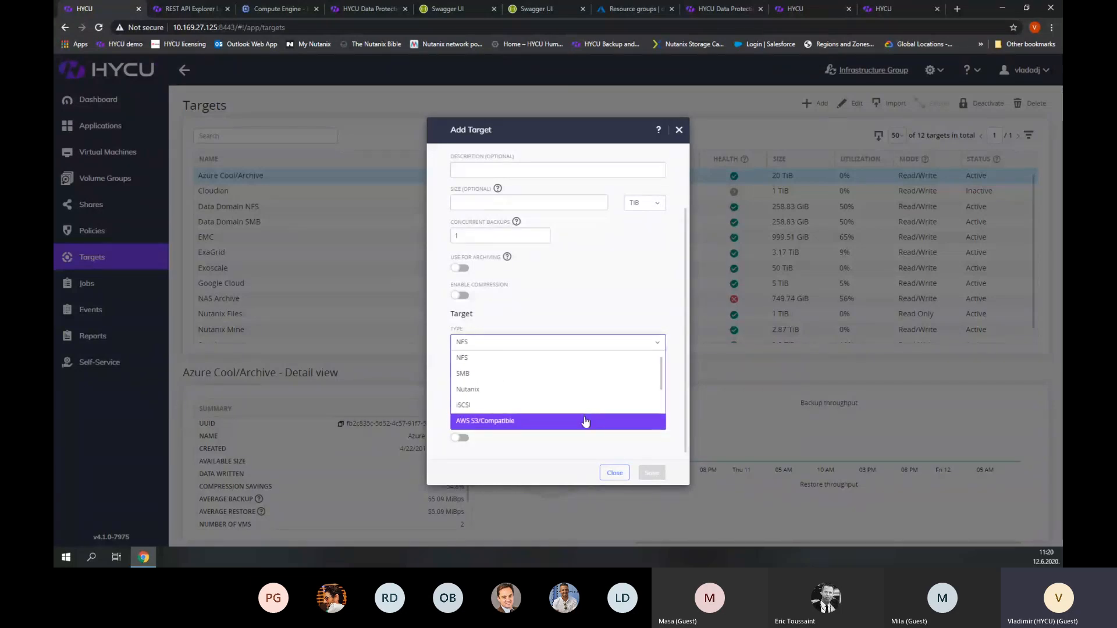
mouse_move(591, 422)
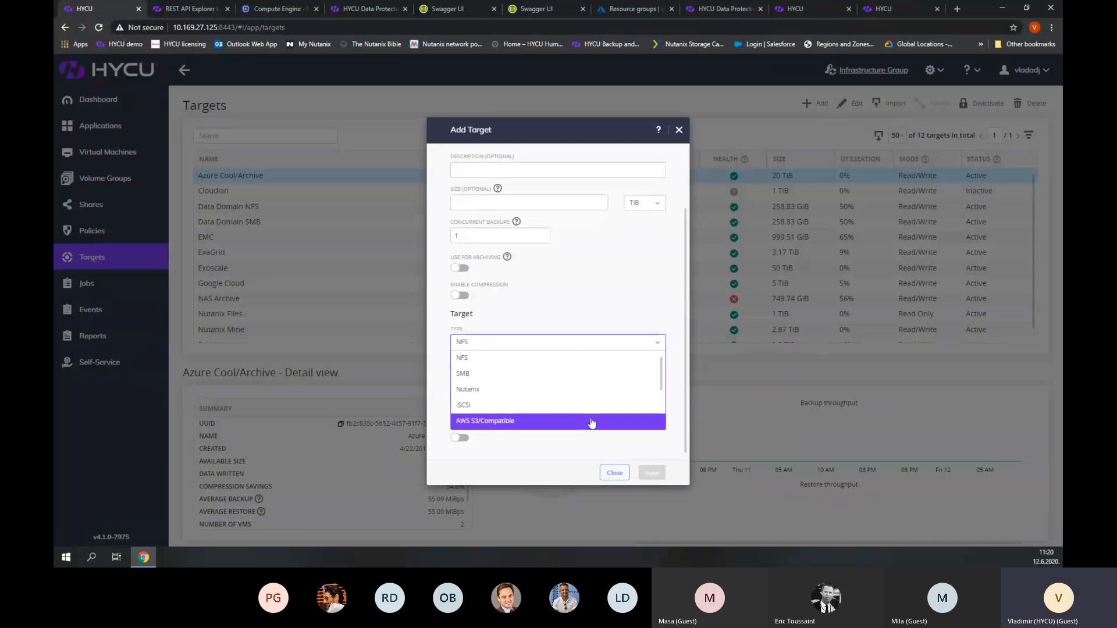
left_click(613, 472)
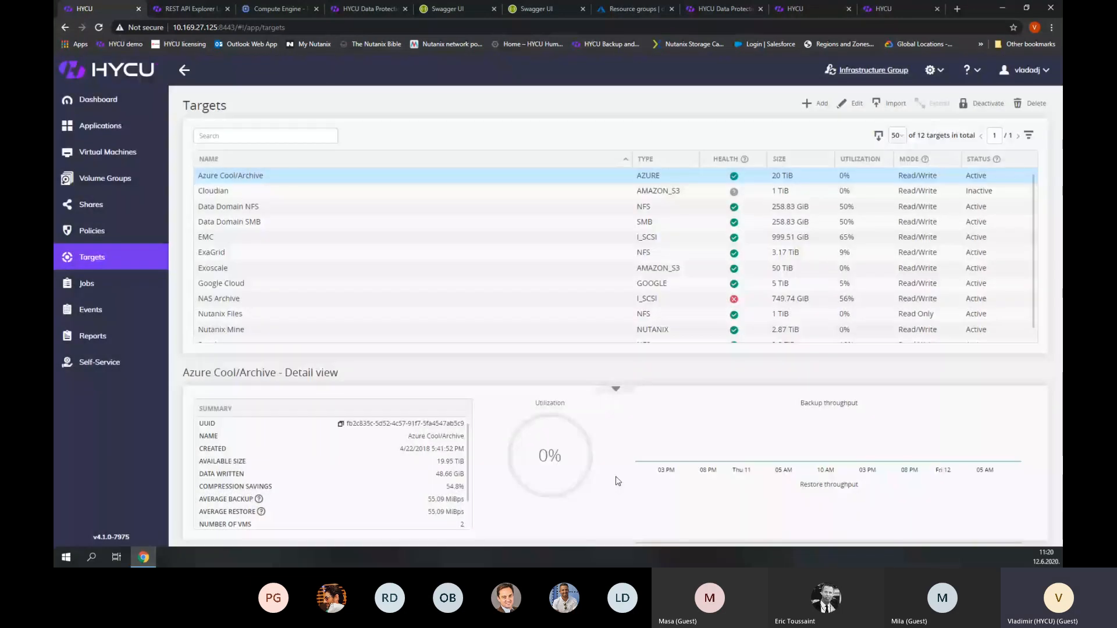
- Begin a new, still empty backup policy from the Policies list with default settings
left_click(91, 230)
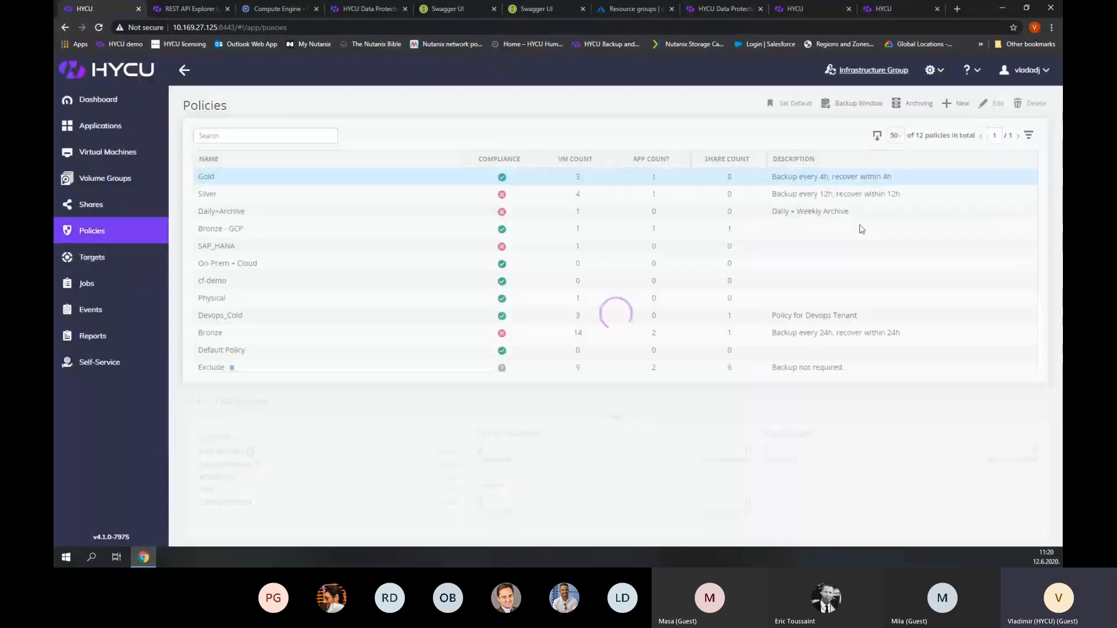
left_click(206, 176)
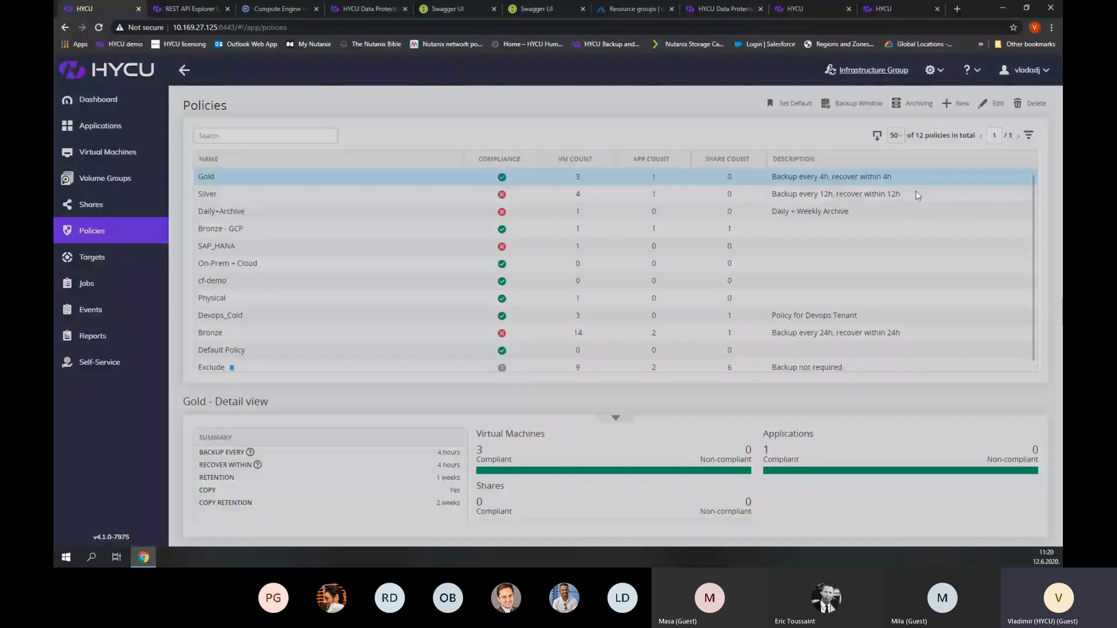
left_click(958, 104)
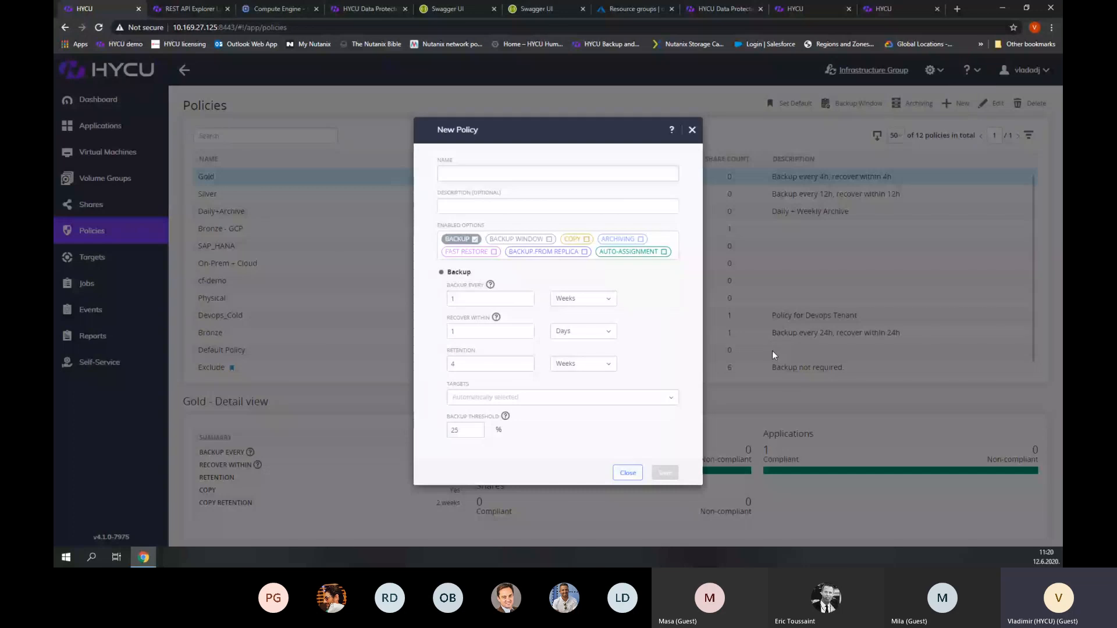
mouse_move(514, 345)
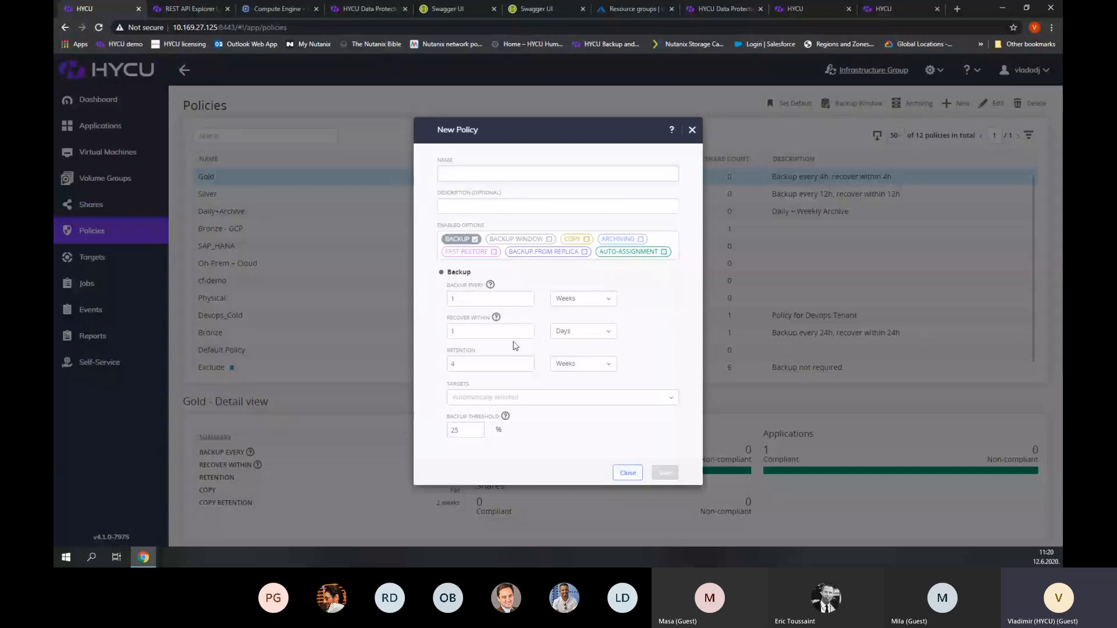
mouse_move(512, 337)
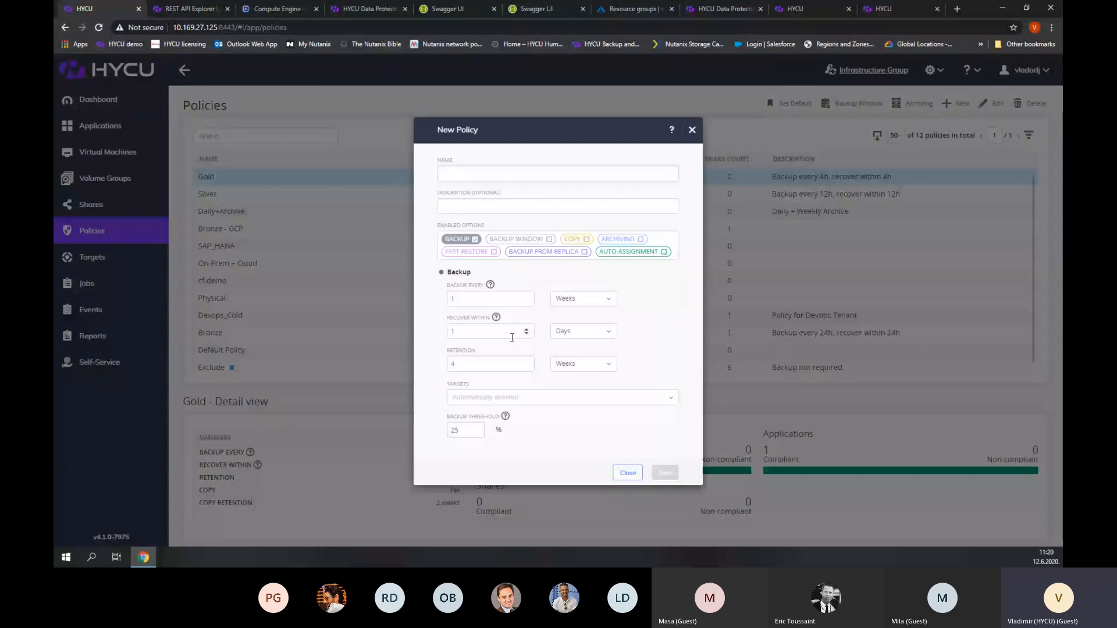
left_click(557, 174)
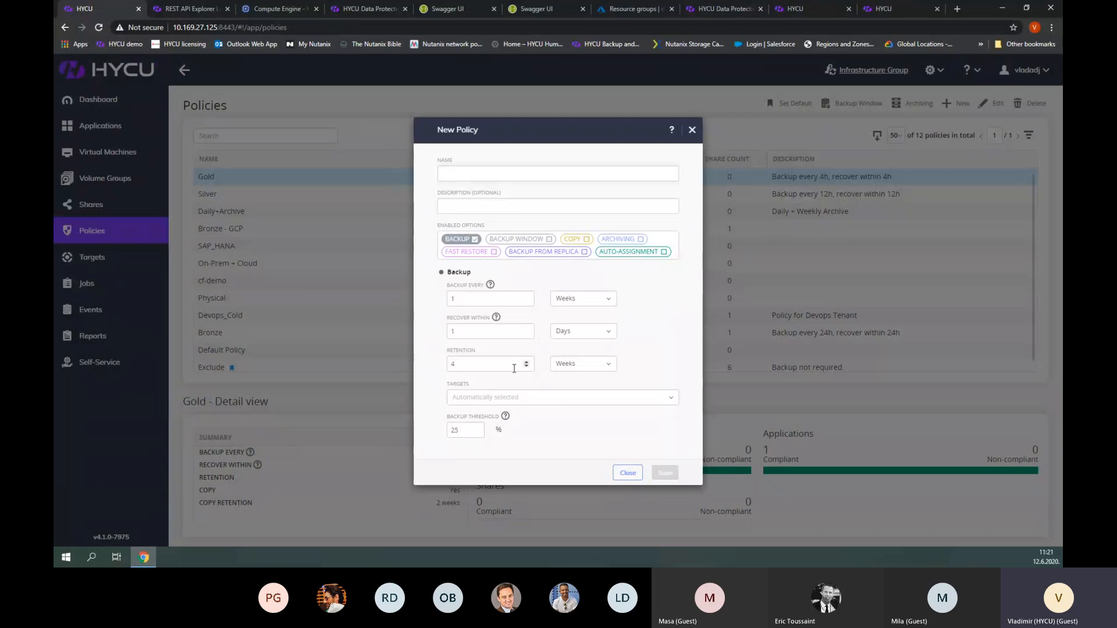
mouse_move(522, 398)
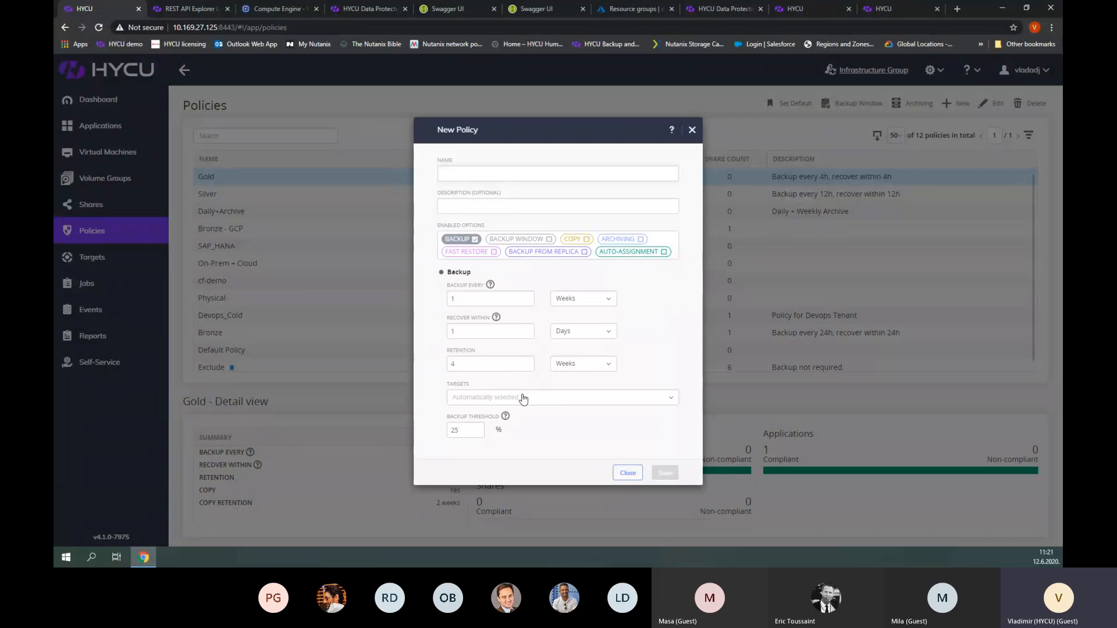
left_click(557, 173)
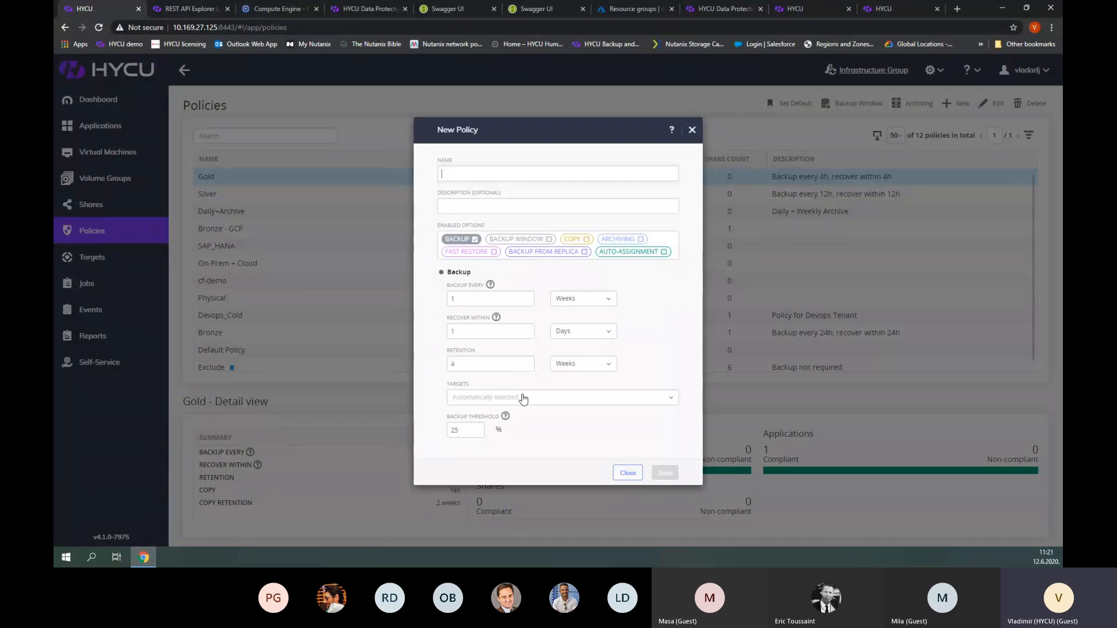
mouse_move(583, 248)
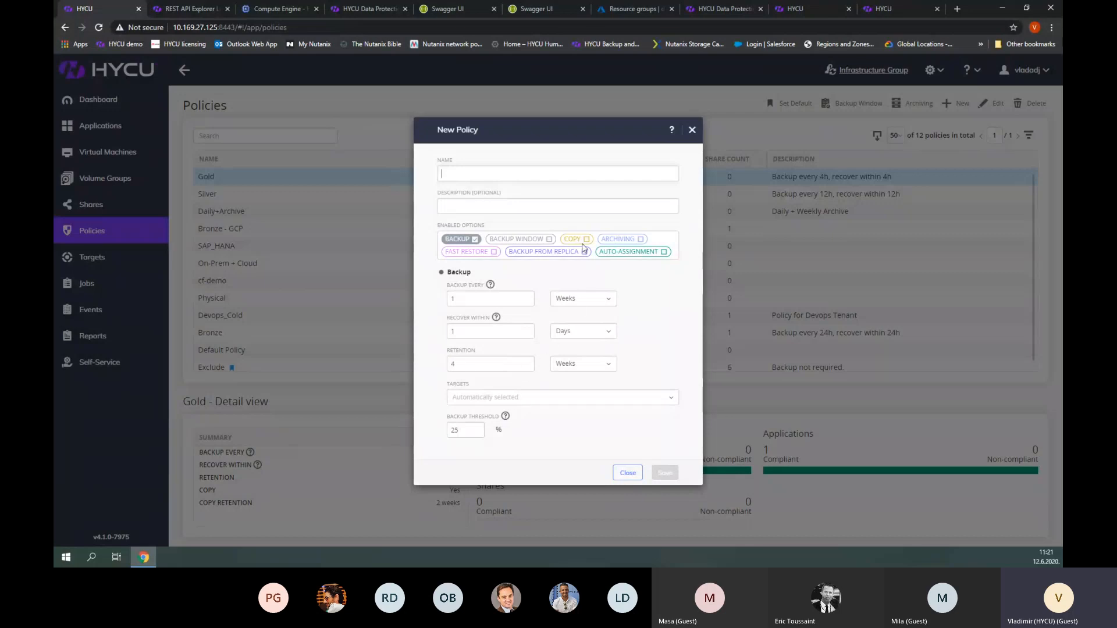
- Try the Copy option and its retention value, then discard the unsaved policy
left_click(586, 239)
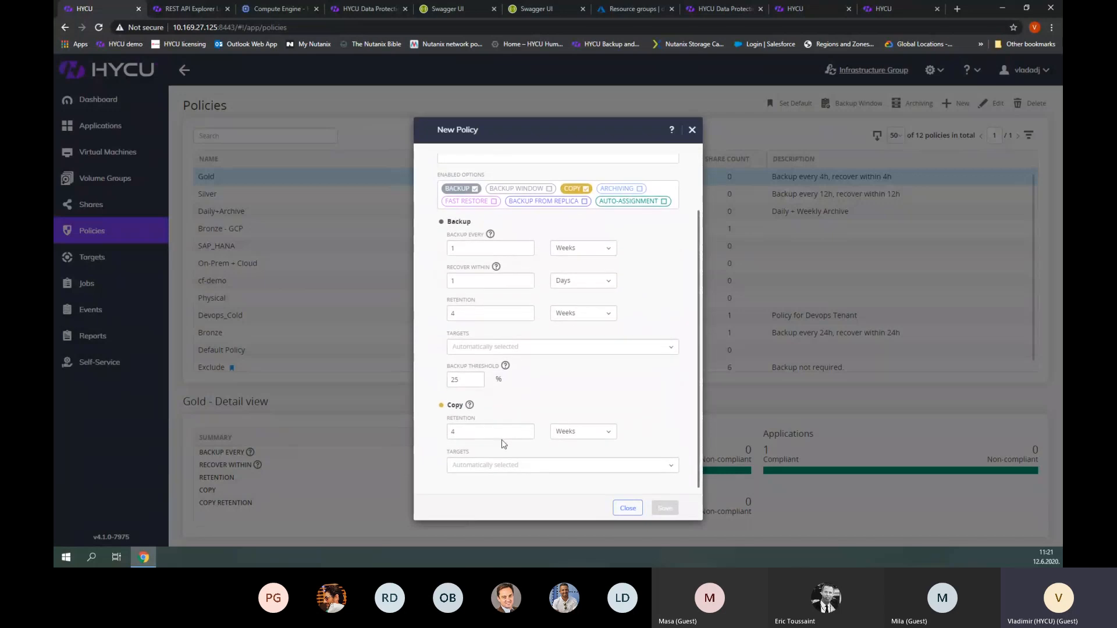
left_click(490, 430)
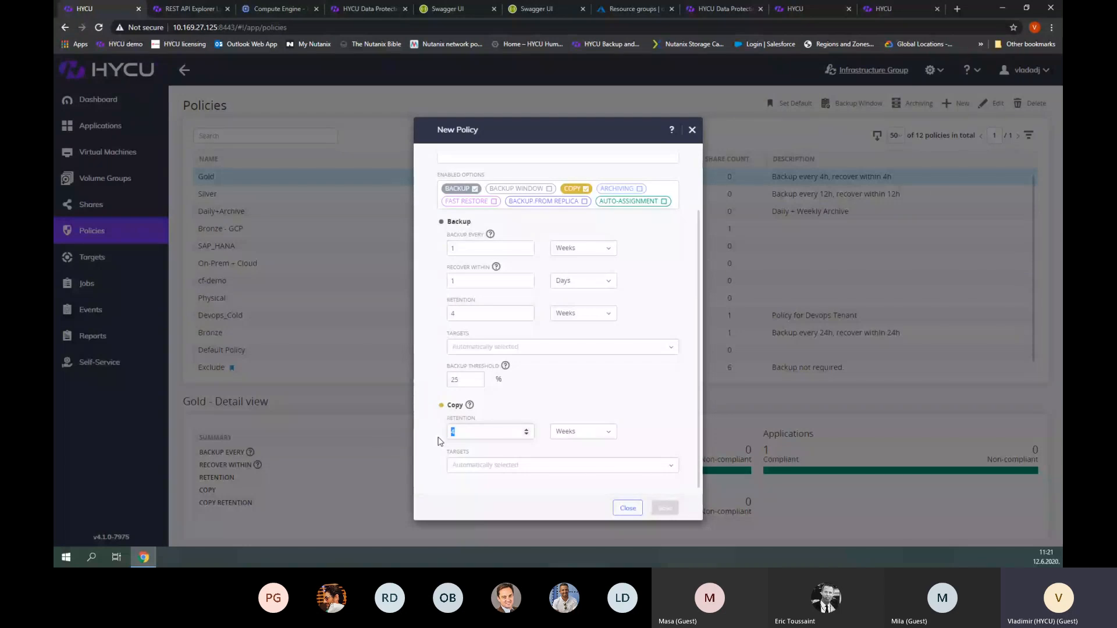
mouse_move(599, 228)
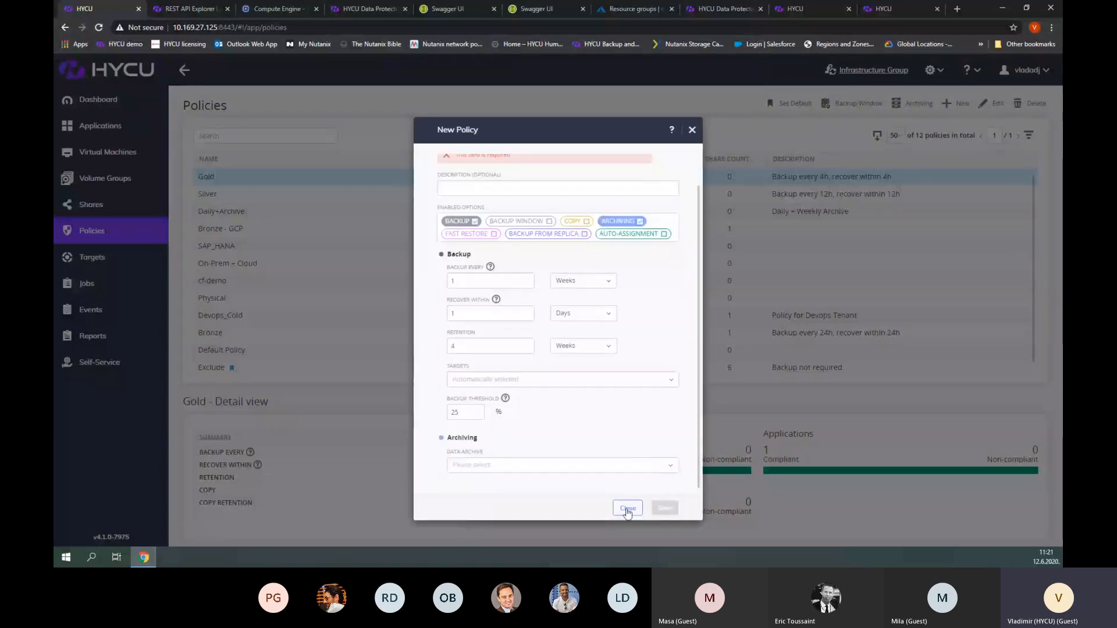
left_click(627, 508)
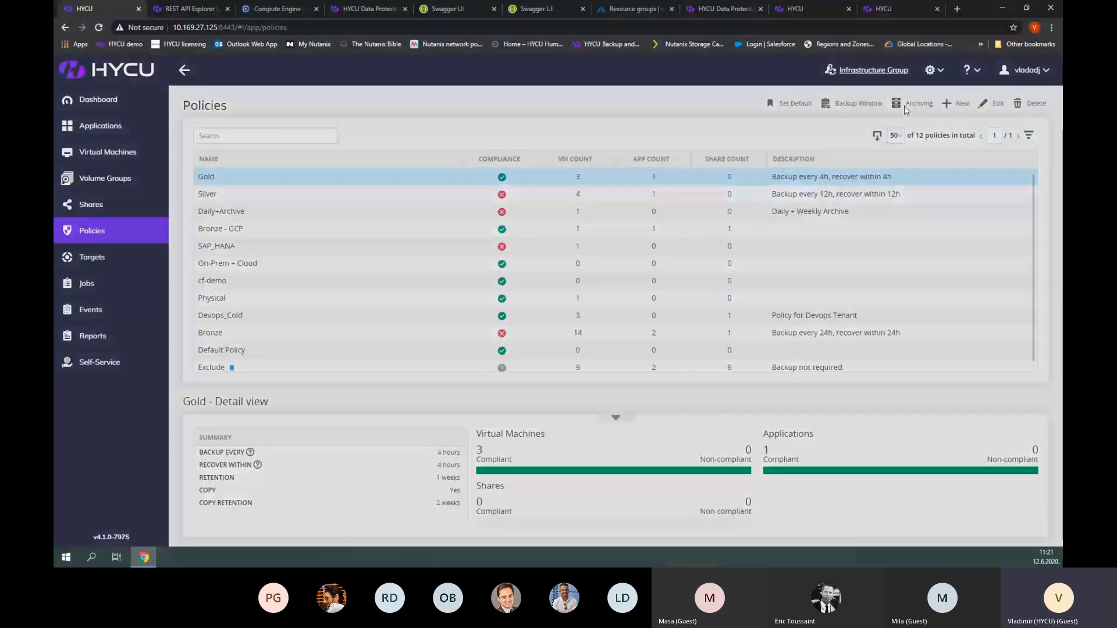
left_click(920, 104)
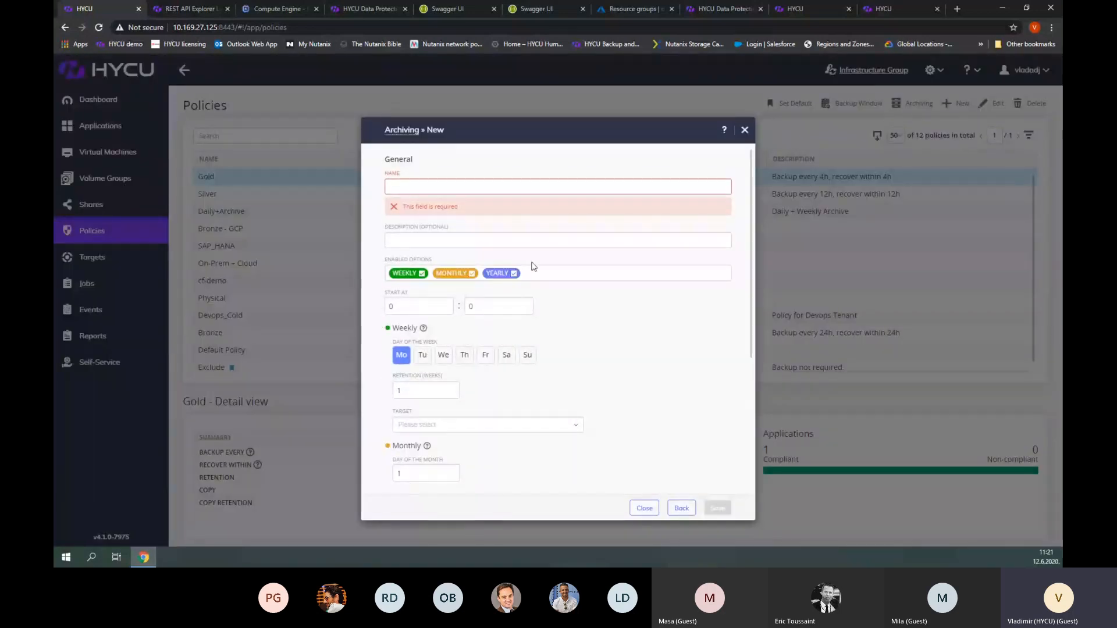
scroll("down", 3)
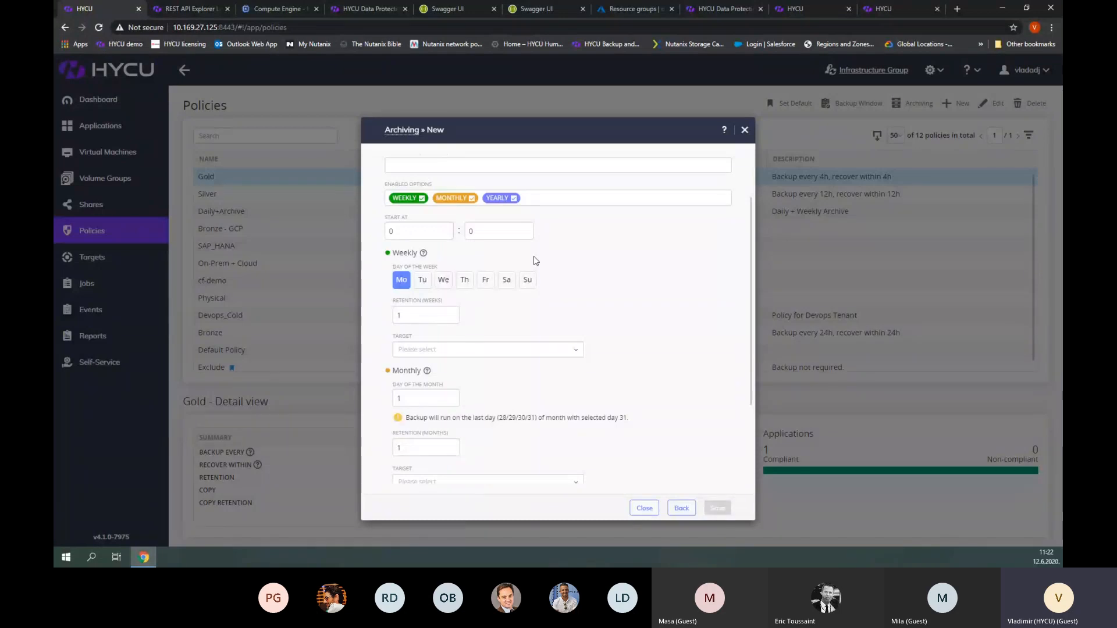
mouse_move(582, 294)
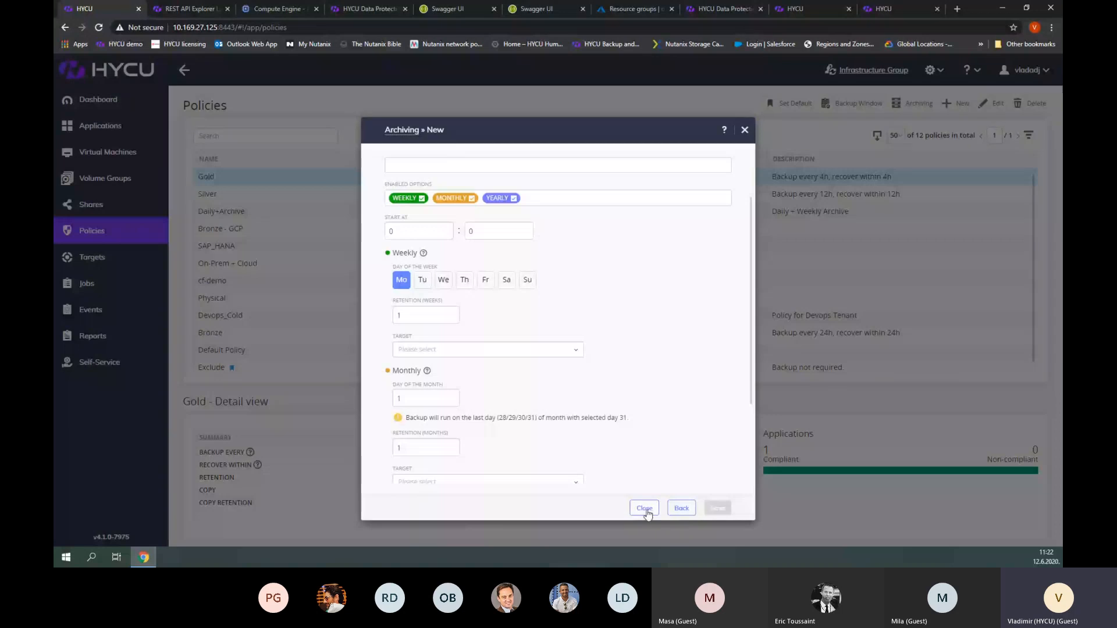
left_click(643, 509)
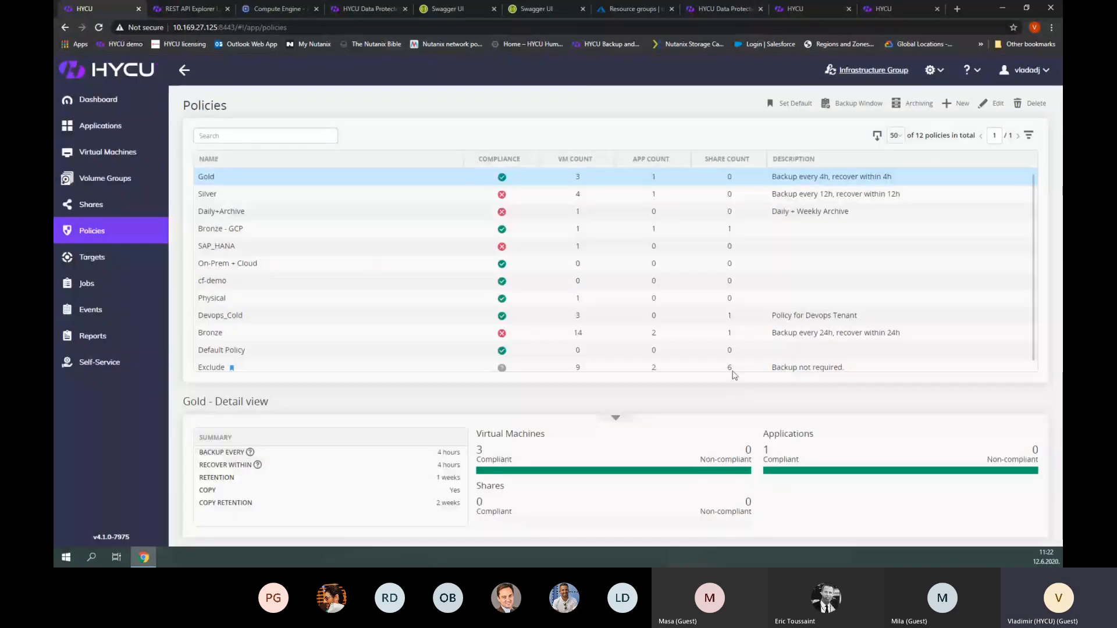
- Start another new policy with Fast Restore enabled and a retention of 1 week
left_click(105, 178)
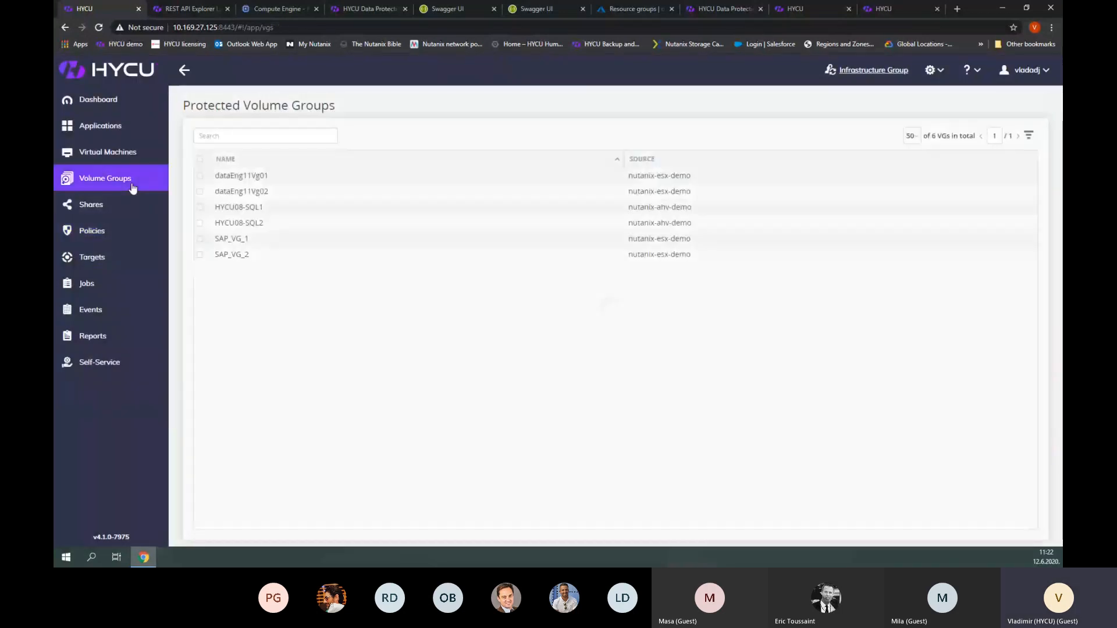
left_click(91, 230)
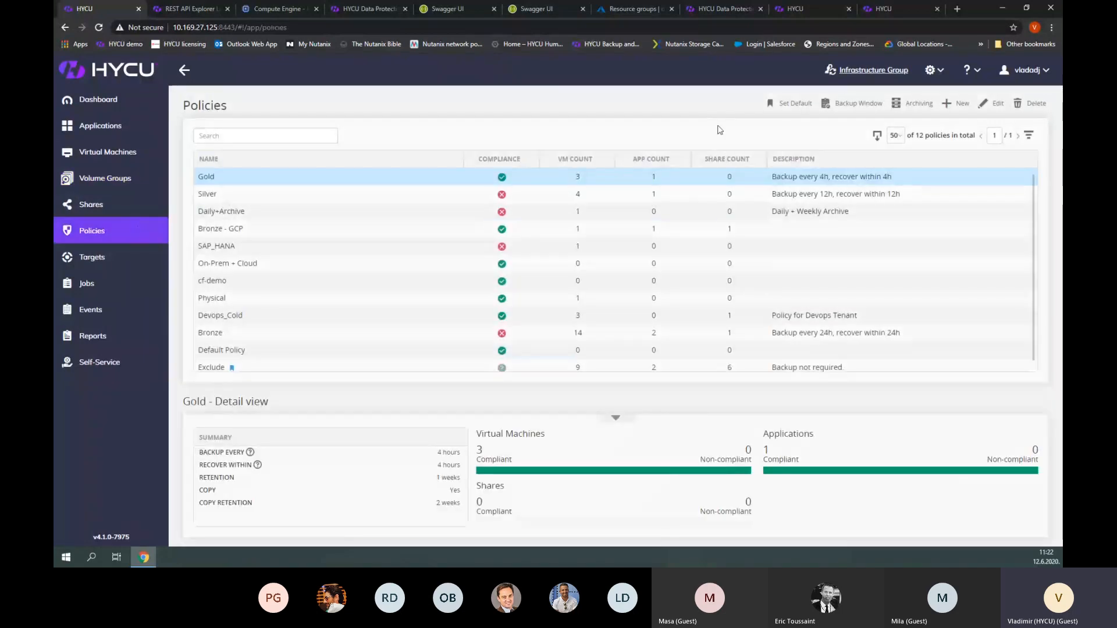
mouse_move(930, 108)
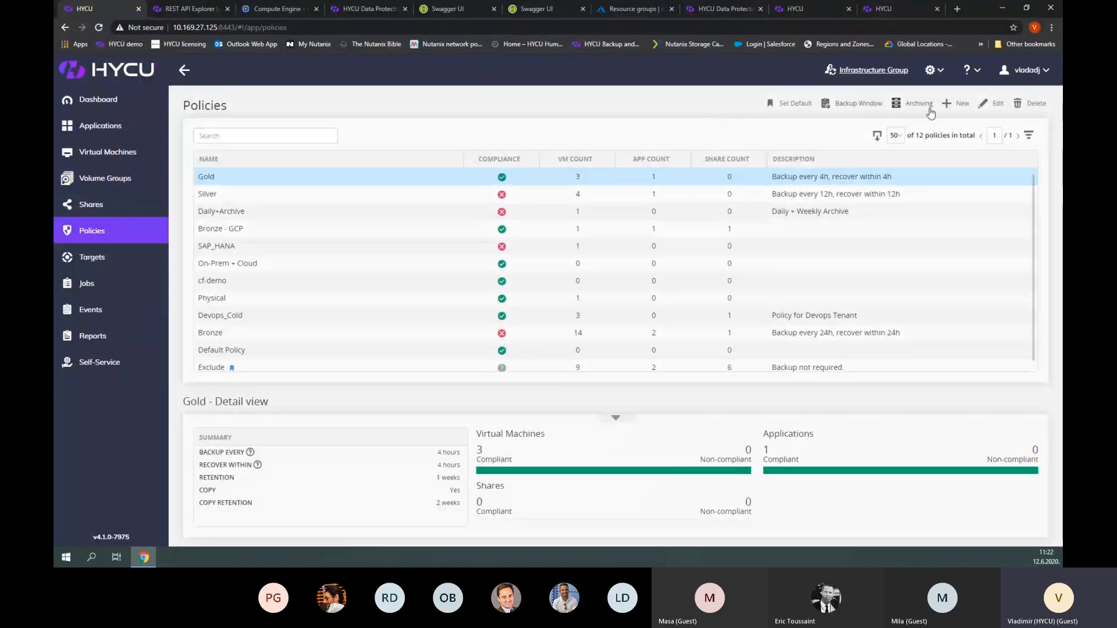
left_click(956, 103)
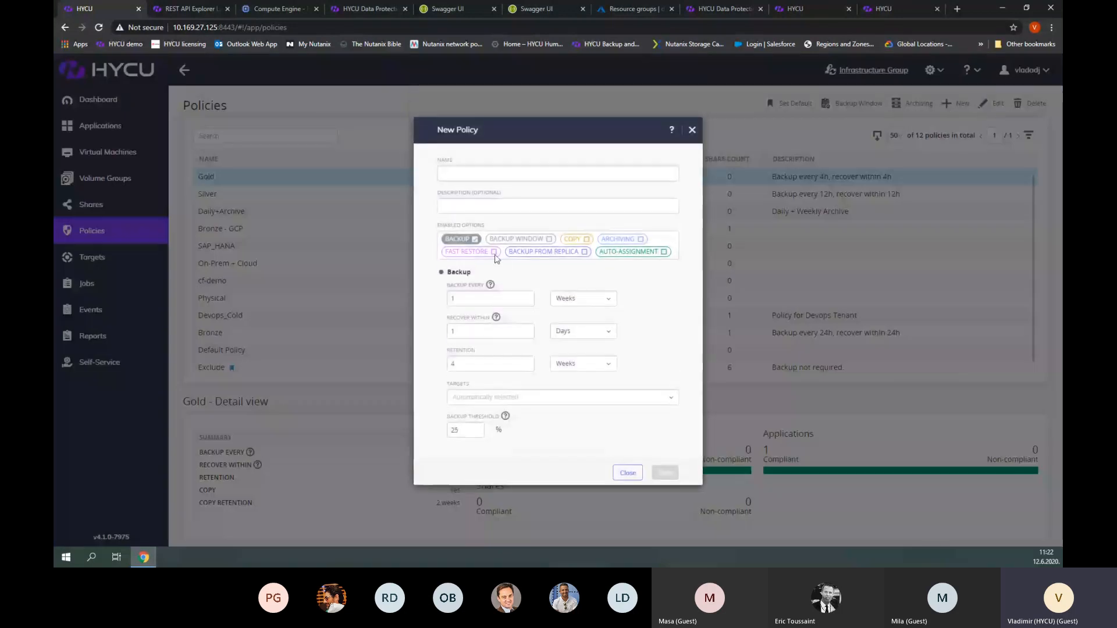
left_click(493, 251)
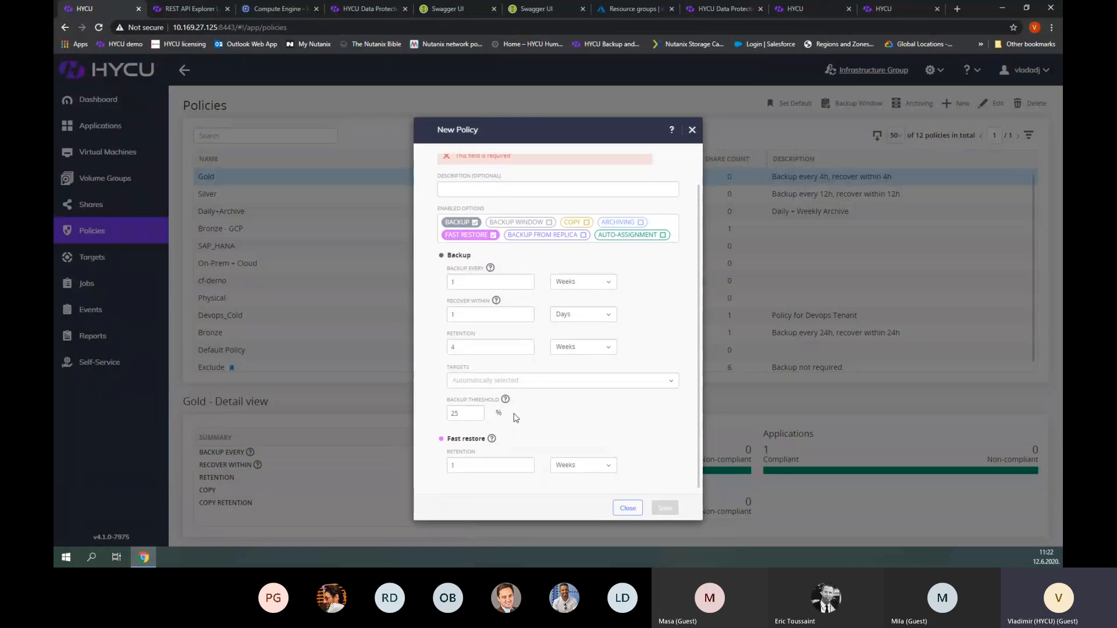
left_click(486, 465)
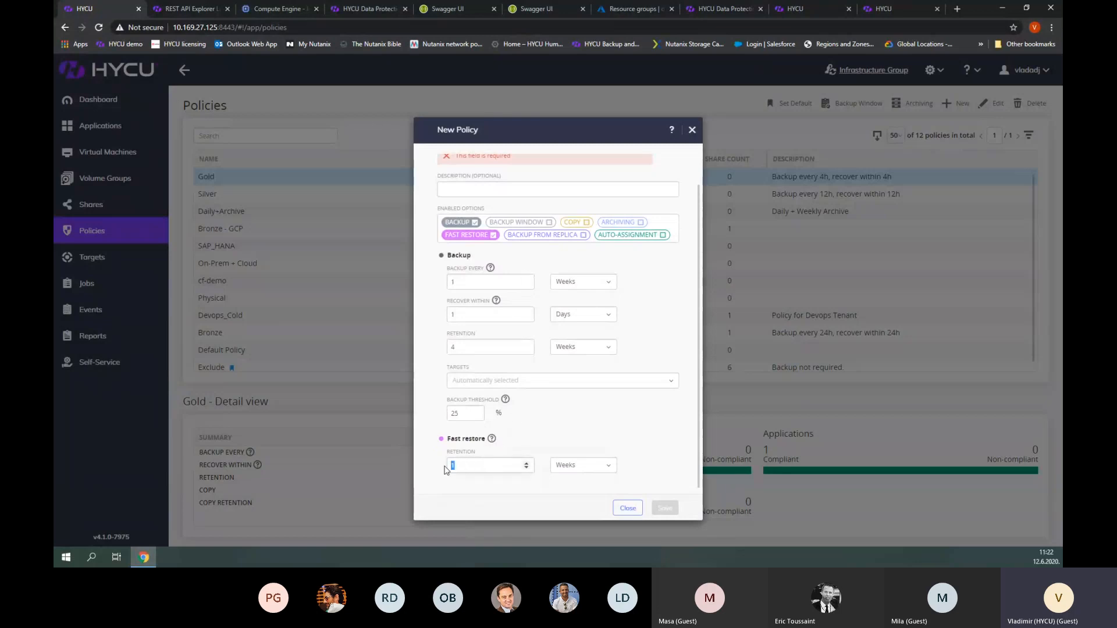
mouse_move(447, 463)
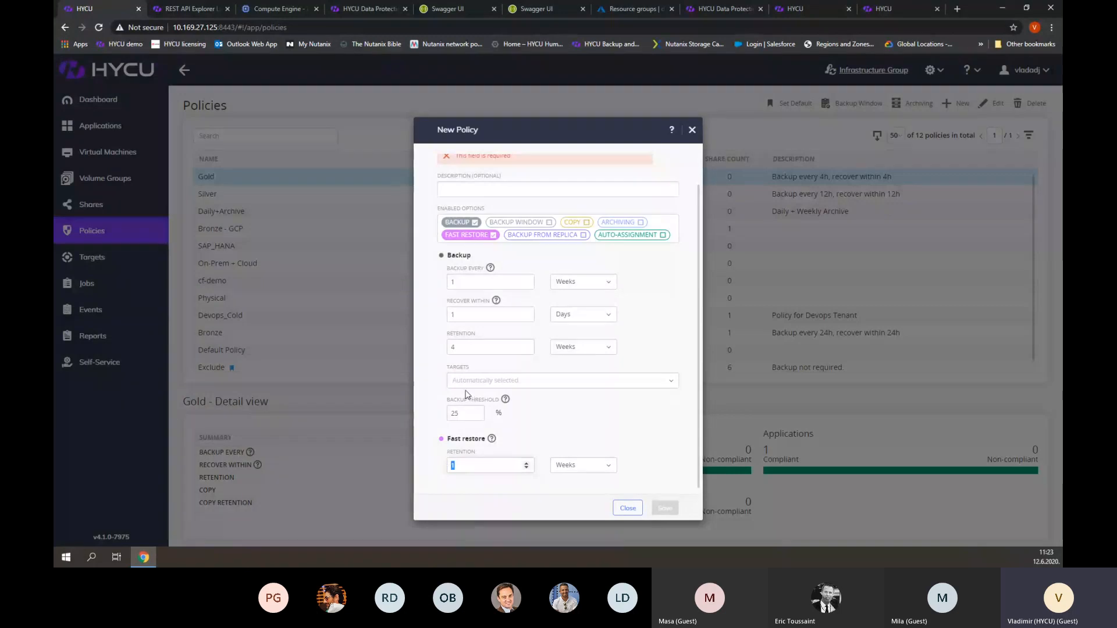
- Switch from Fast Restore to Backup From Replica with nutanix-ahv-demo as central site cluster
left_click(492, 233)
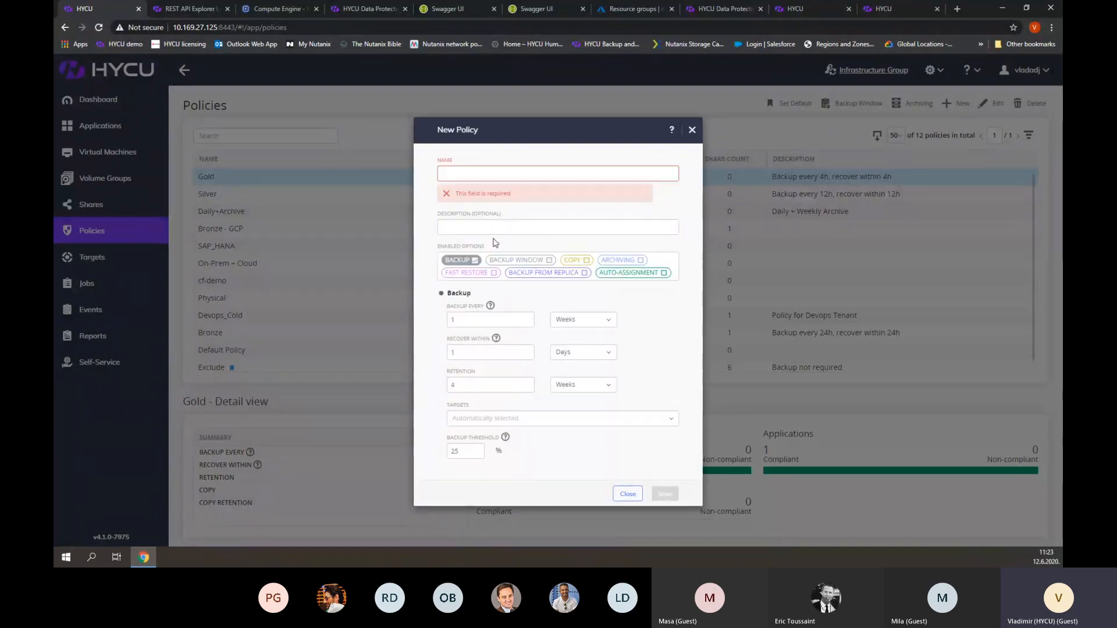
left_click(582, 272)
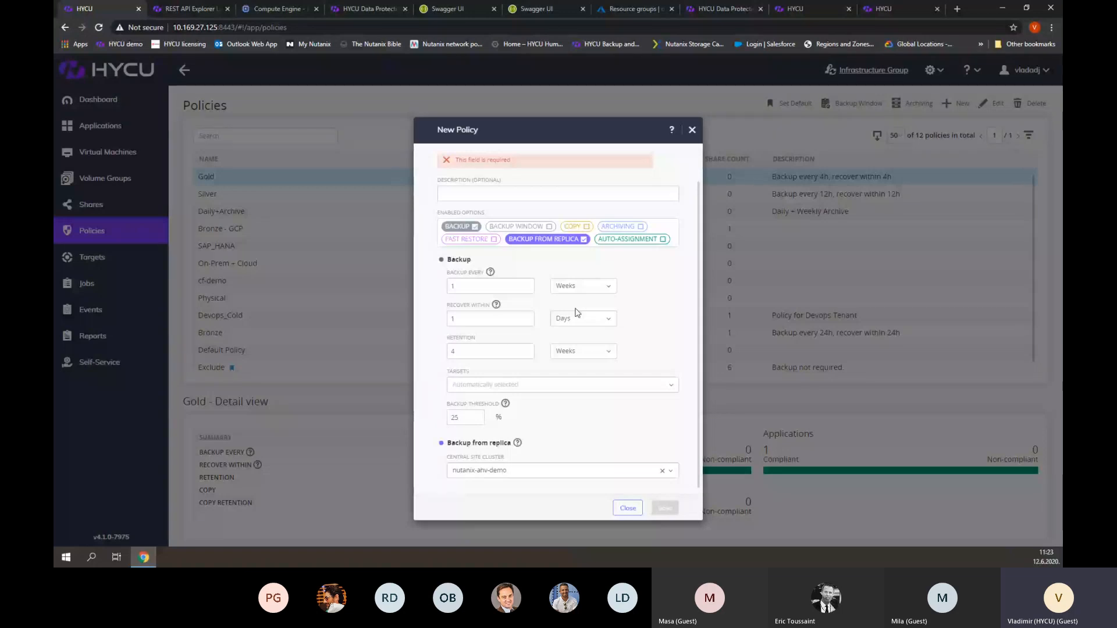
mouse_move(571, 480)
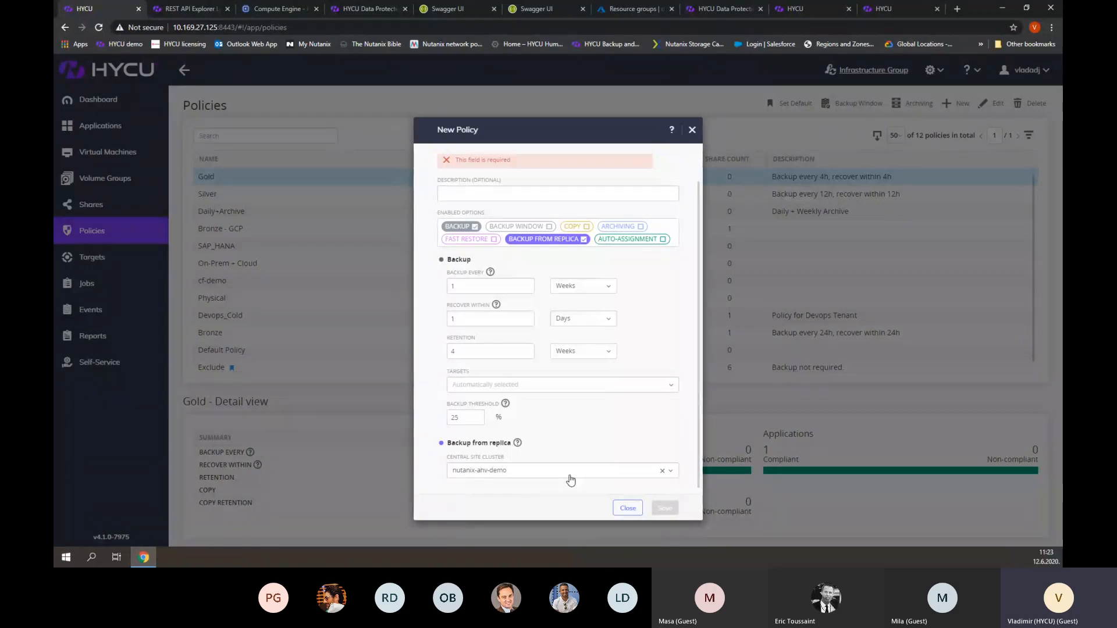
left_click(561, 469)
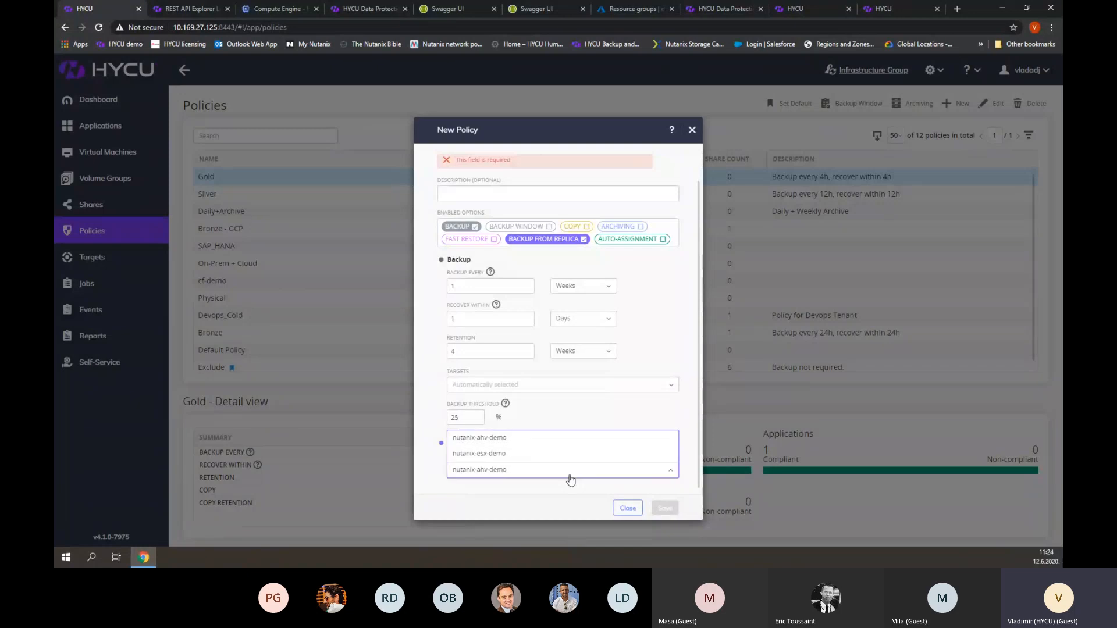
left_click(480, 437)
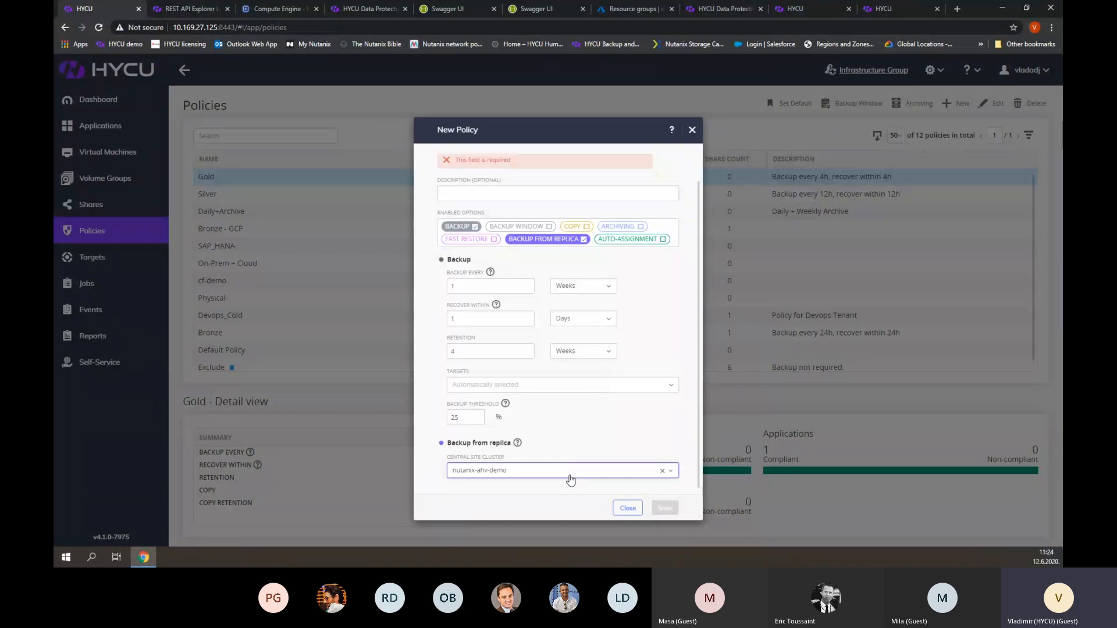
mouse_move(584, 246)
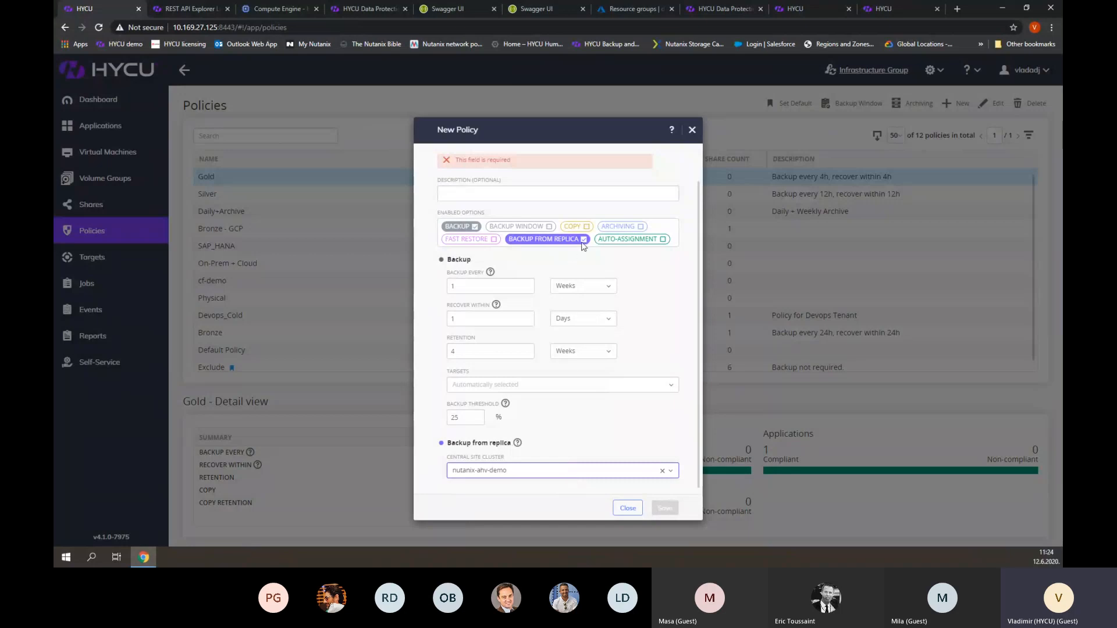
- Enable Auto-Assignment and add the tag rule info : prod to the policy draft
left_click(630, 272)
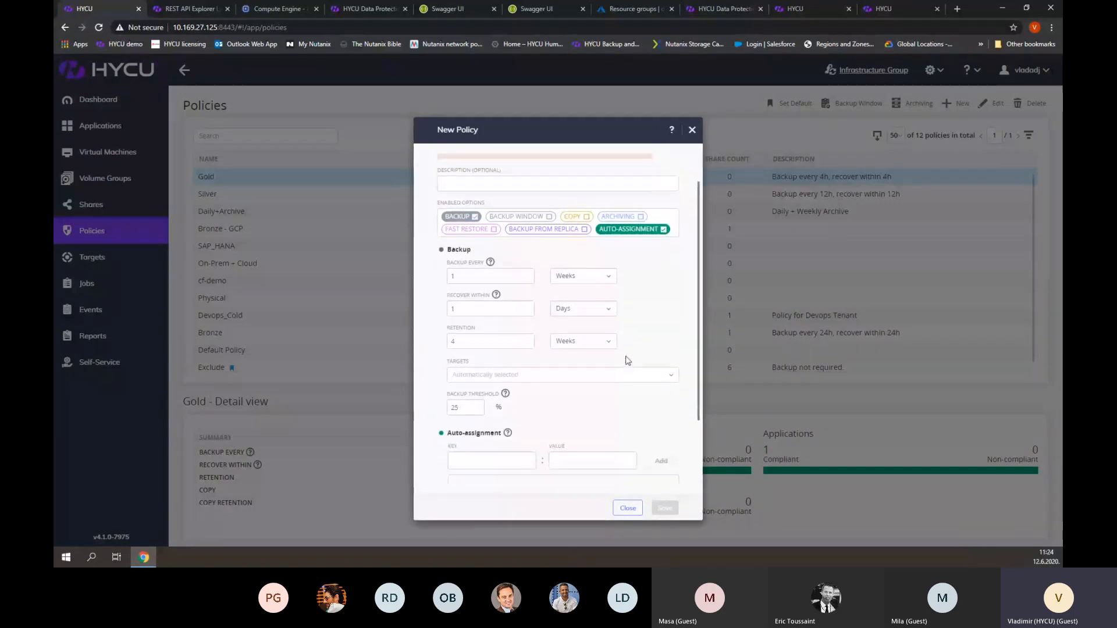
type("info")
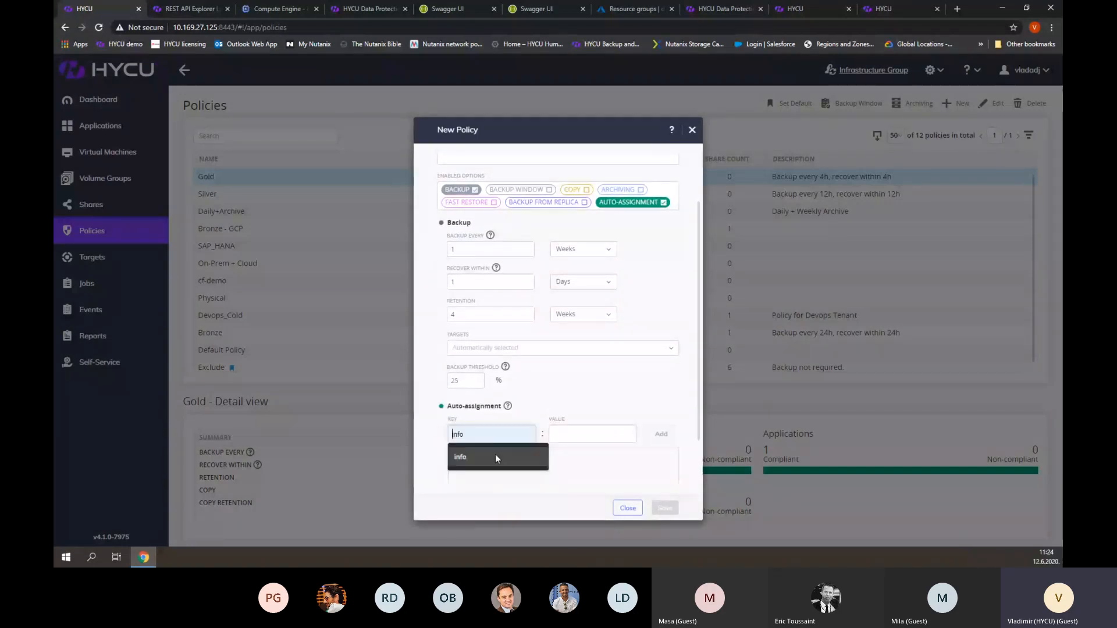
type("prod")
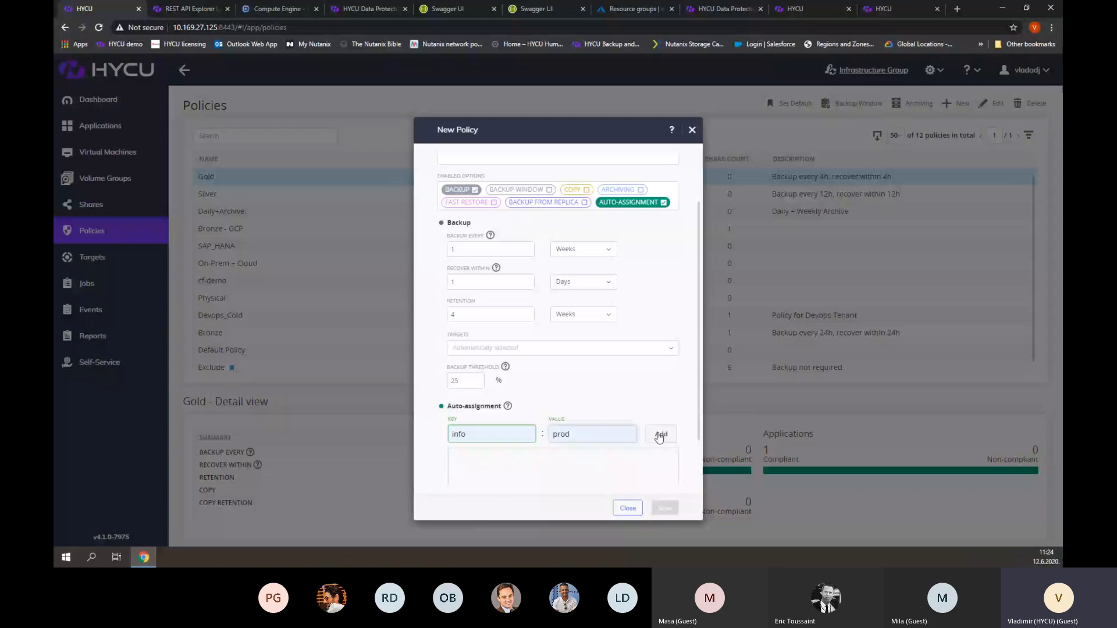
left_click(659, 434)
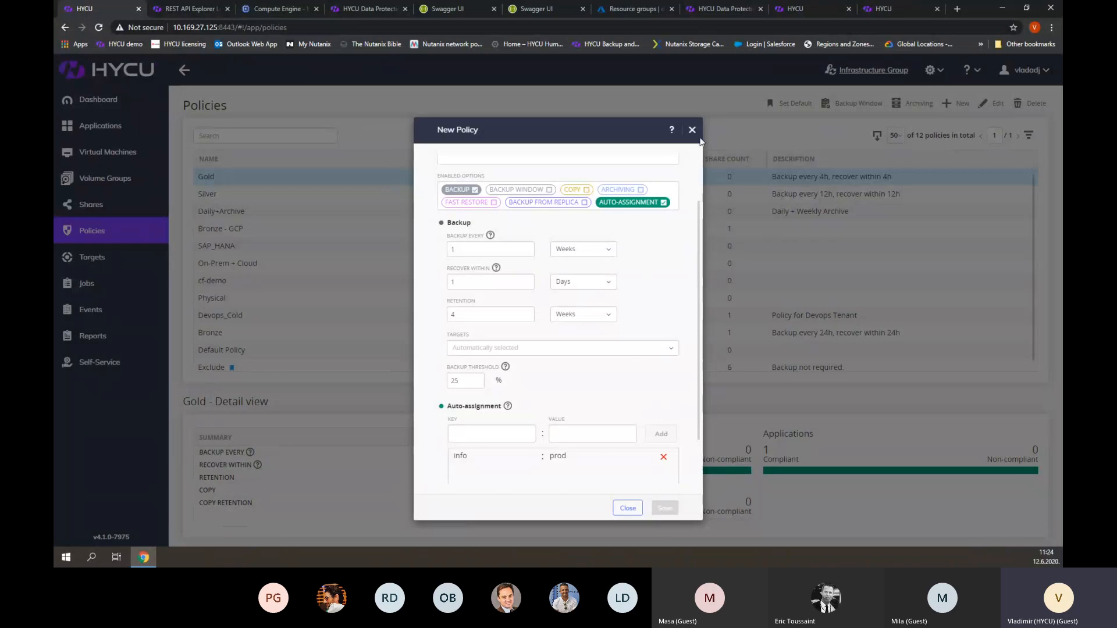
mouse_move(683, 126)
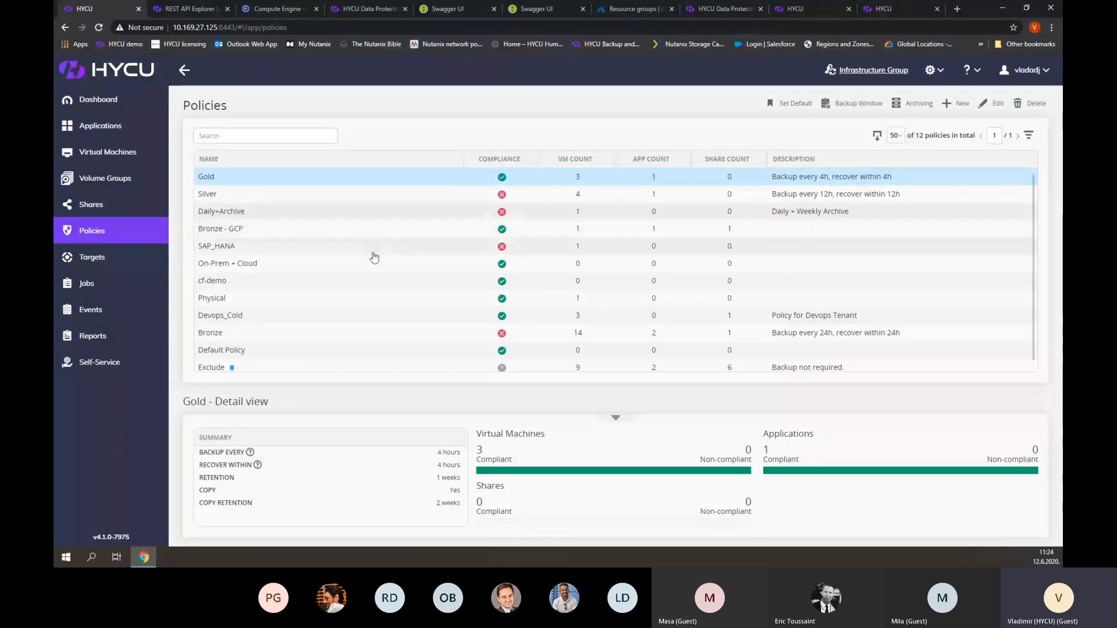
mouse_move(347, 273)
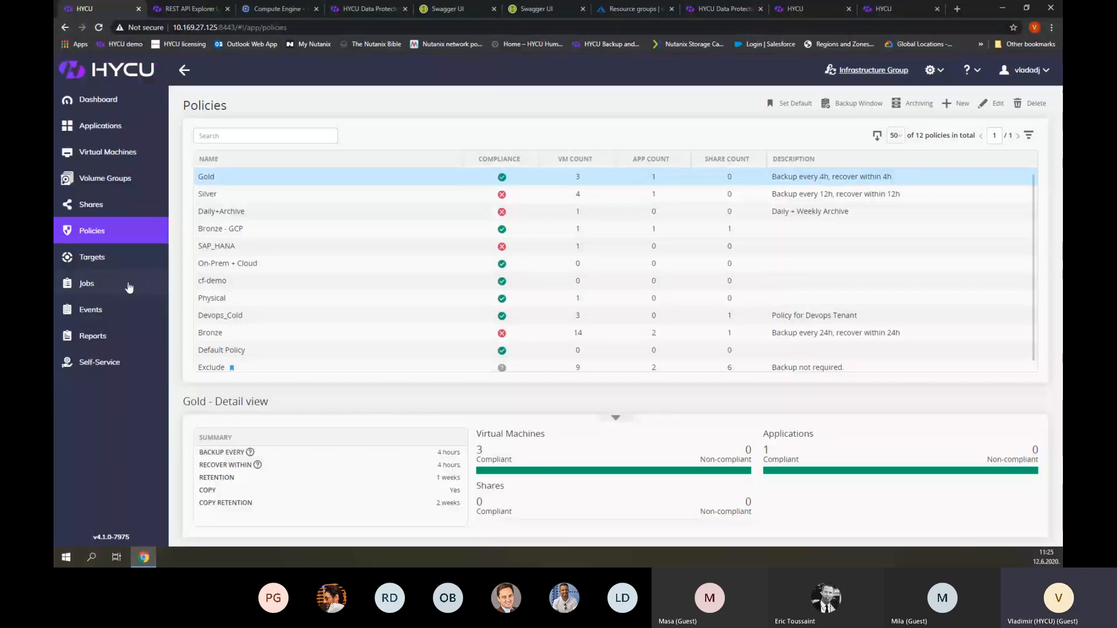
- Look over the Virtual Machines list, then show the seven protected Applications
left_click(107, 152)
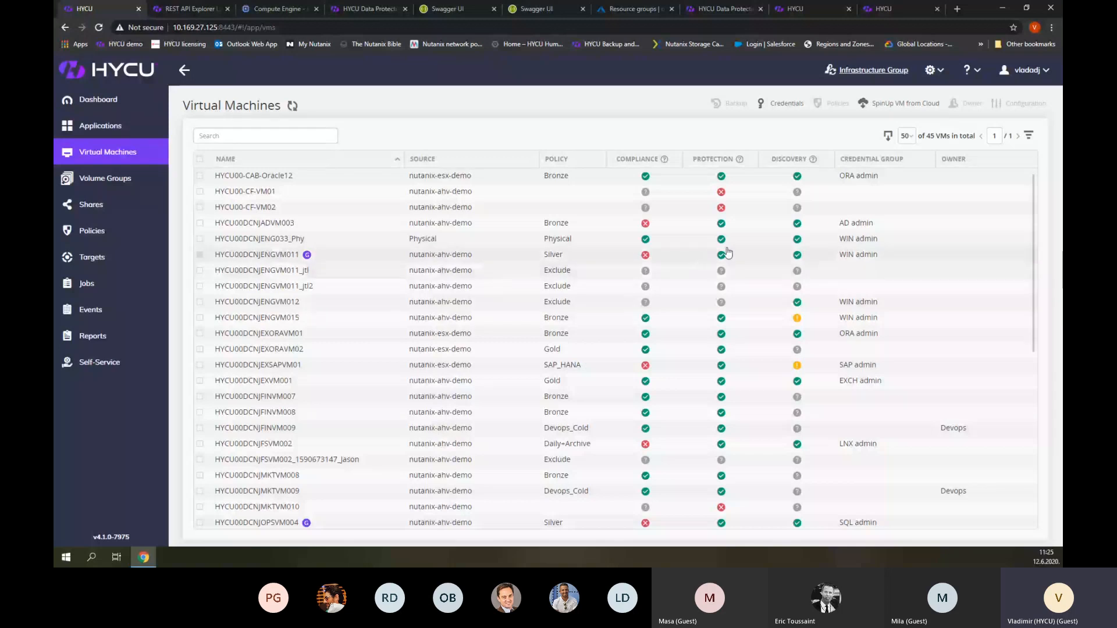
mouse_move(832, 264)
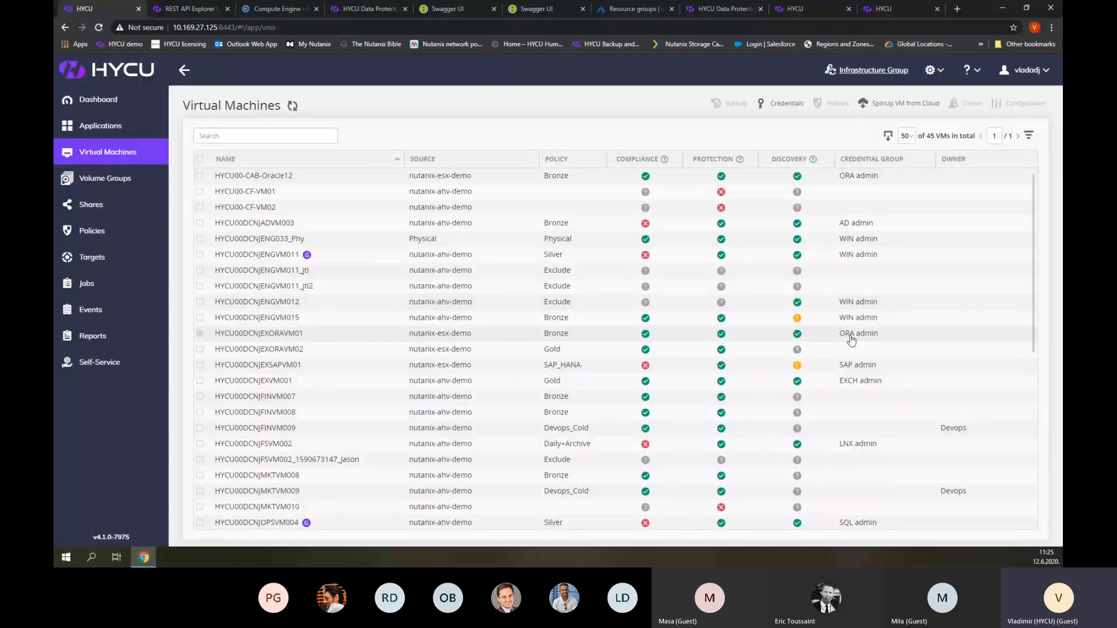
mouse_move(826, 340)
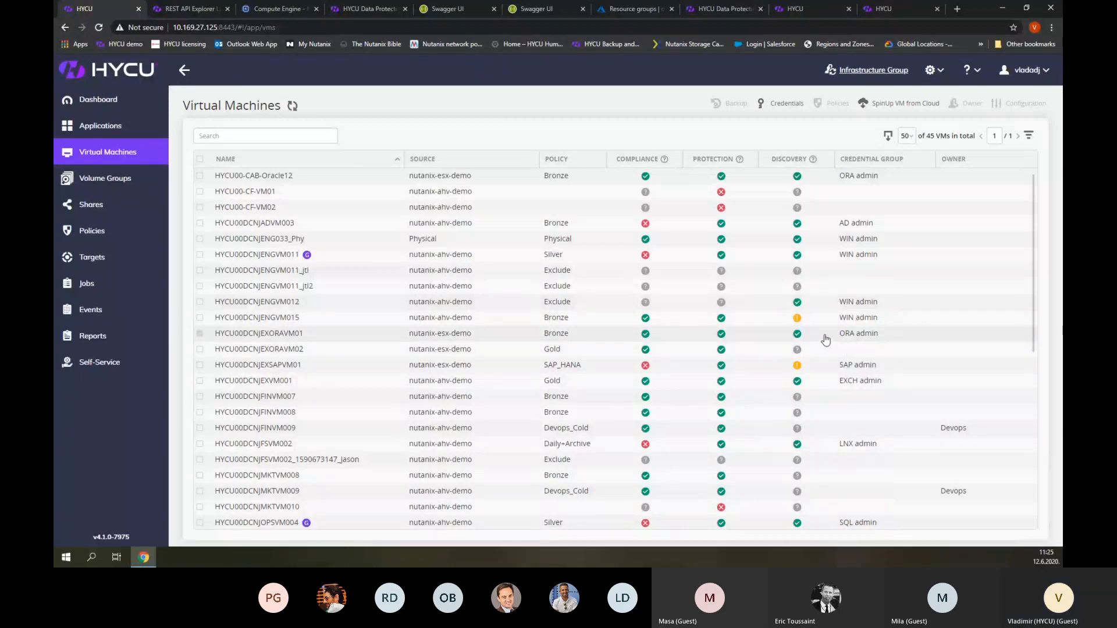
left_click(100, 126)
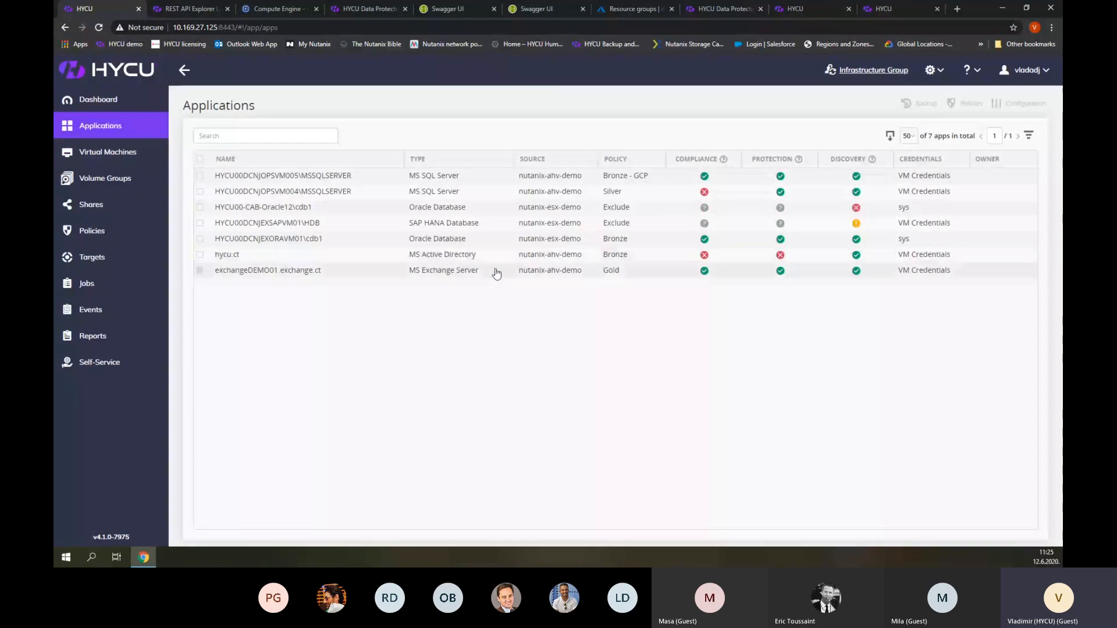
mouse_move(506, 277)
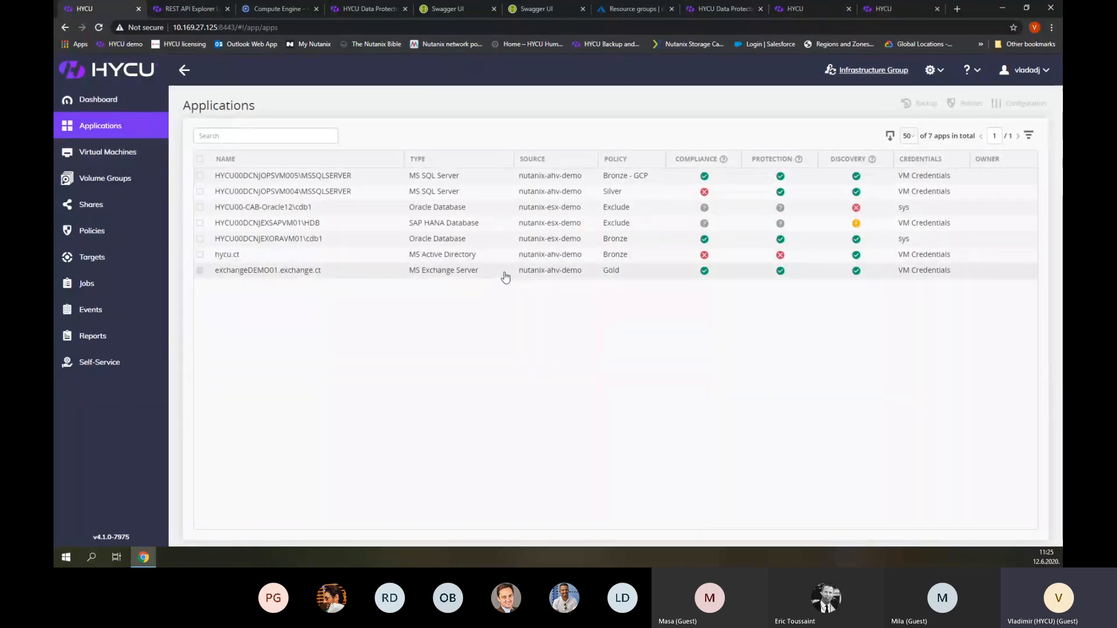
- Select exchangeDEMO01.exchange.ct and preview the whole-server restore option
left_click(285, 270)
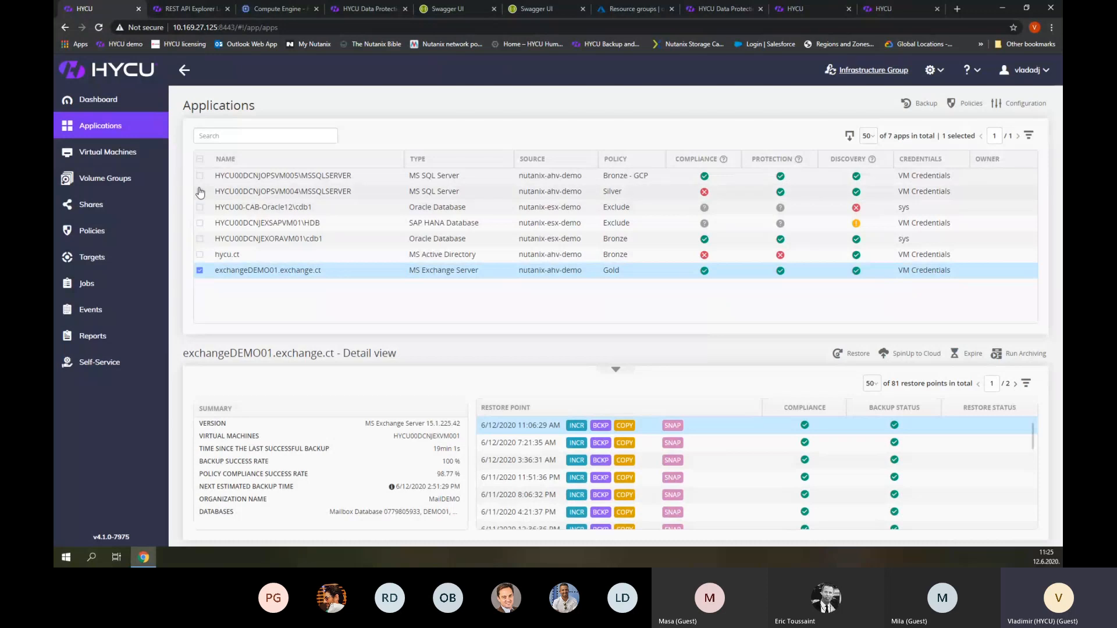
mouse_move(816, 353)
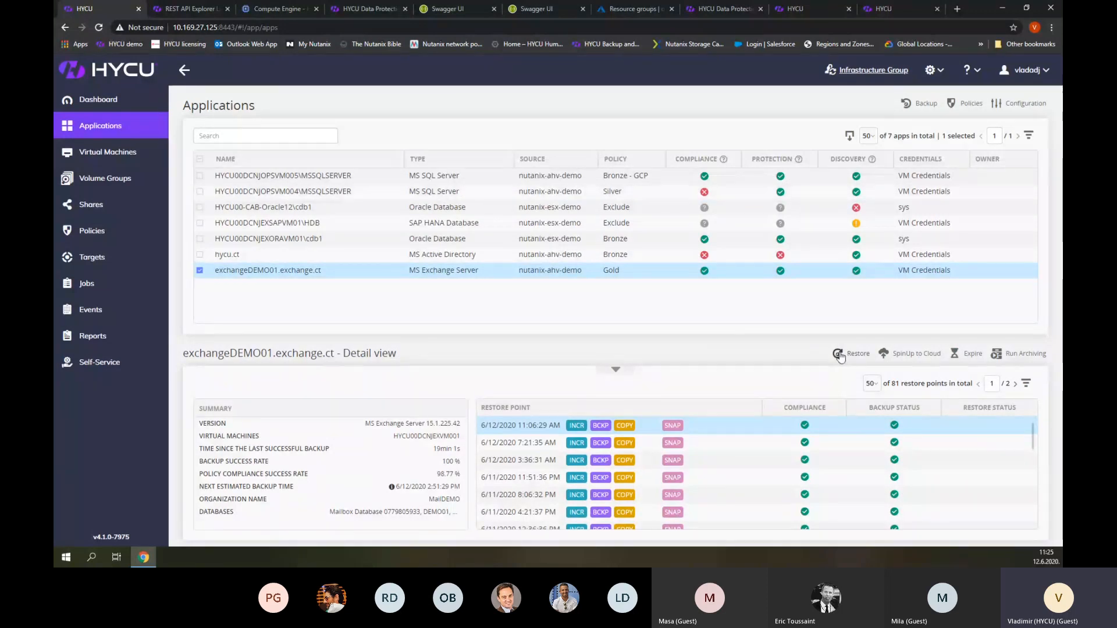
left_click(851, 354)
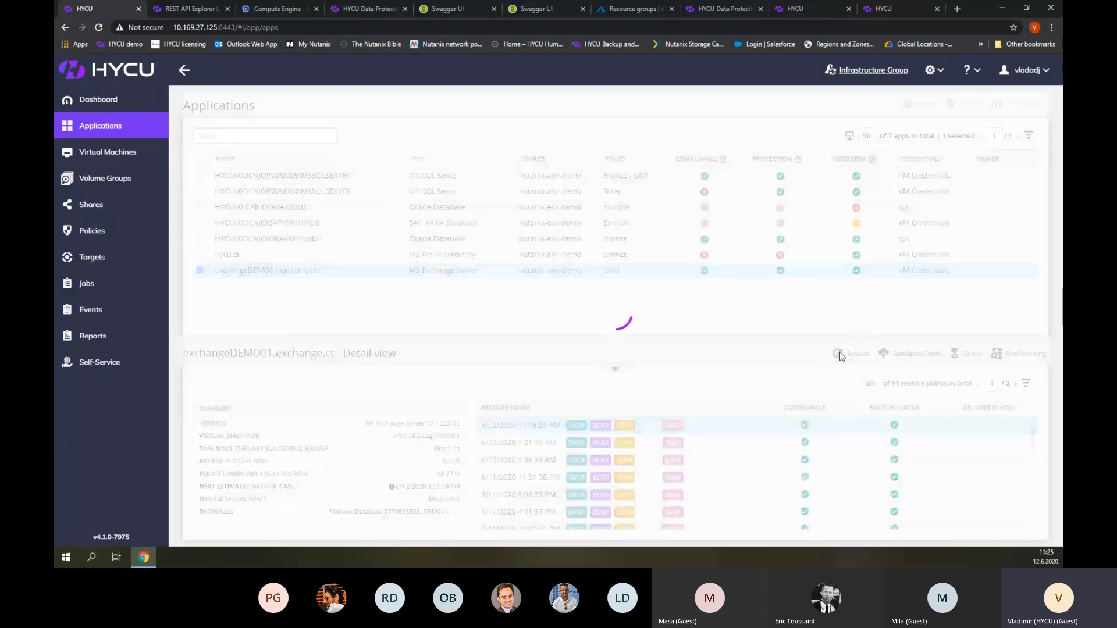
left_click(852, 354)
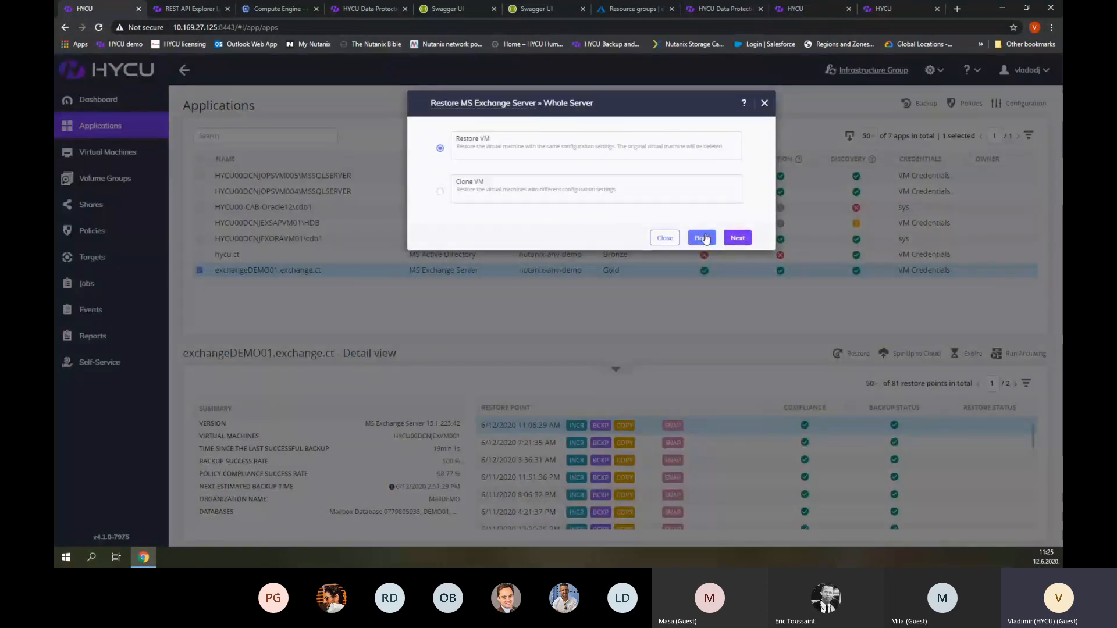
left_click(700, 237)
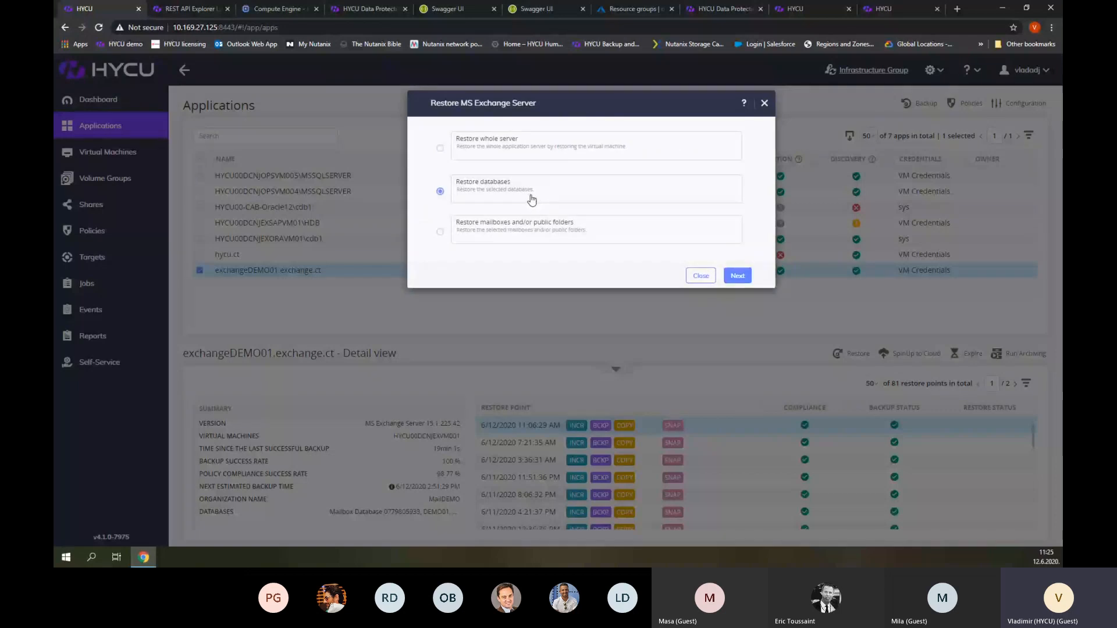
- Step through the database and mailbox restore options, then close without restoring
left_click(737, 275)
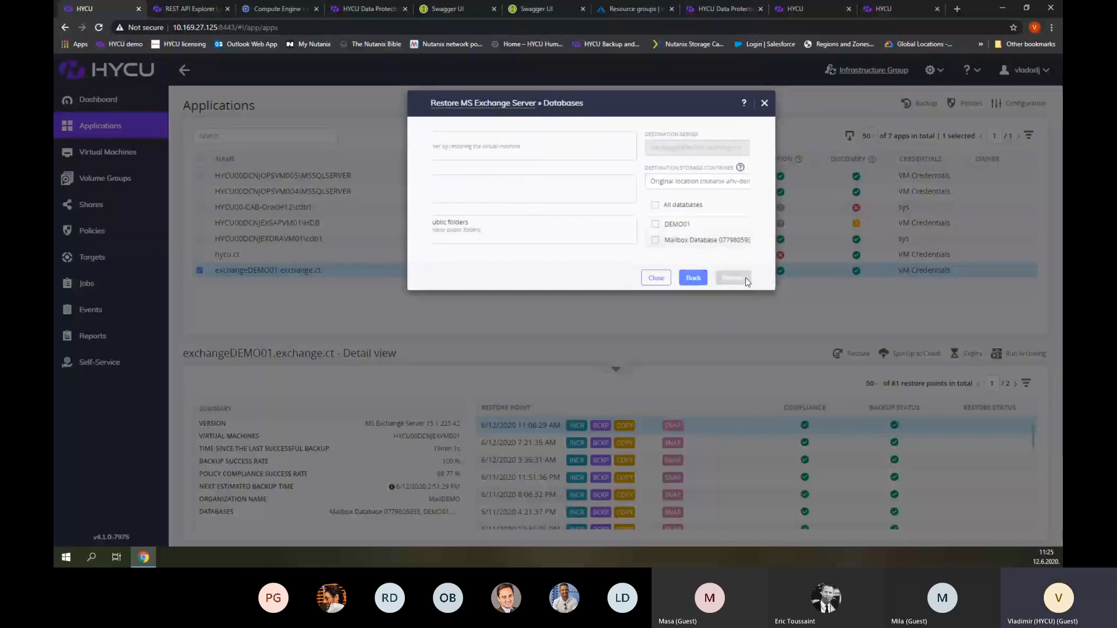
left_click(691, 277)
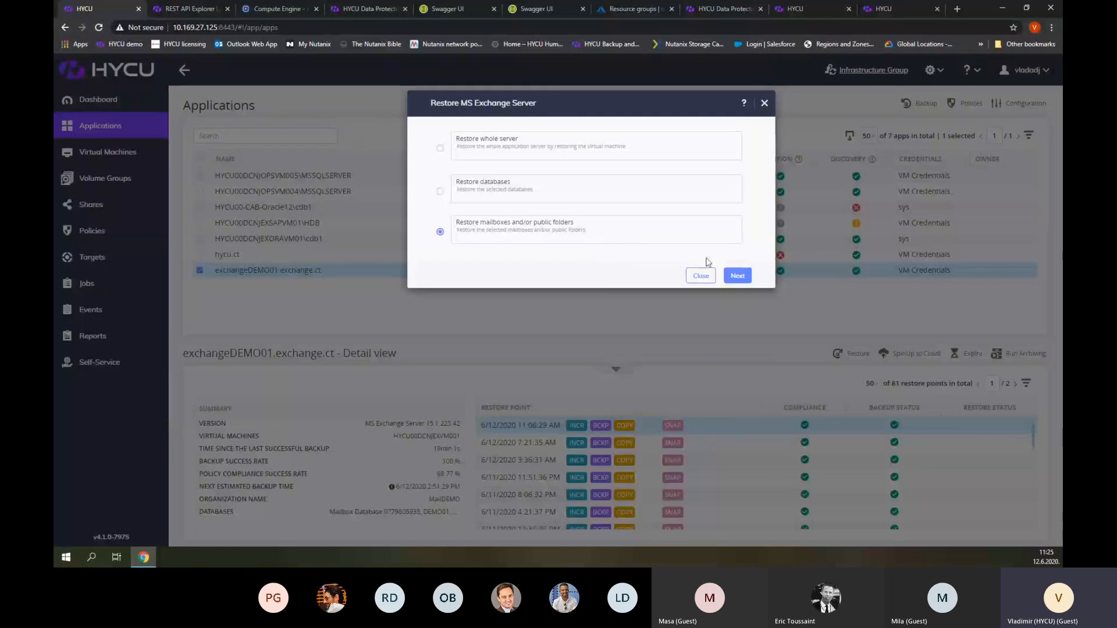
left_click(736, 275)
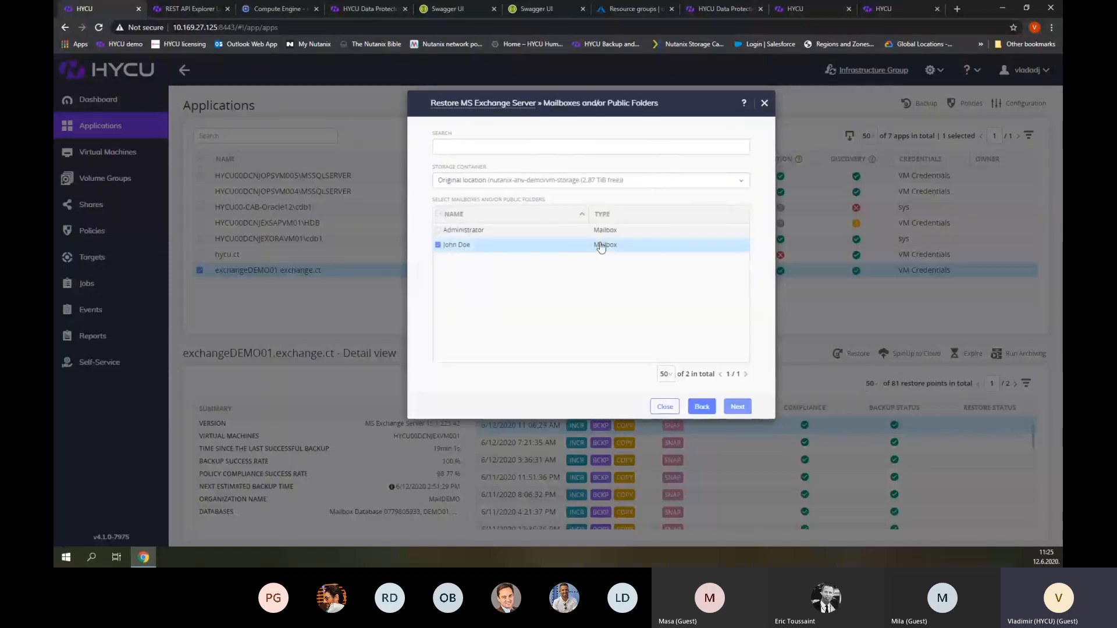
left_click(663, 406)
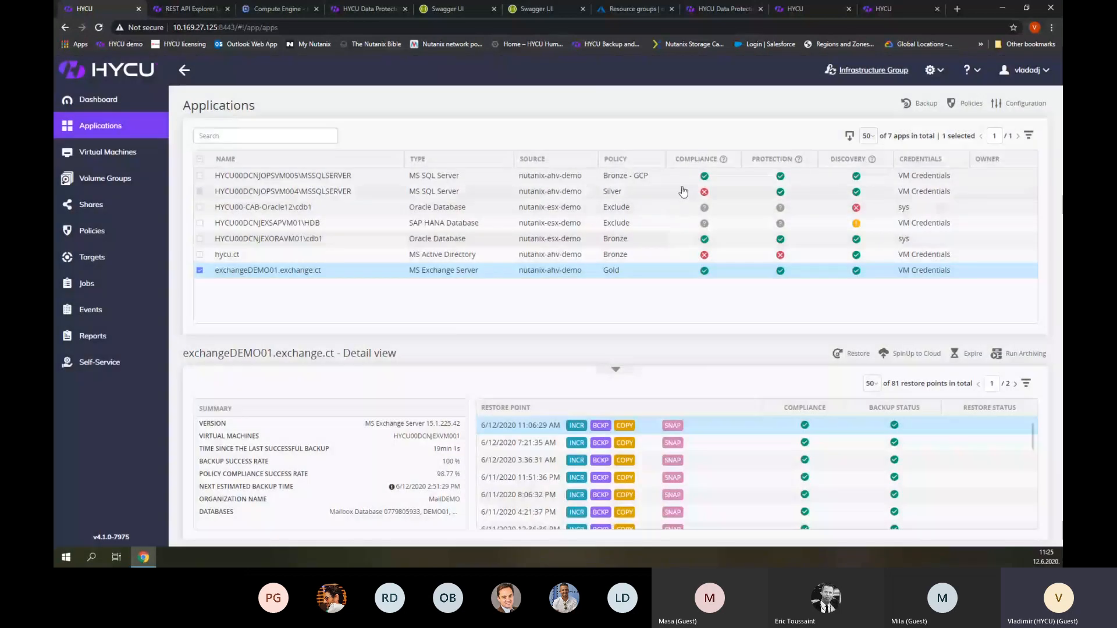
- Start a restore of HYCU00DCNJOPSVM005\MSSQLSERVER from the 6/8/2020 full backup point
left_click(282, 176)
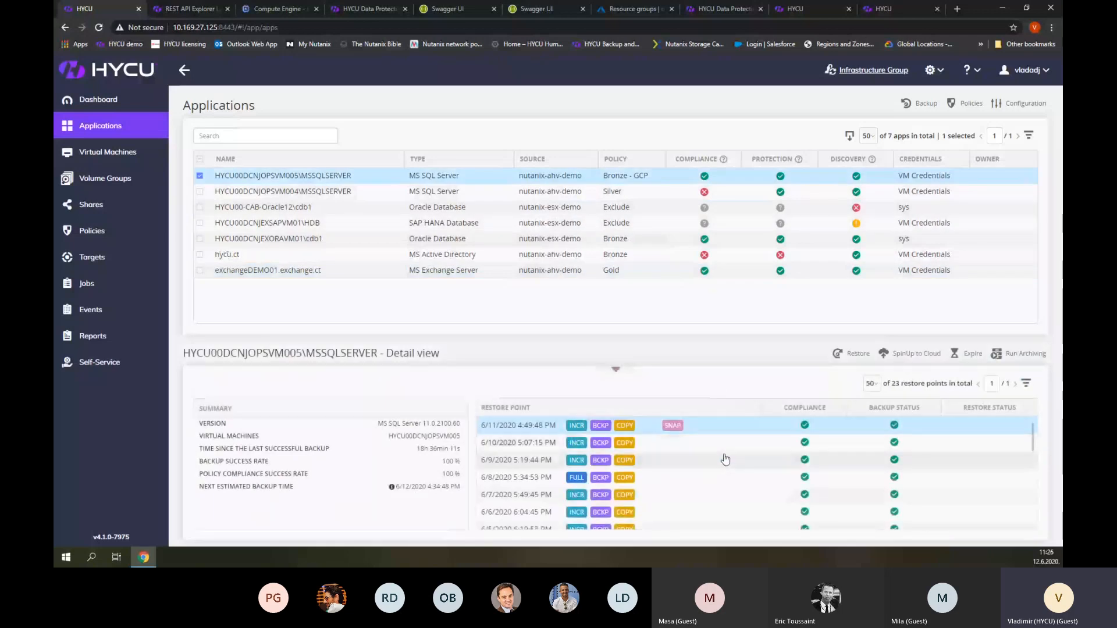
left_click(515, 477)
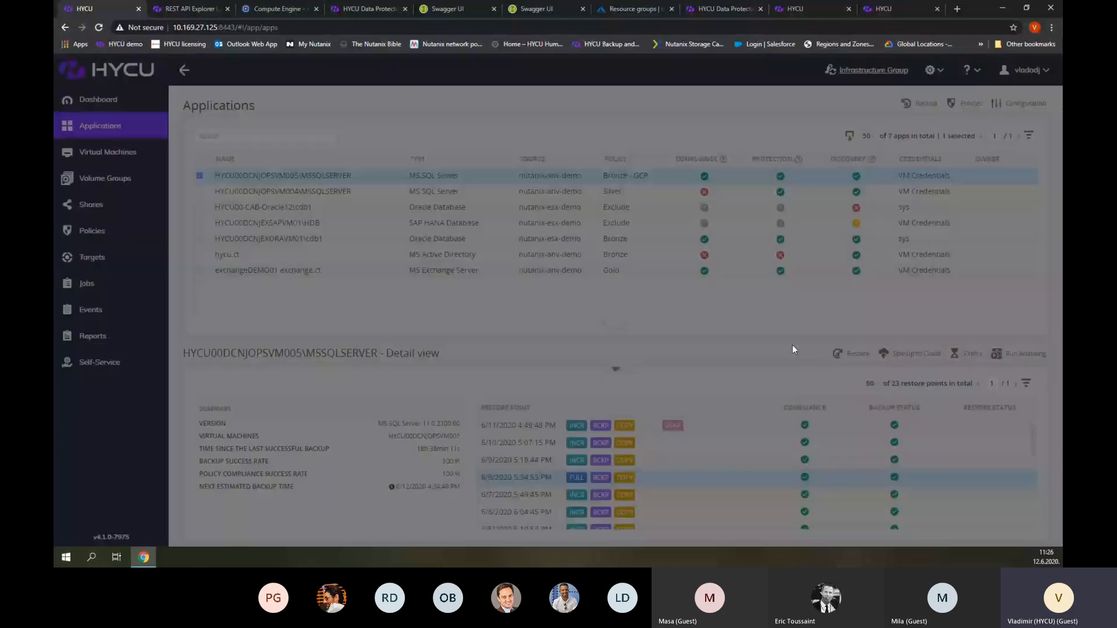
left_click(850, 353)
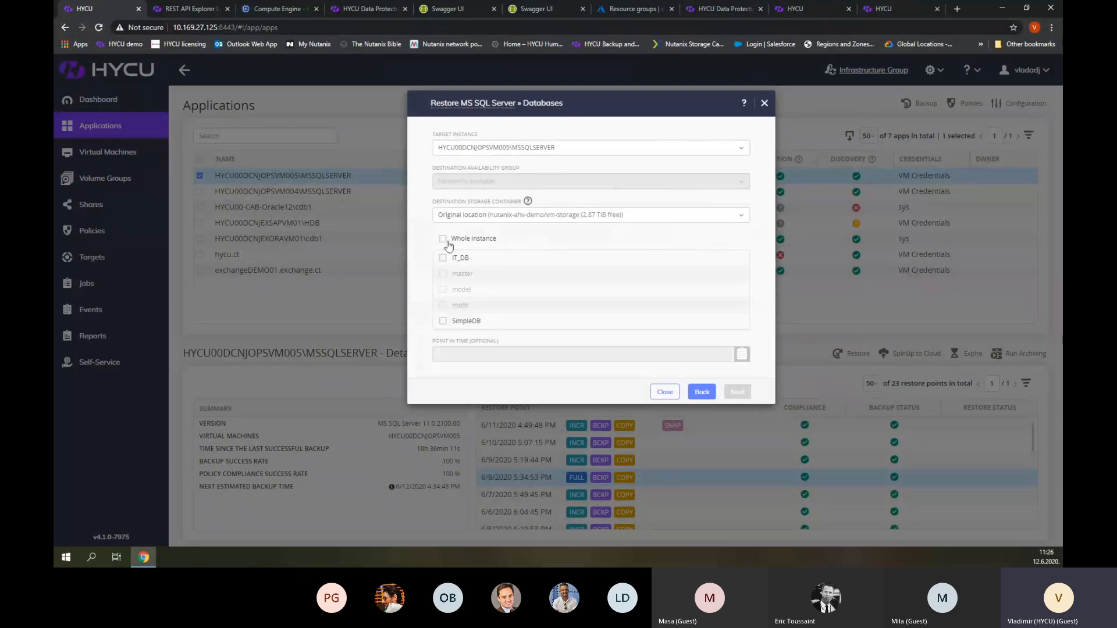
- Select the whole instance, then cancel the SQL restore and return to Applications
left_click(442, 257)
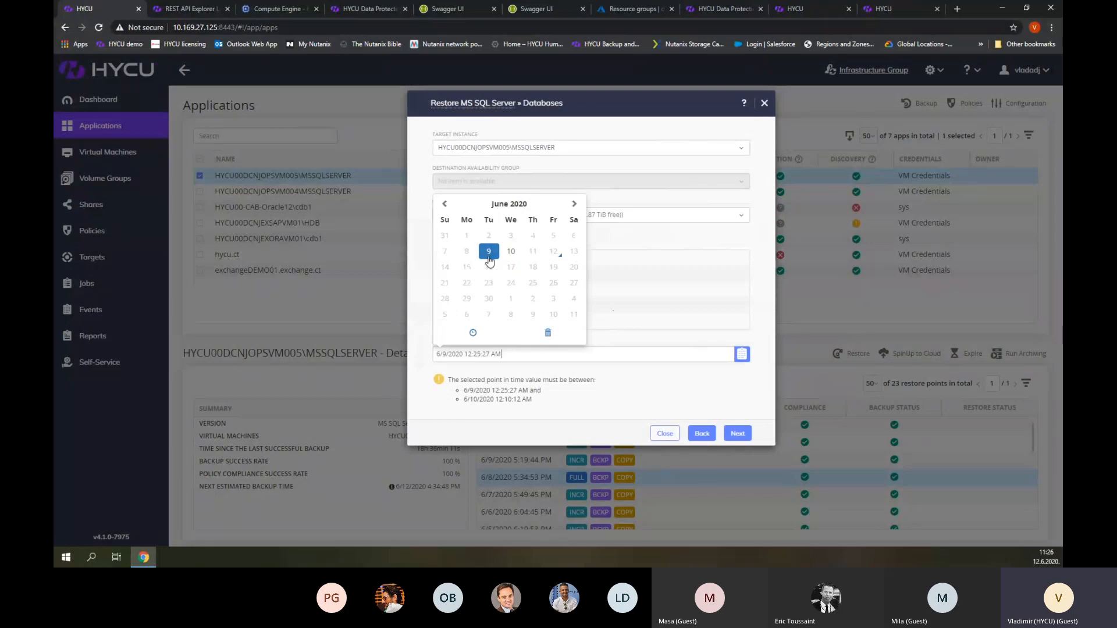
left_click(736, 432)
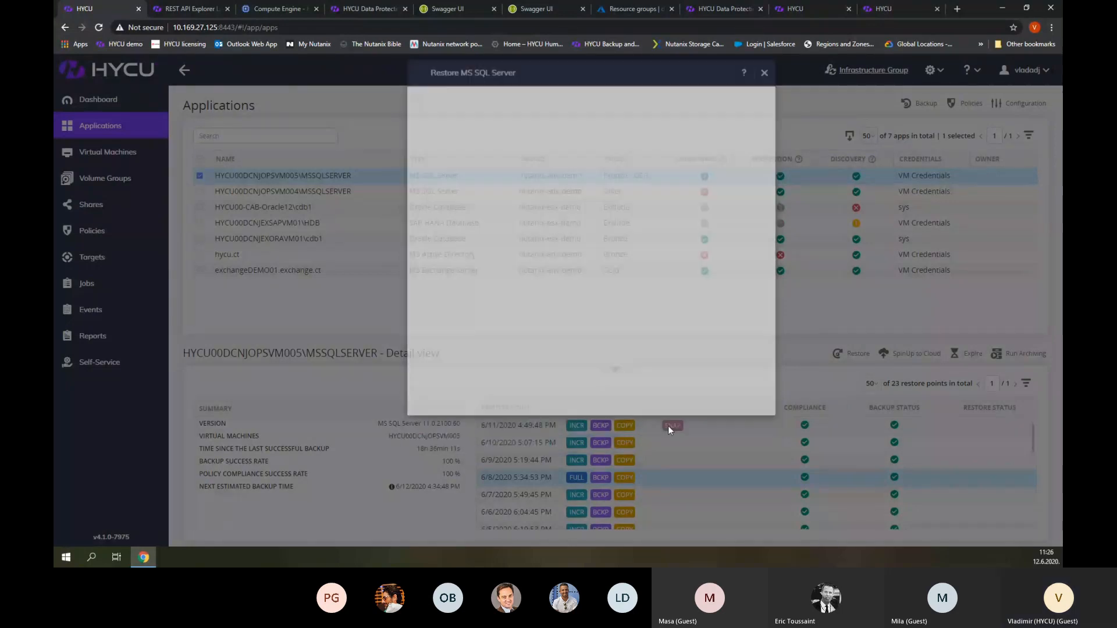
left_click(764, 72)
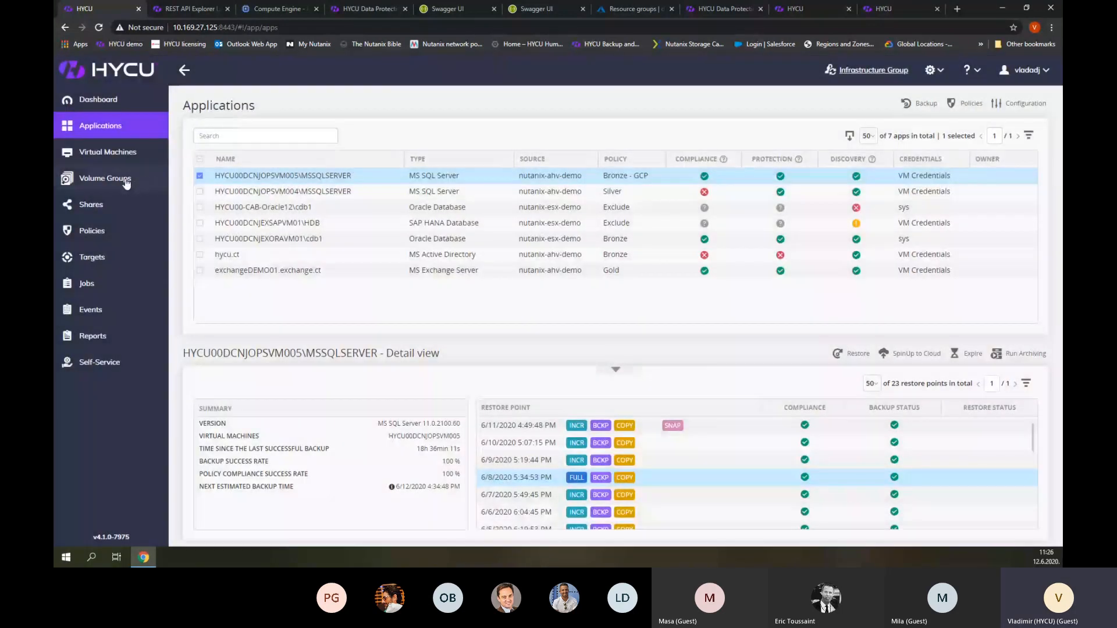
- Browse the Shares list, then the Jobs list, and bring up the Events log
left_click(90, 205)
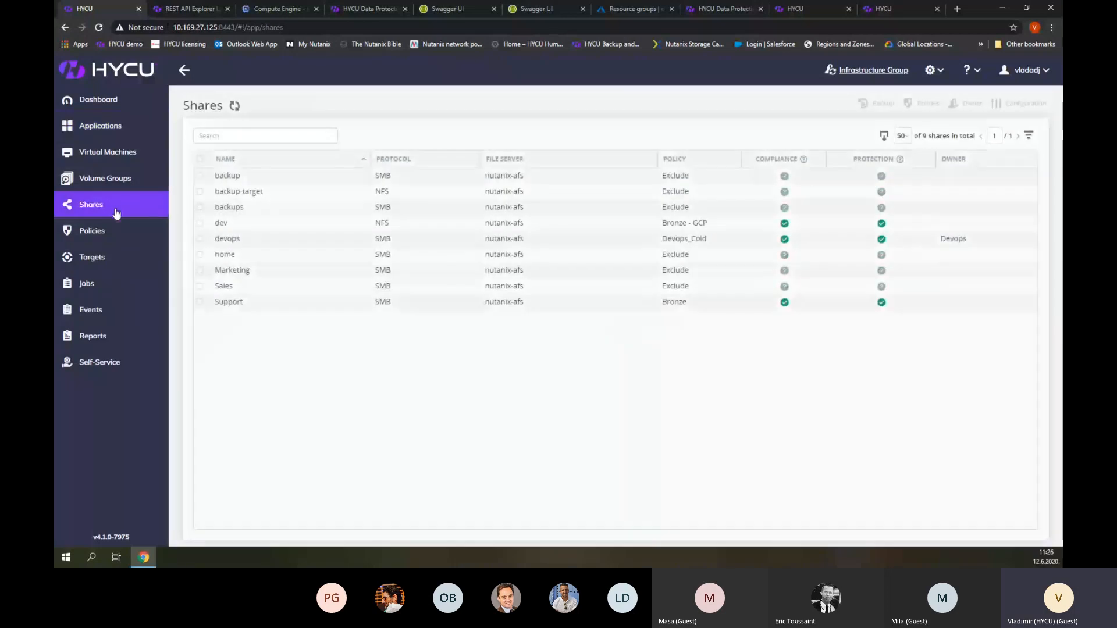
mouse_move(119, 200)
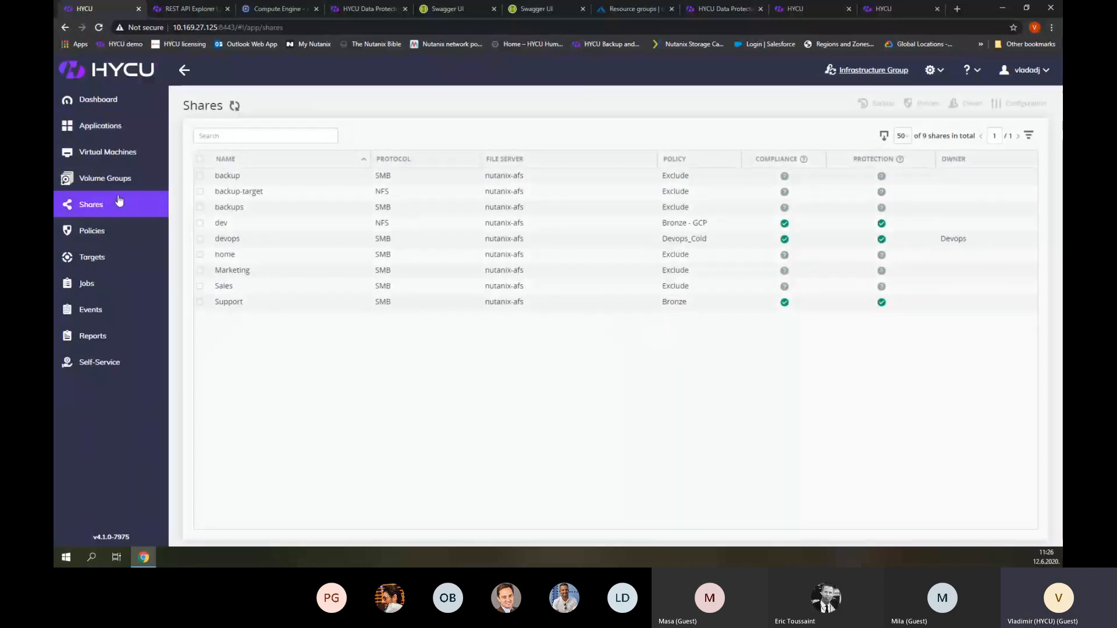
mouse_move(128, 235)
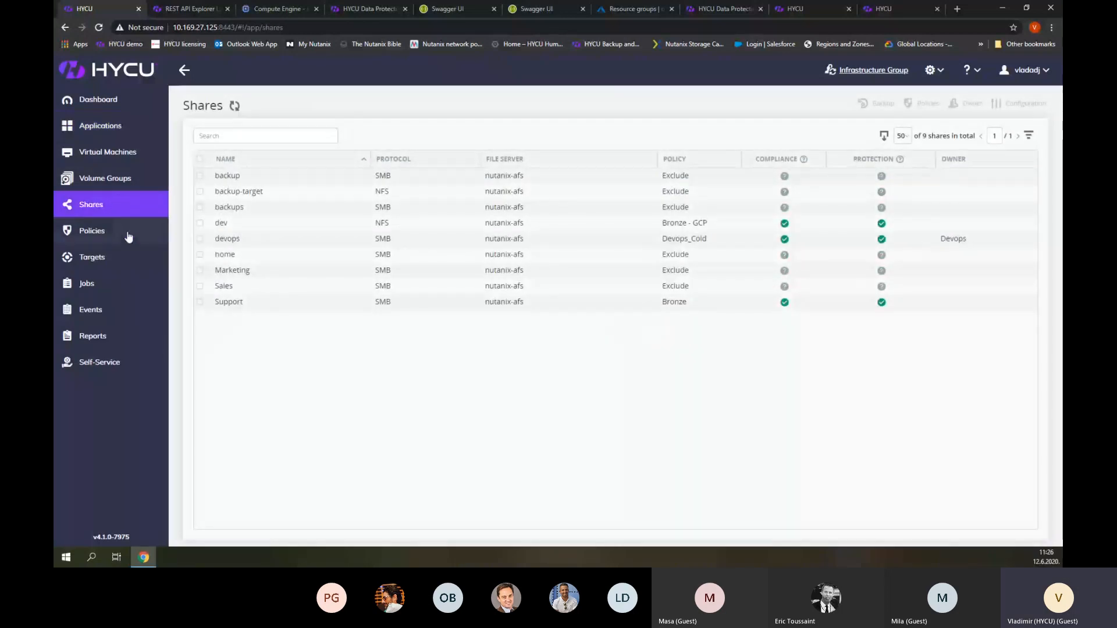
mouse_move(110, 292)
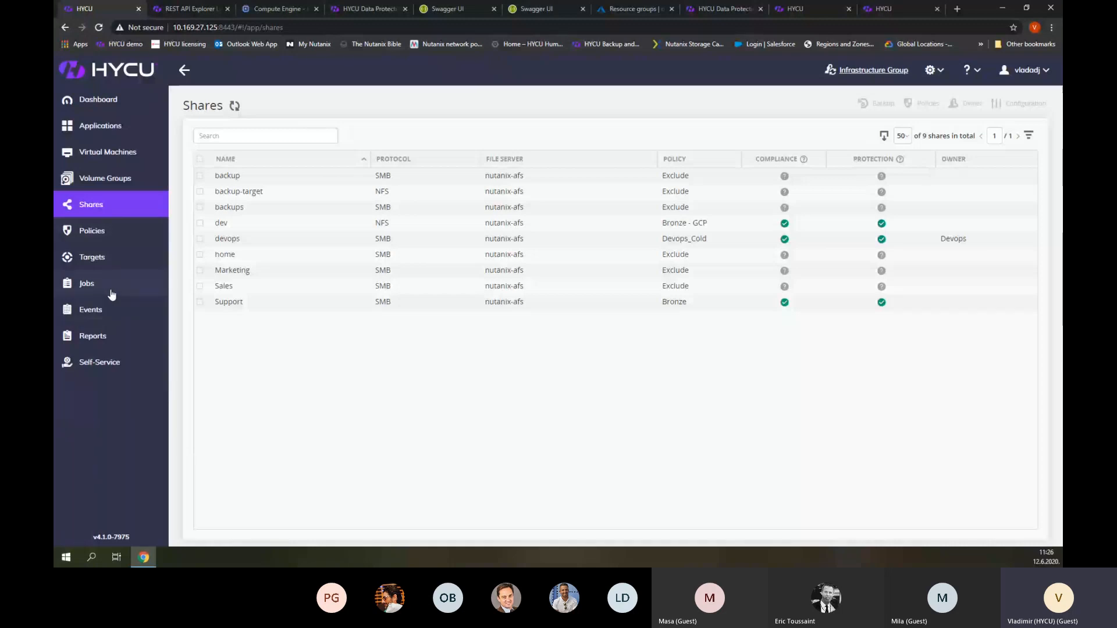
left_click(86, 283)
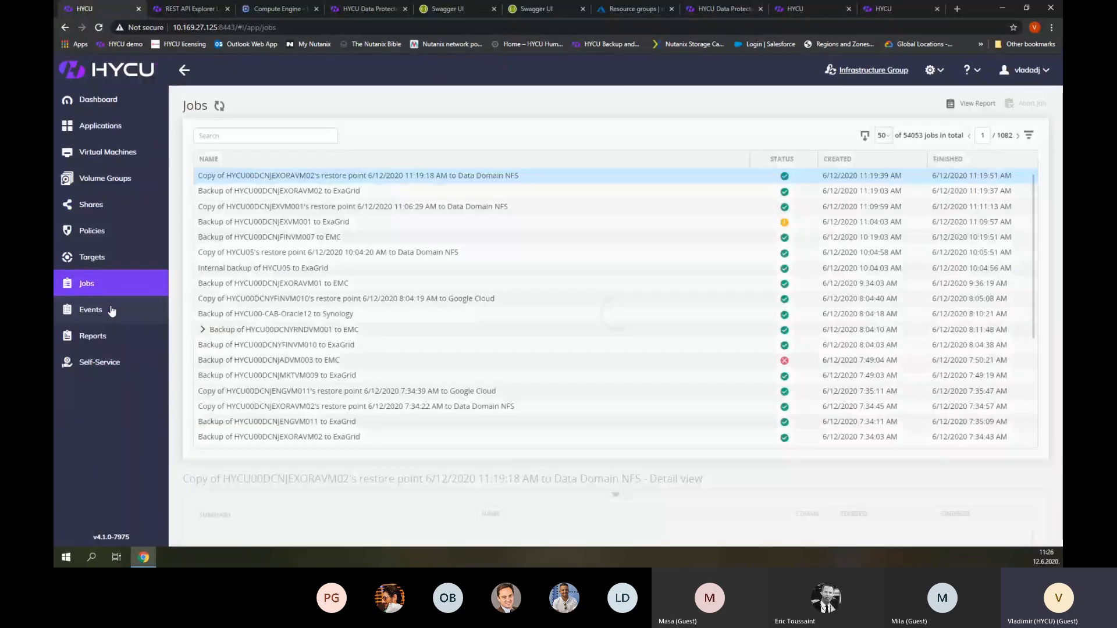
left_click(91, 309)
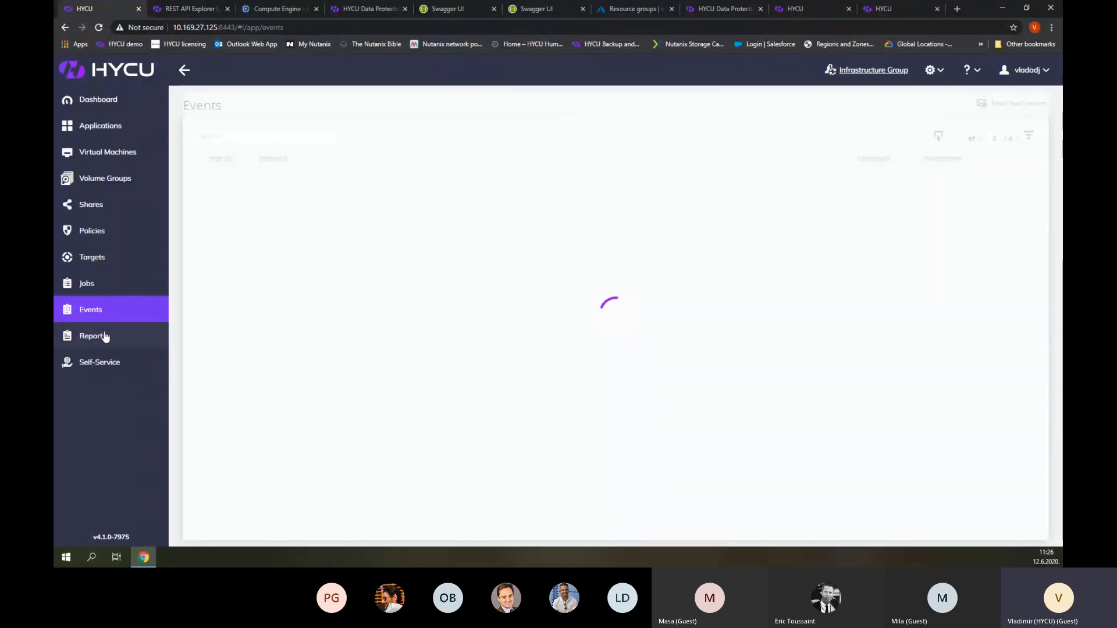
- View the Reports list, dismissing a report editor and the Report Scheduler dialog
left_click(93, 335)
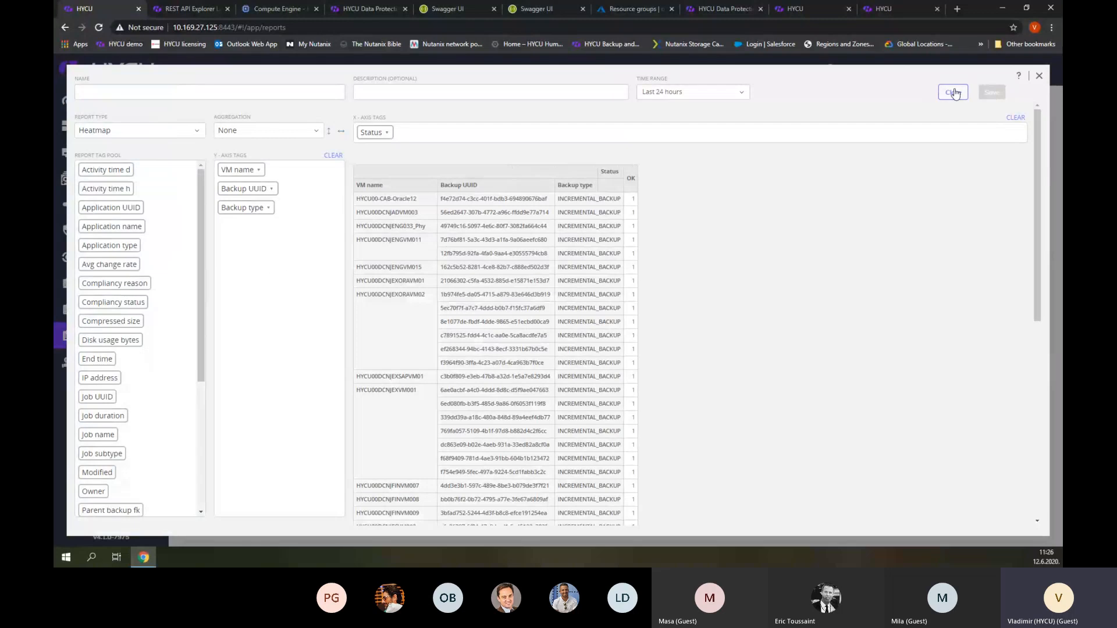
left_click(953, 93)
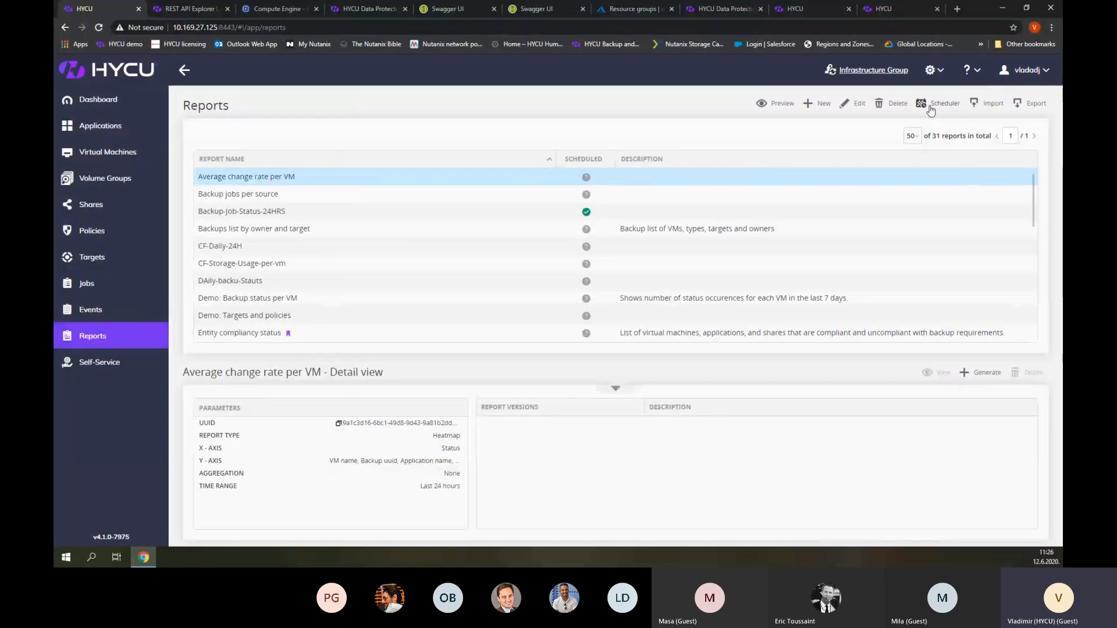
left_click(943, 104)
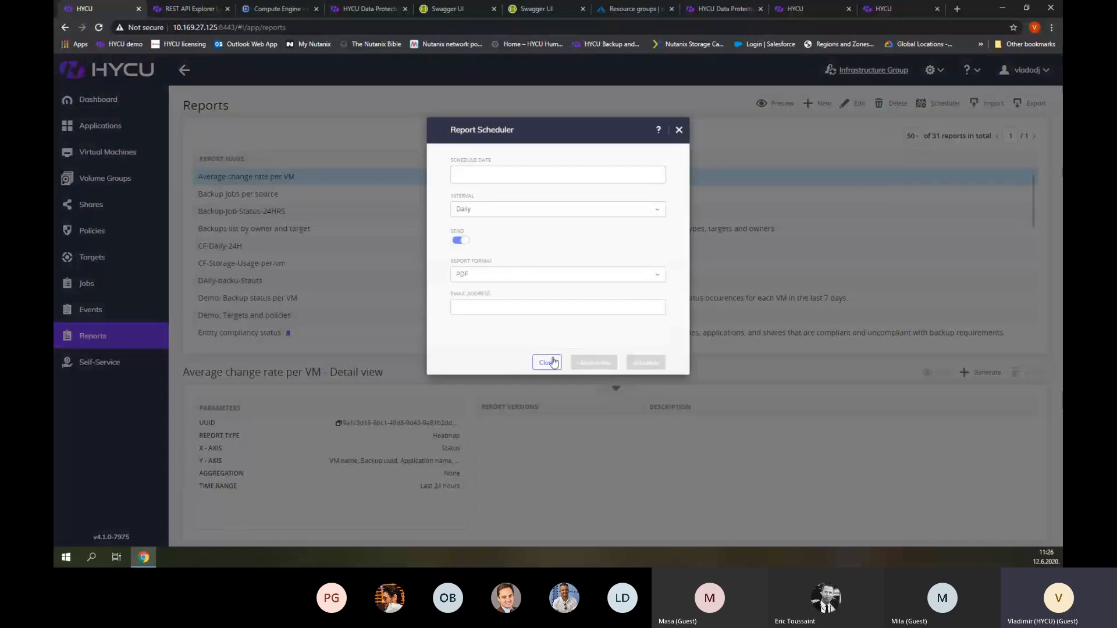
left_click(547, 362)
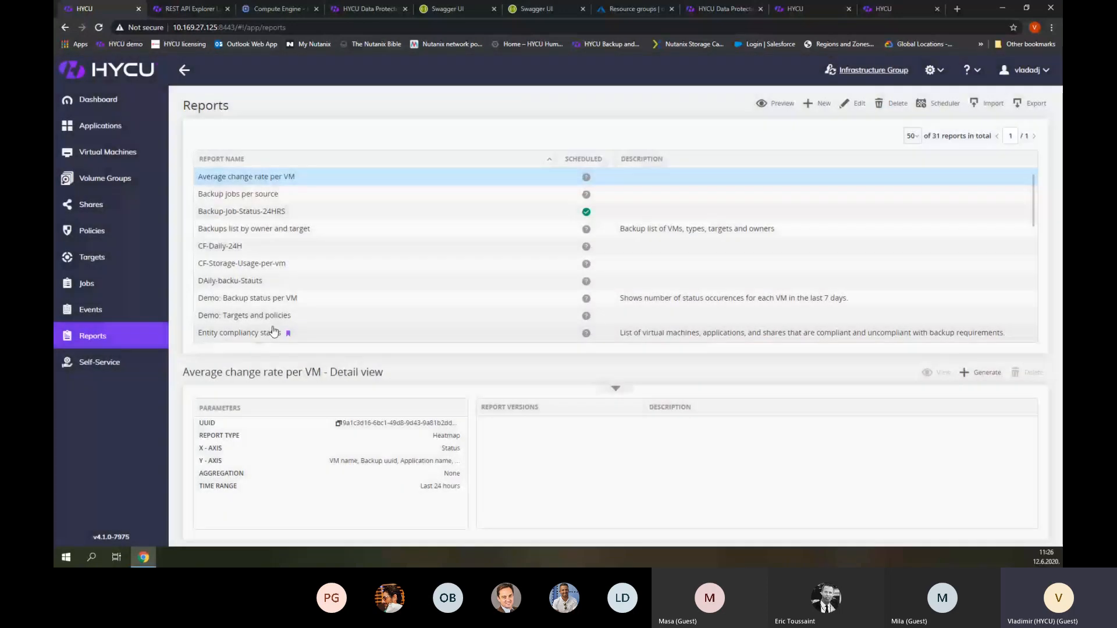
- Look at the Self-Service groups page, then show the Virtual Machines list of 45 VMs
left_click(99, 362)
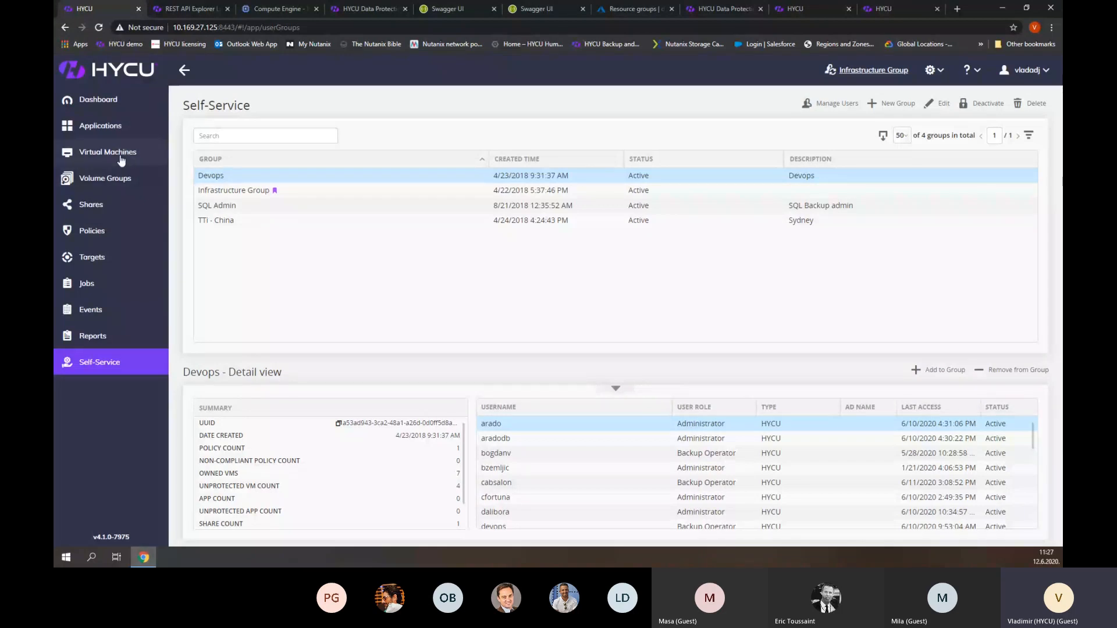
left_click(107, 151)
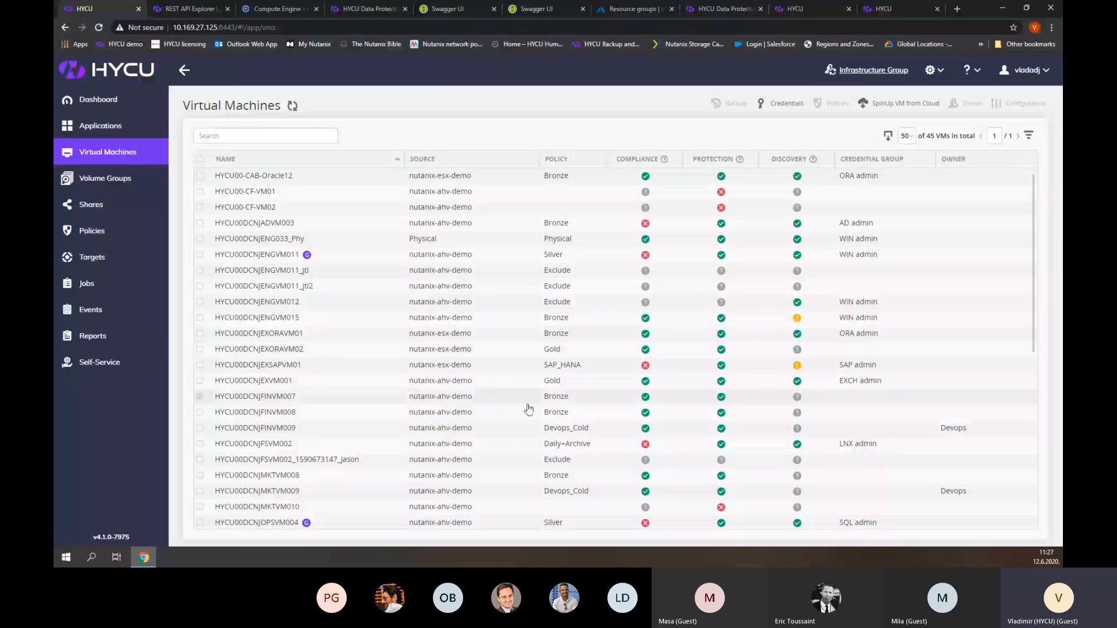
- Review the Software Upgrade dialog for version 4.1.0-7975 from HYCU00DCNJFINVM009's details, then close it
left_click(255, 427)
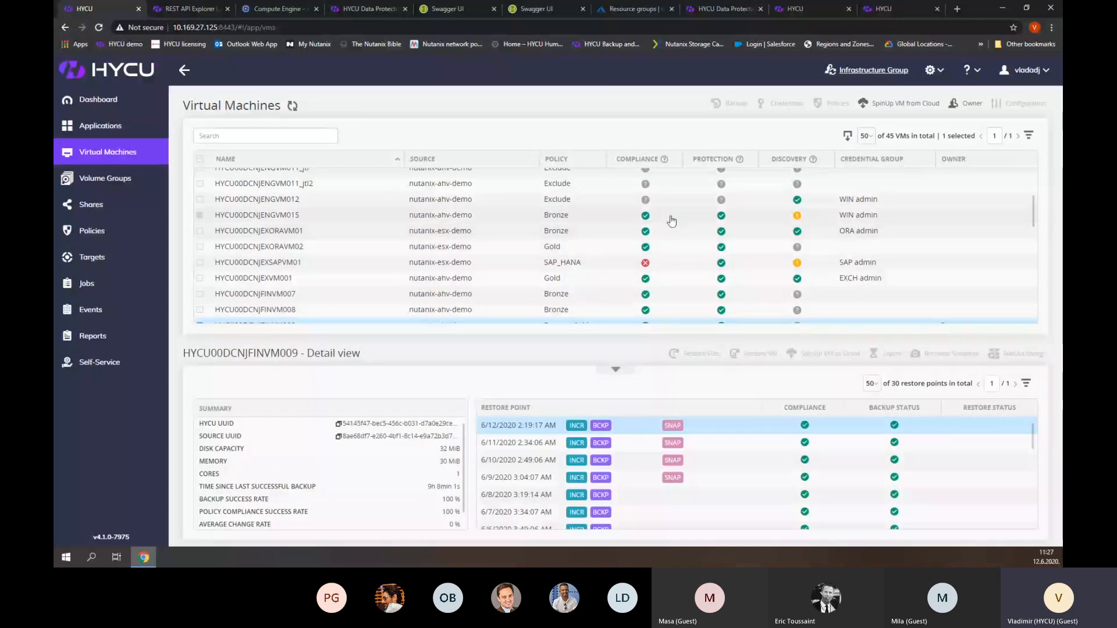
left_click(930, 70)
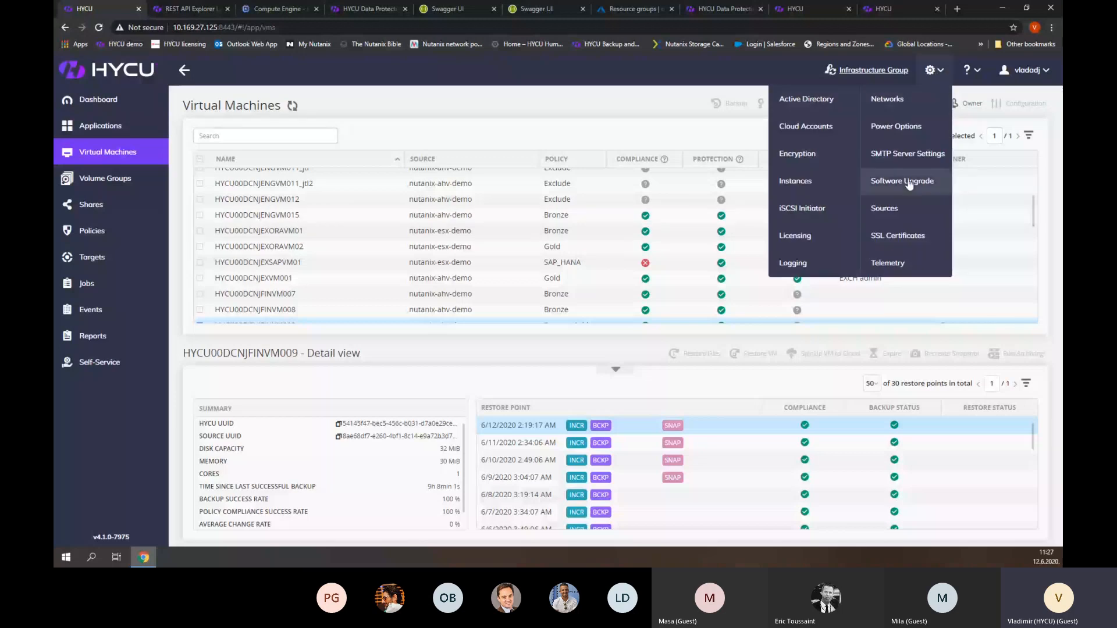
left_click(902, 180)
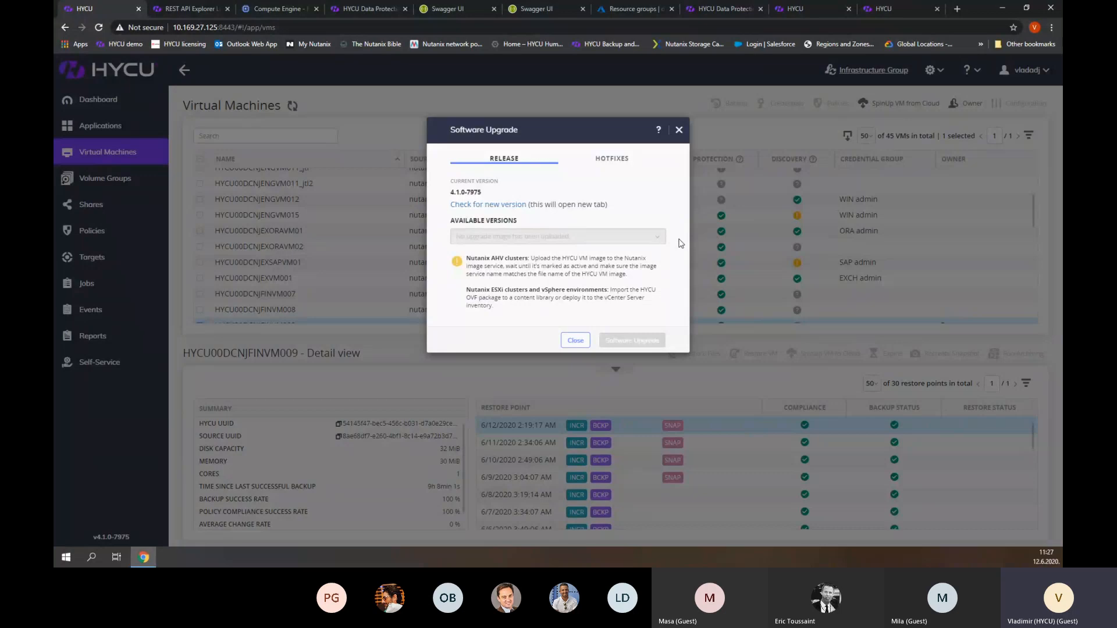
mouse_move(622, 249)
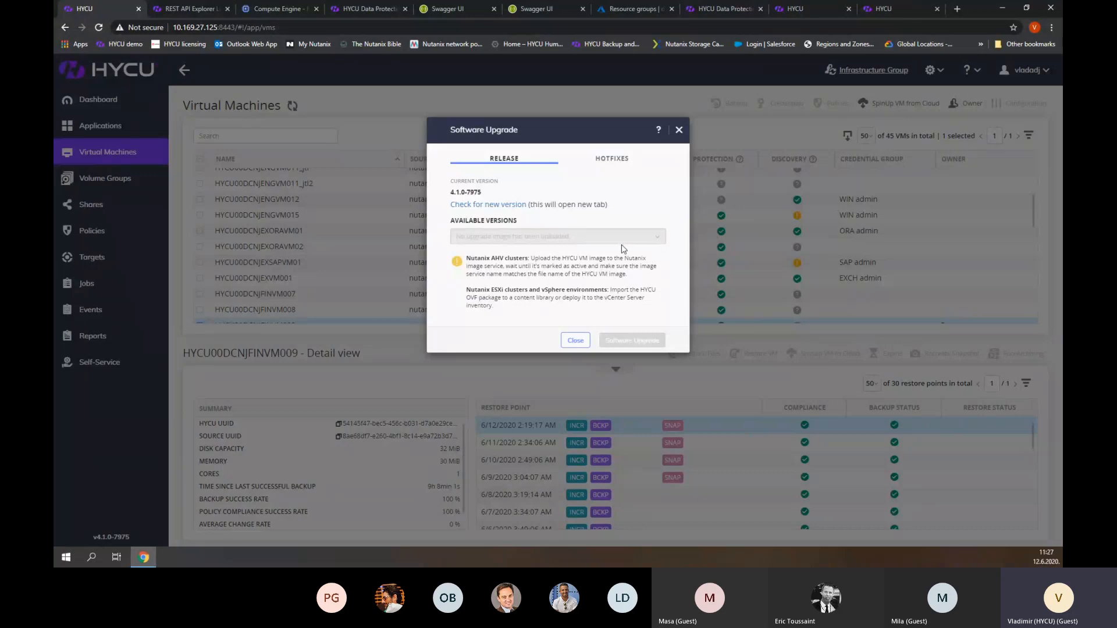
mouse_move(654, 346)
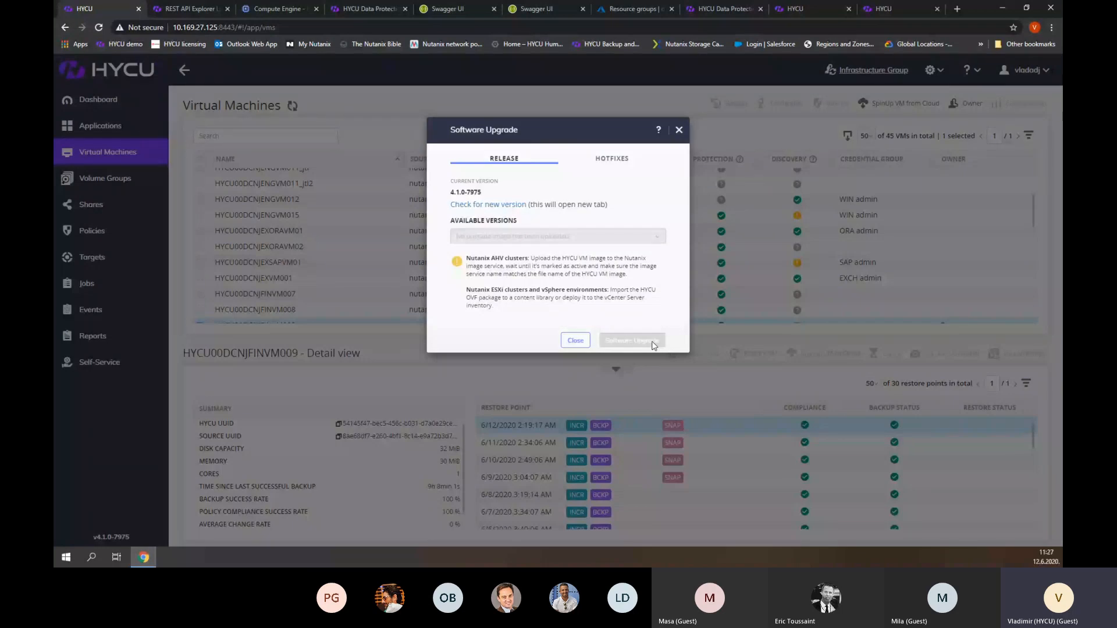
left_click(575, 340)
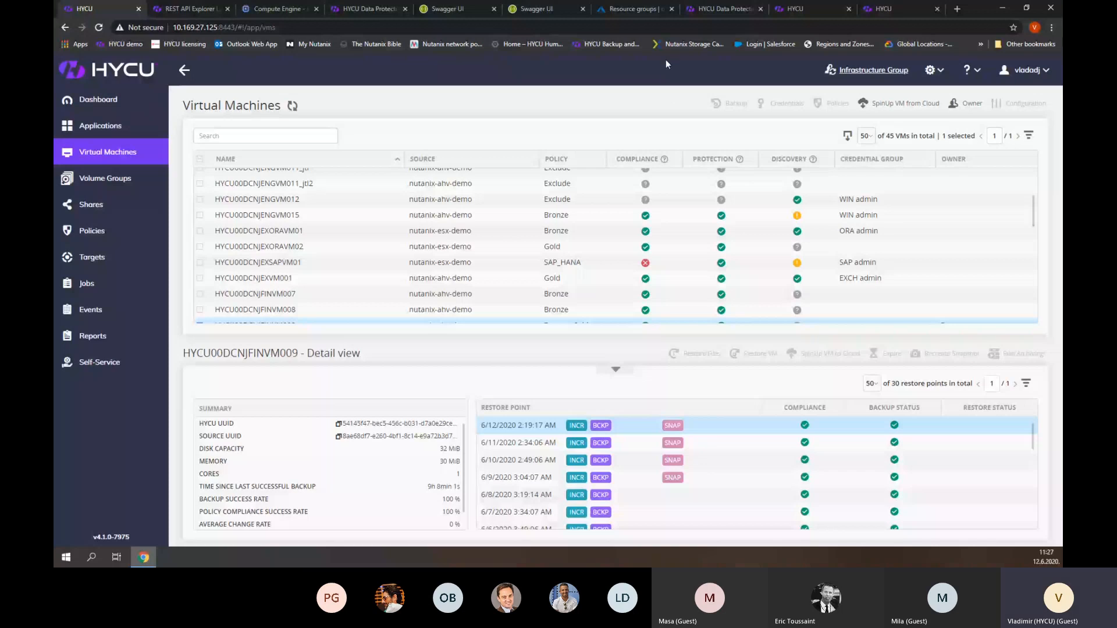
mouse_move(451, 43)
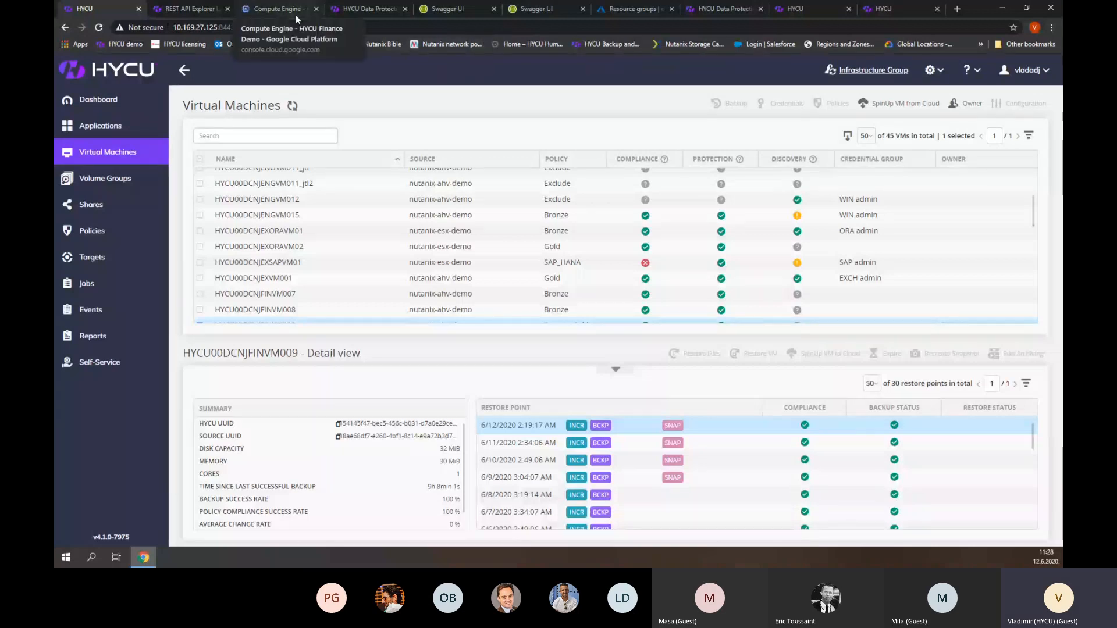
- View Google Cloud's Compute Engine VM instances, then Azure's eight resource groups
left_click(274, 8)
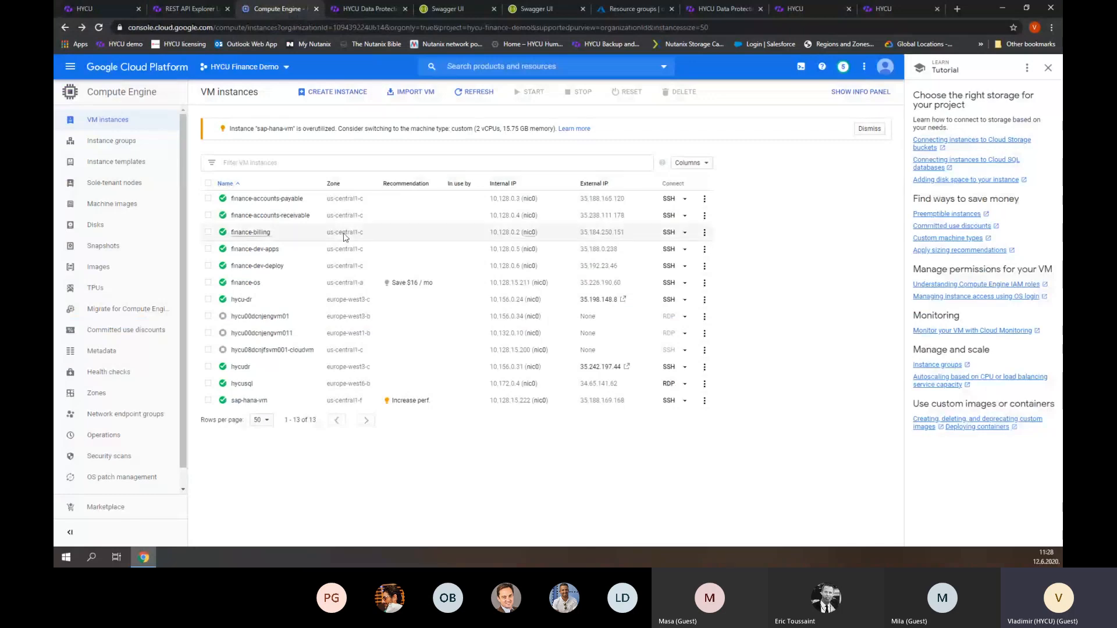
mouse_move(370, 279)
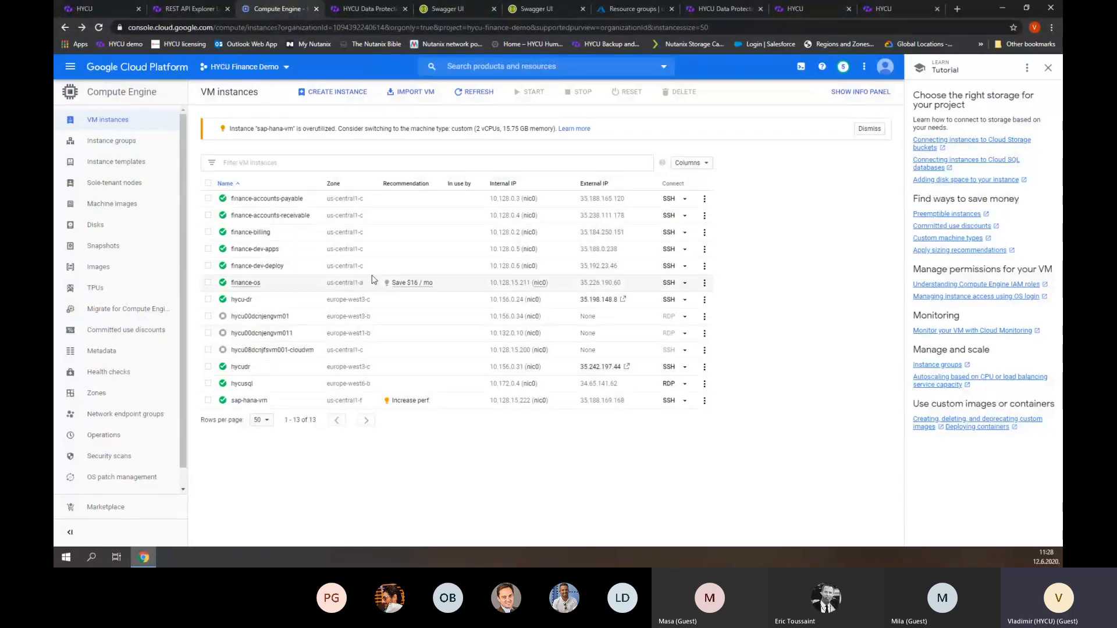
left_click(633, 8)
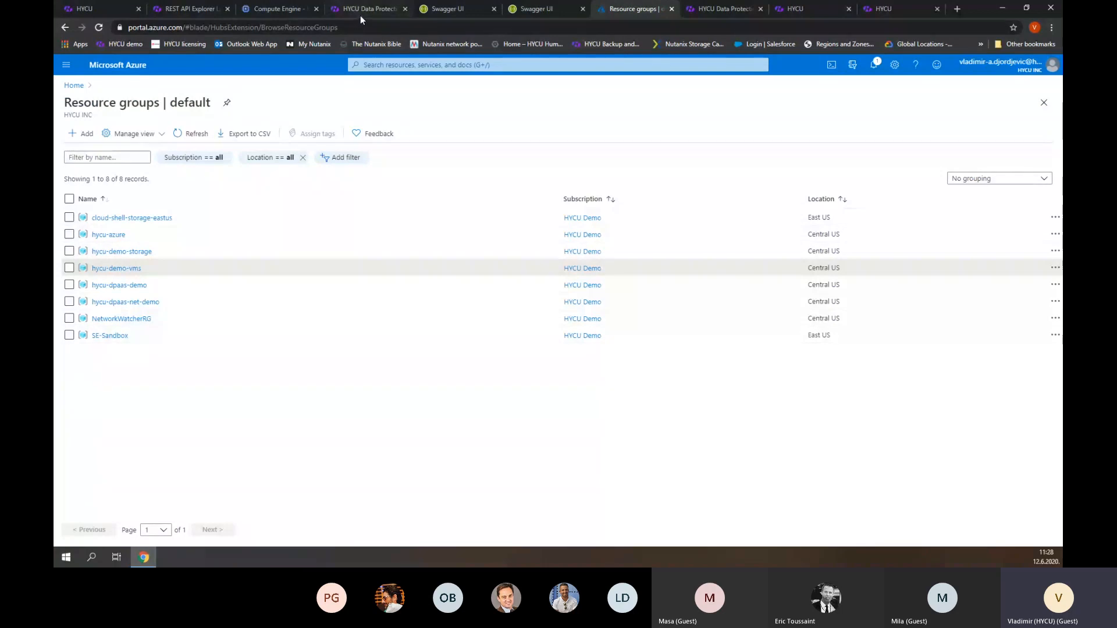
- Sign in to HYCU for GCP with the listed Google account and reach its dashboard
left_click(367, 8)
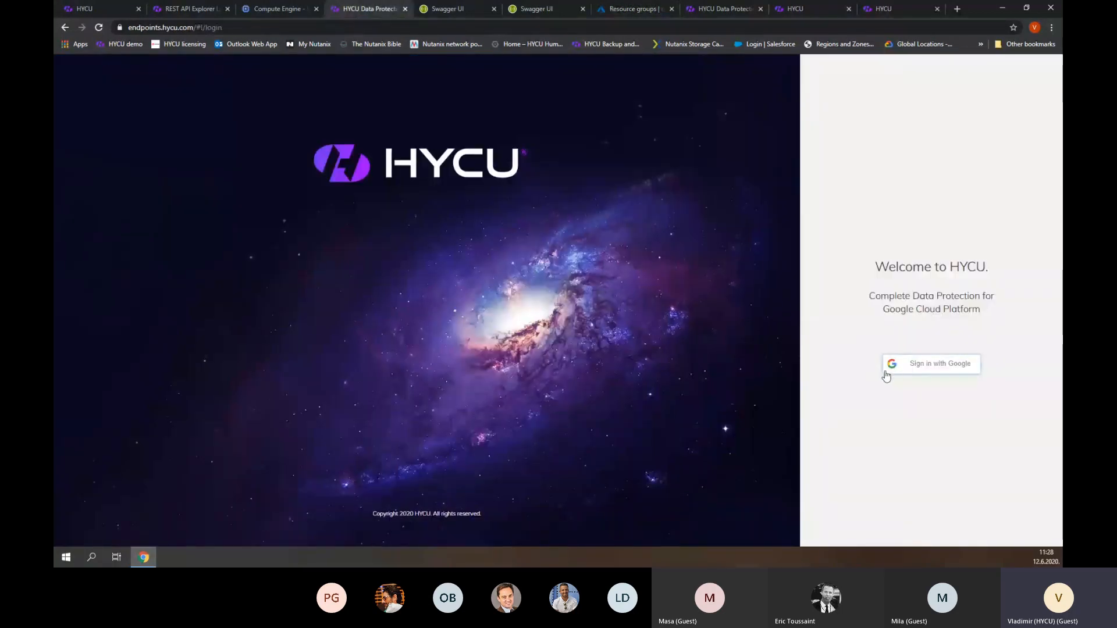
left_click(931, 362)
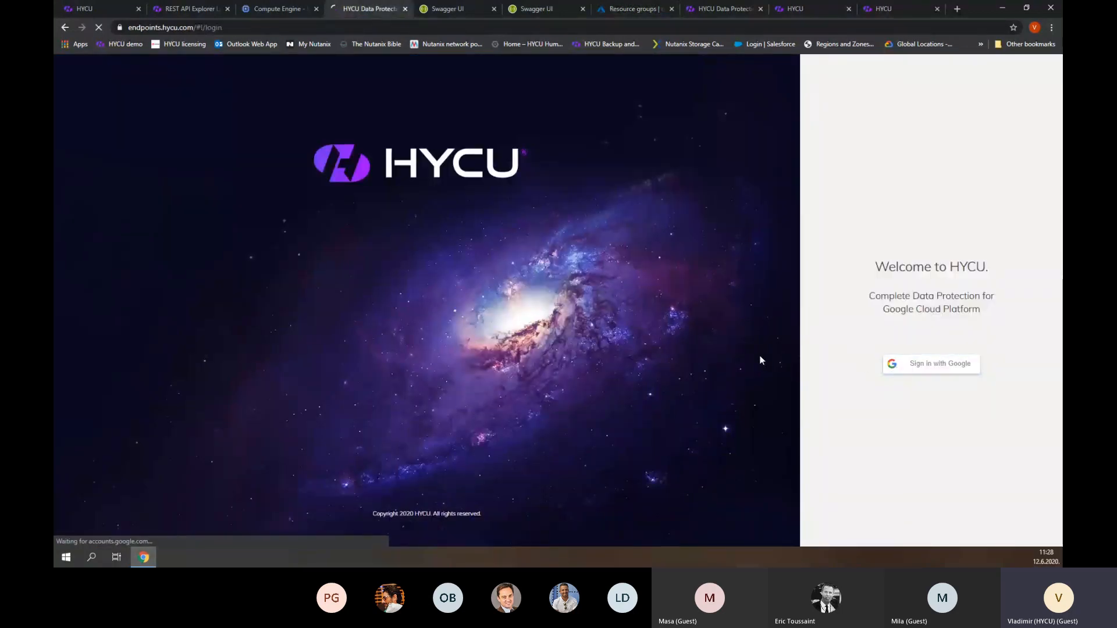
left_click(931, 363)
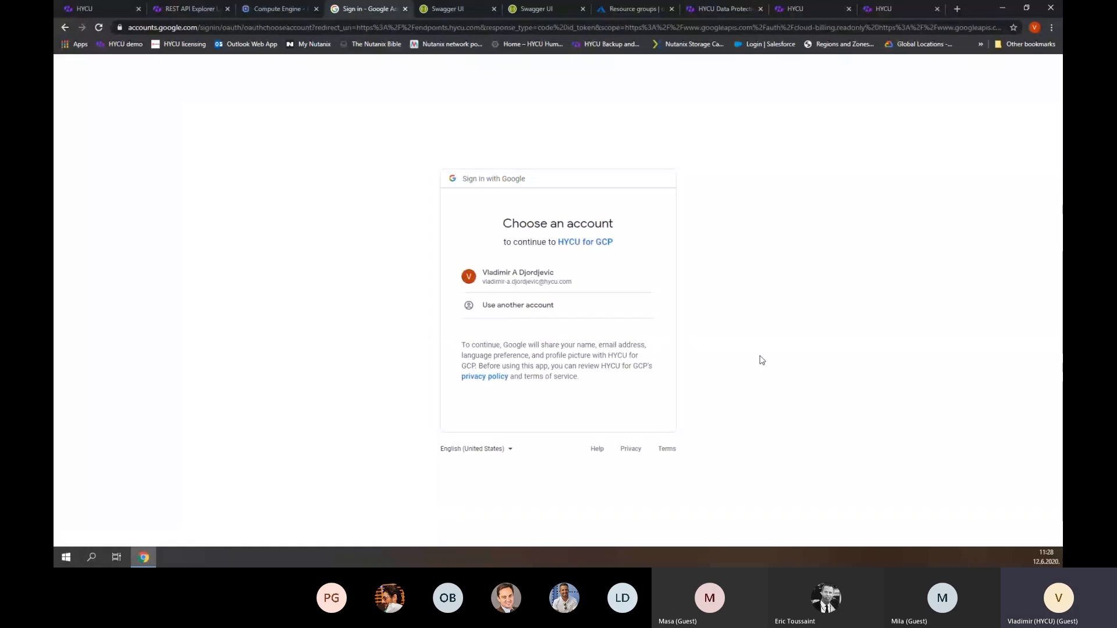
left_click(517, 277)
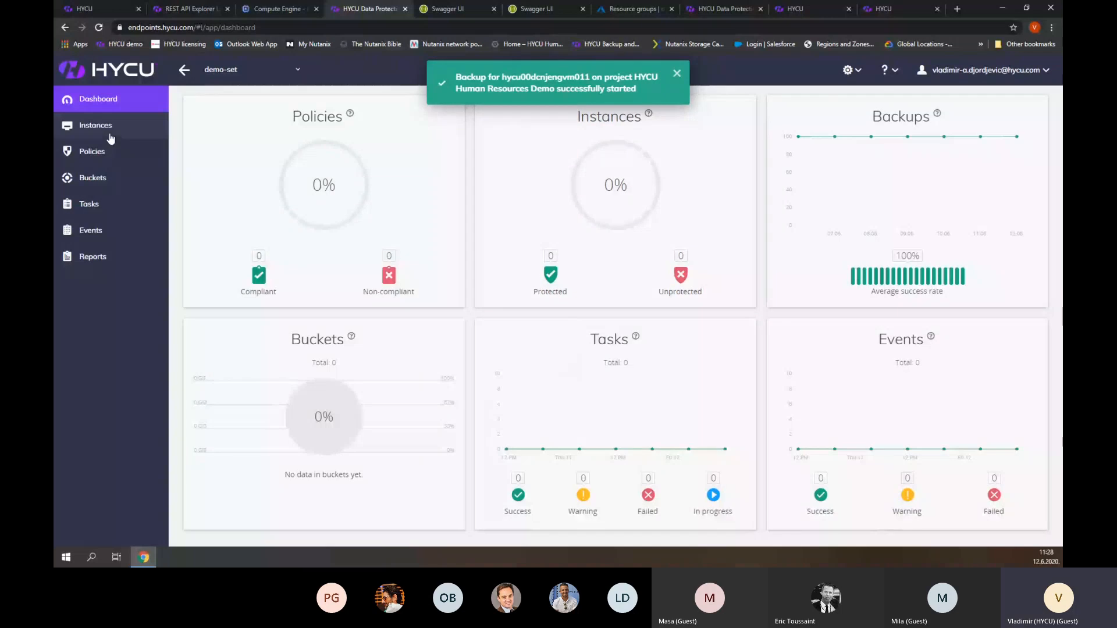
- Show the Instances list of 23 cloud VMs with policies and protection status
left_click(94, 125)
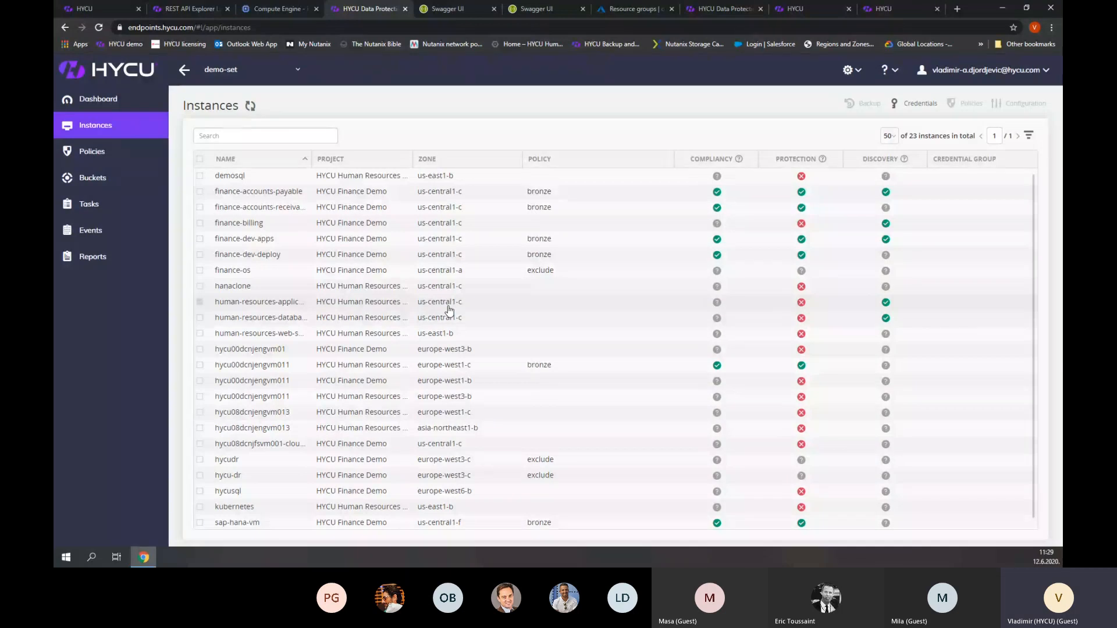
mouse_move(458, 305)
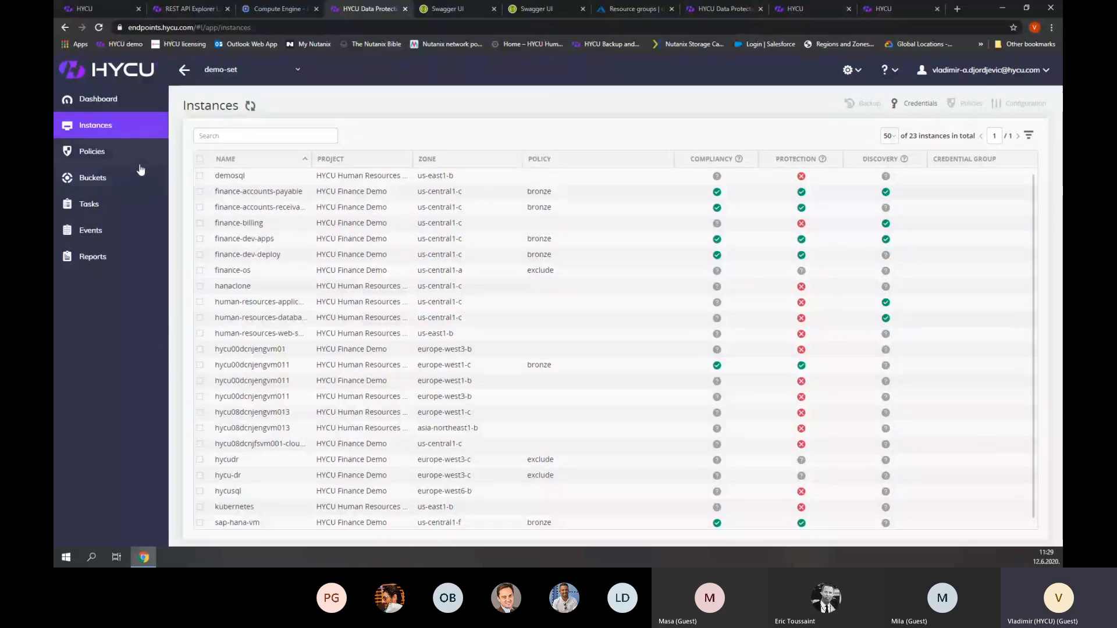
left_click(92, 151)
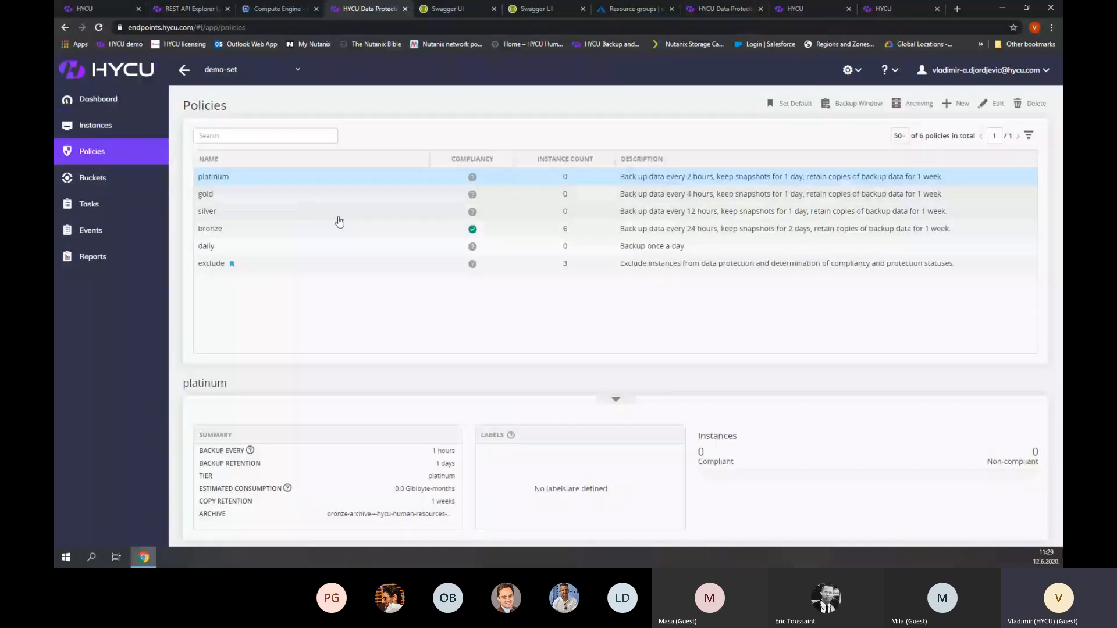
mouse_move(941, 119)
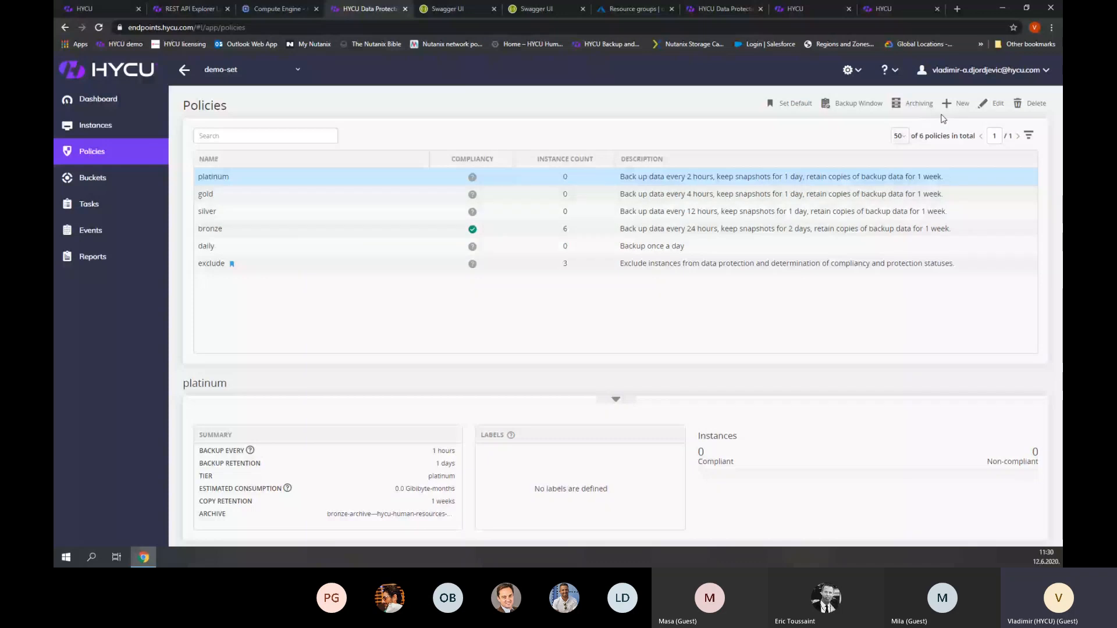
left_click(957, 104)
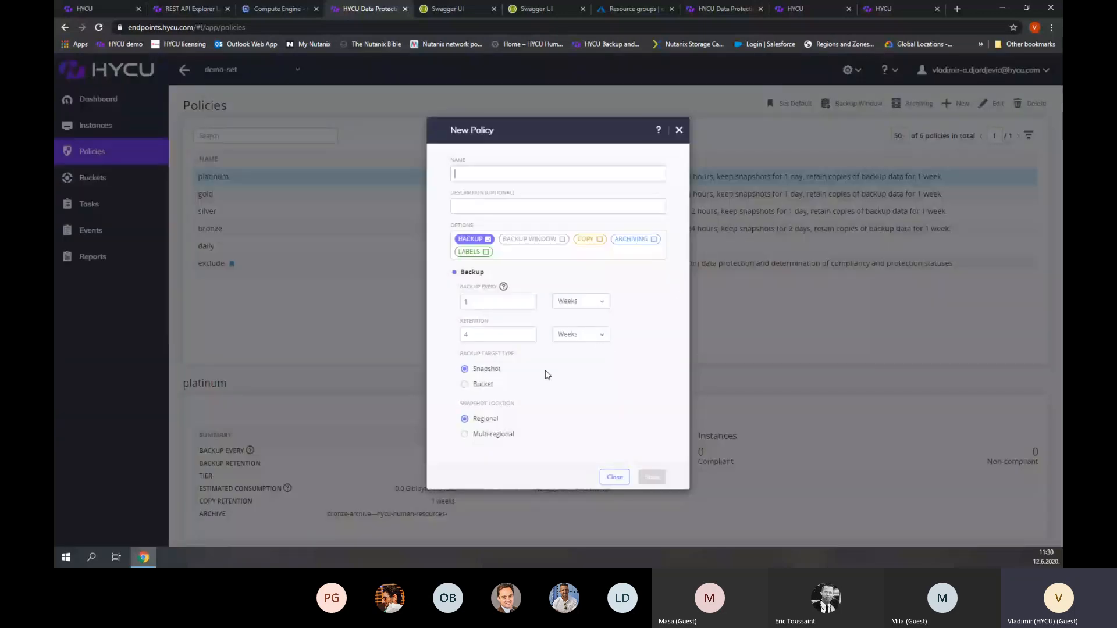
mouse_move(511, 398)
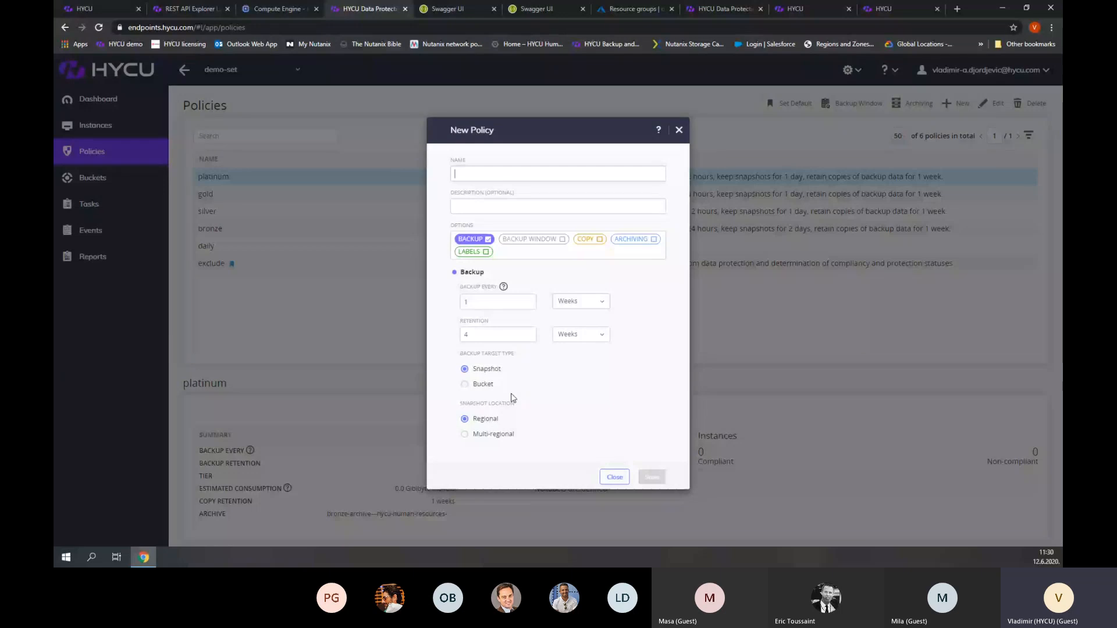
left_click(464, 384)
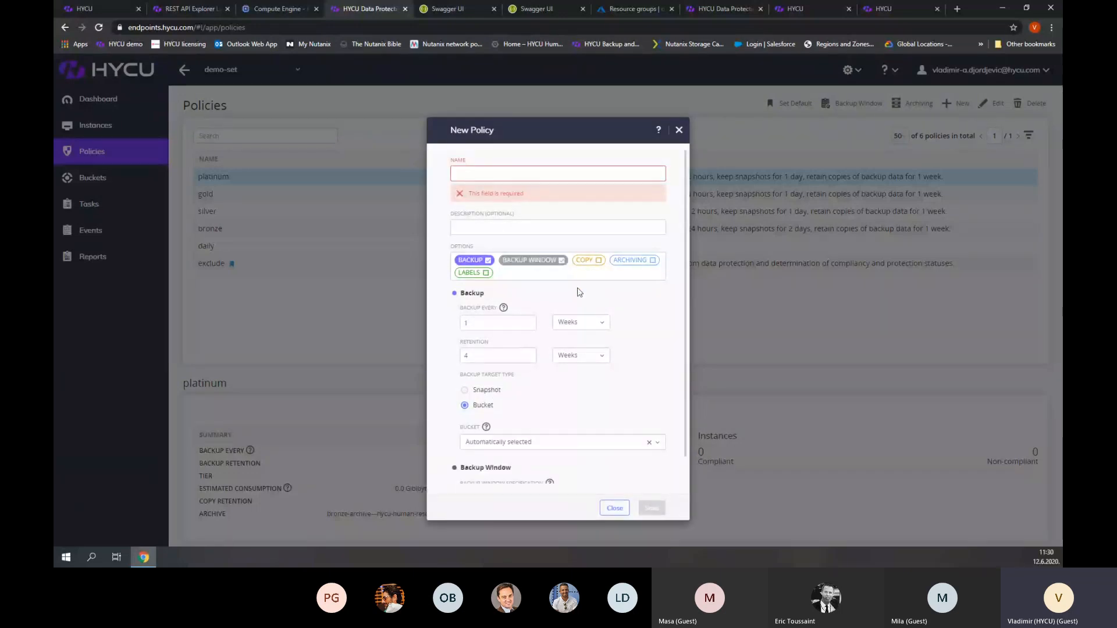
scroll("down", 3)
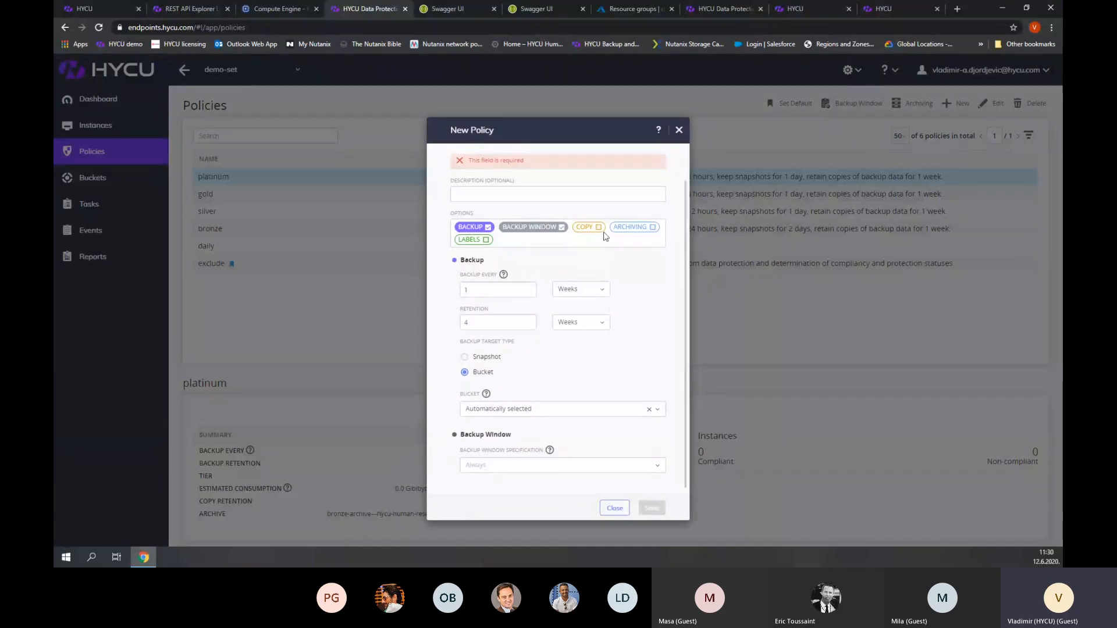
left_click(583, 227)
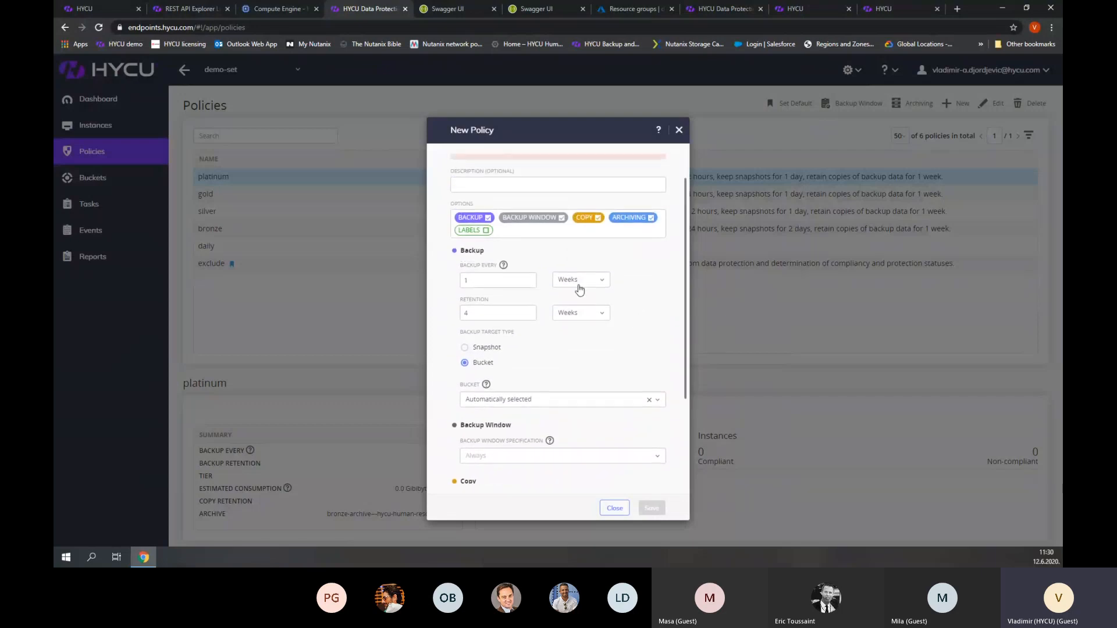
scroll("down", 3)
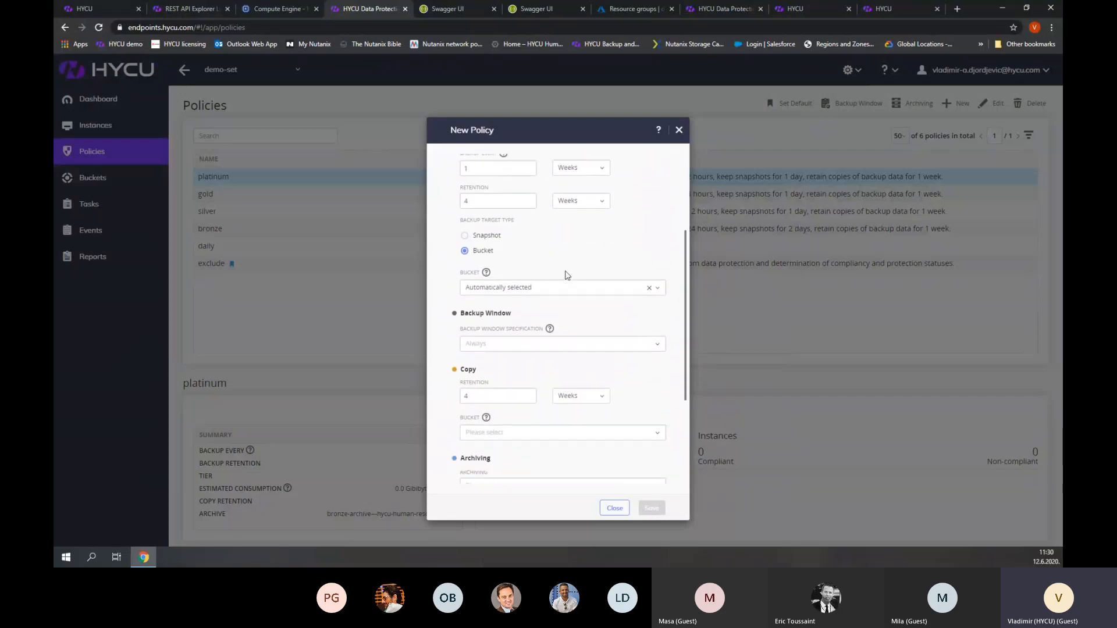
scroll("down", 3)
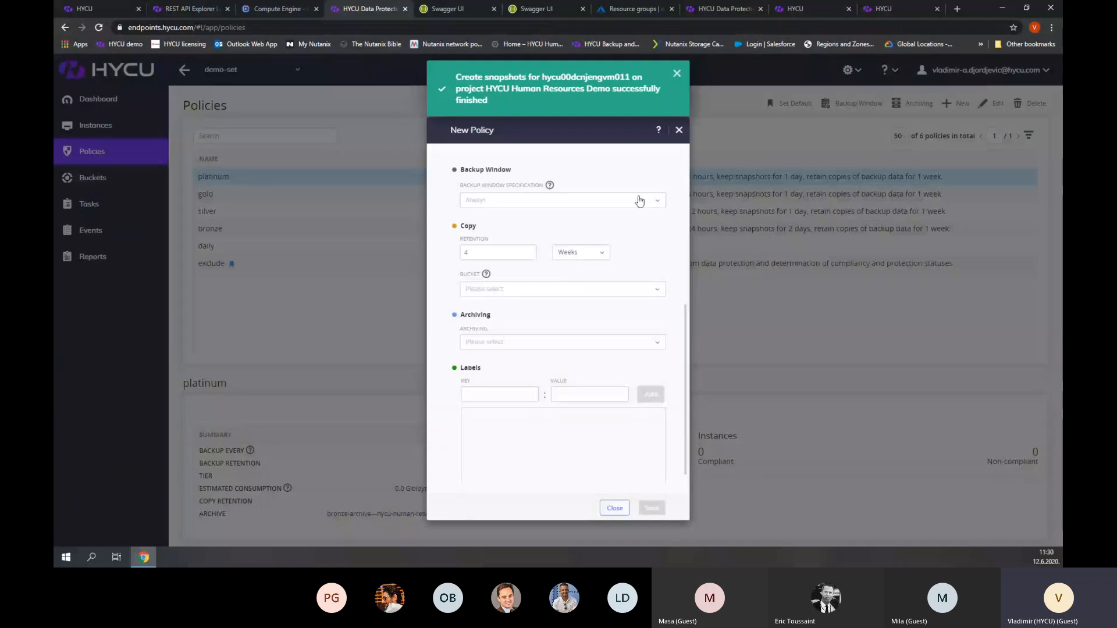
left_click(613, 508)
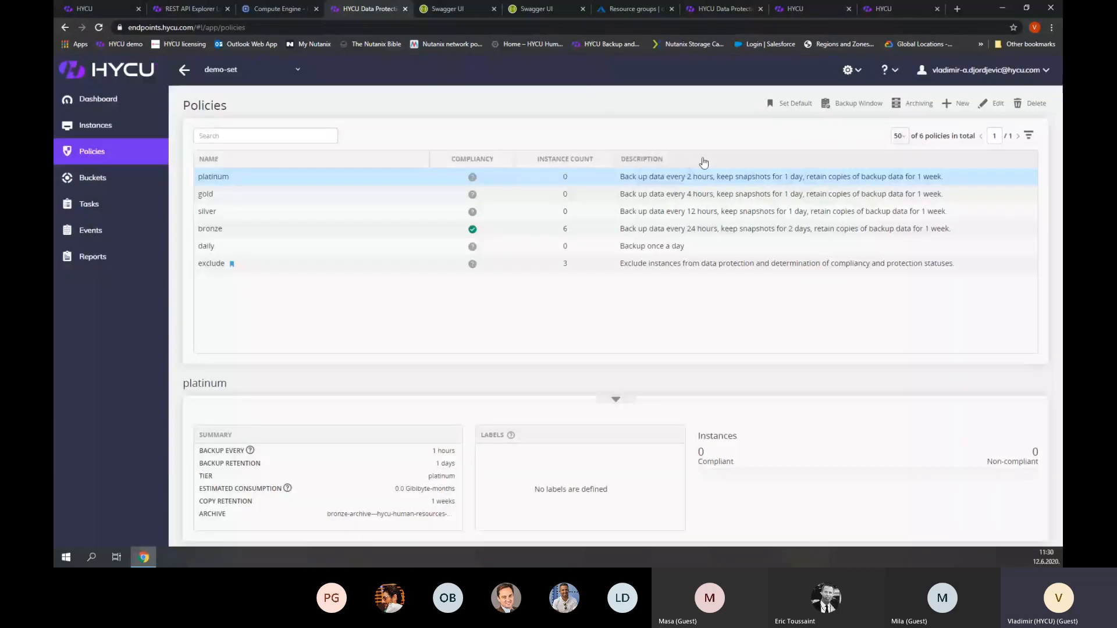
mouse_move(555, 207)
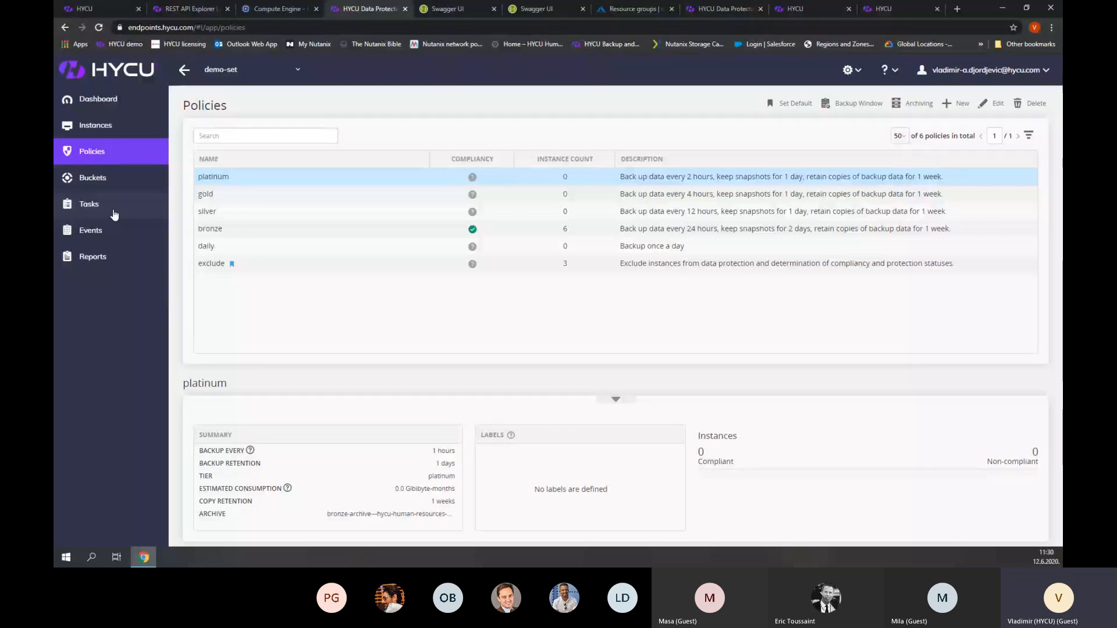
- Pass through the Reports page and show the Events log of 44,258 events
left_click(91, 256)
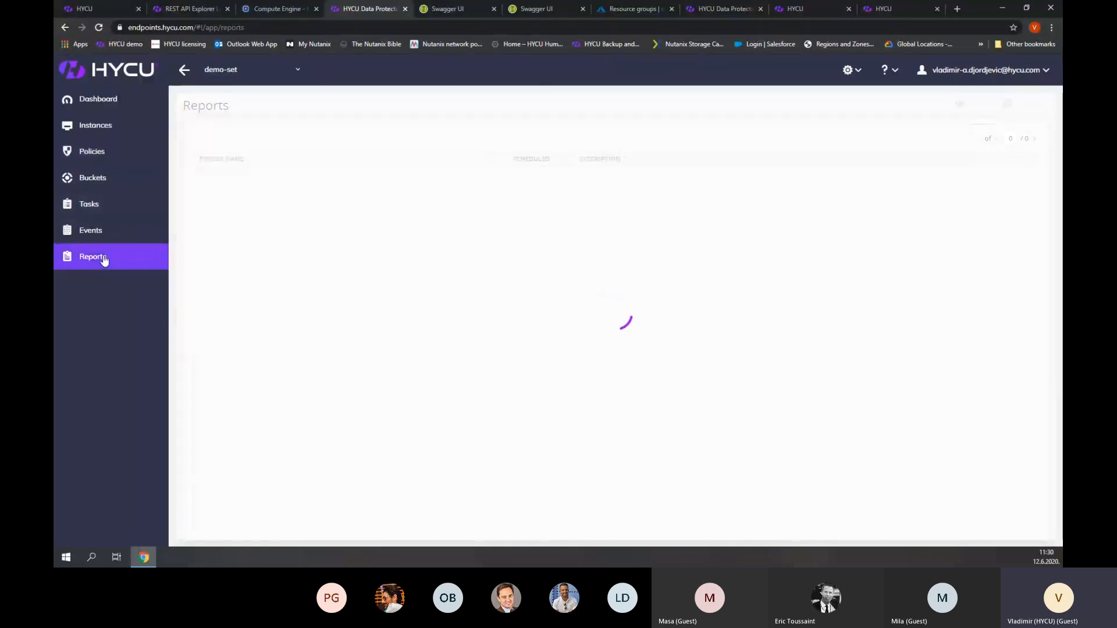
left_click(91, 231)
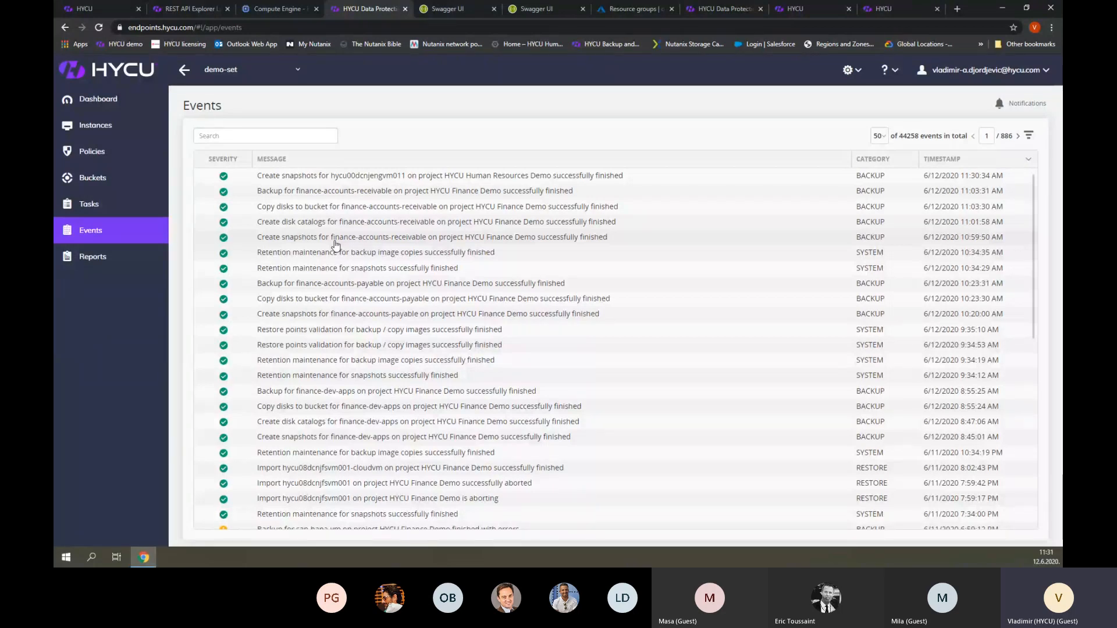
mouse_move(804, 74)
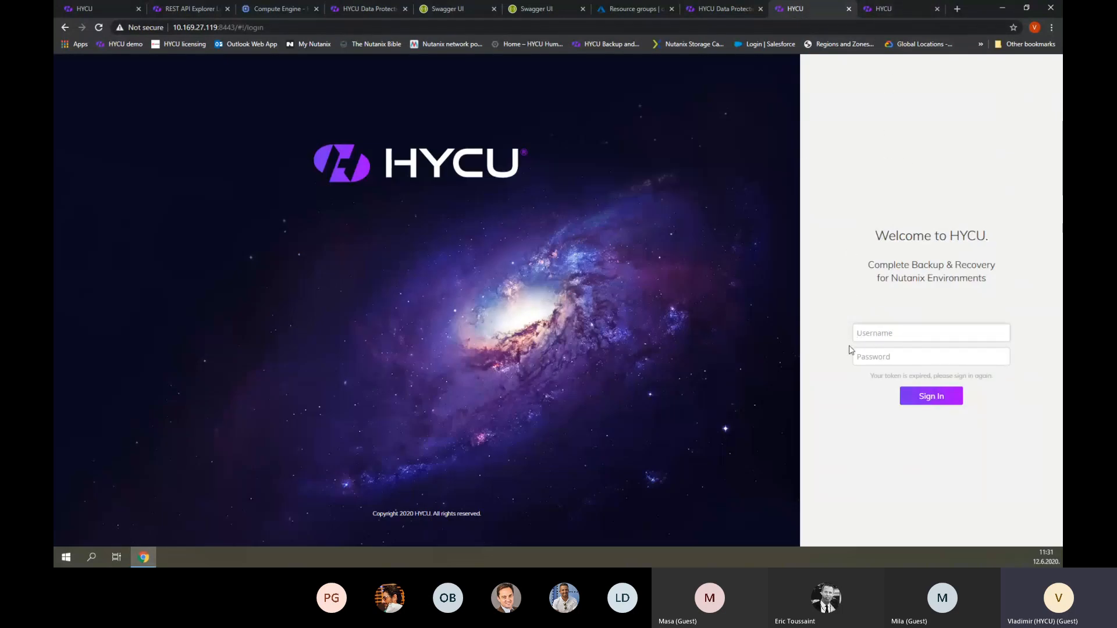
- Log in as admin with password to the on-premises HYCU console at 10.169.27.119
type("admin")
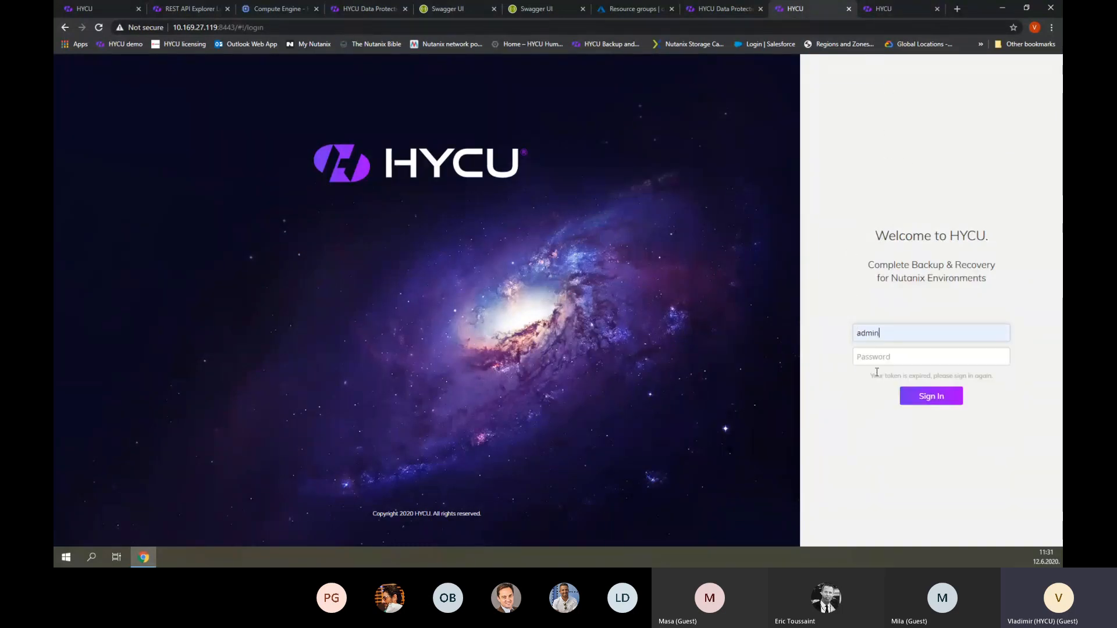
mouse_move(880, 356)
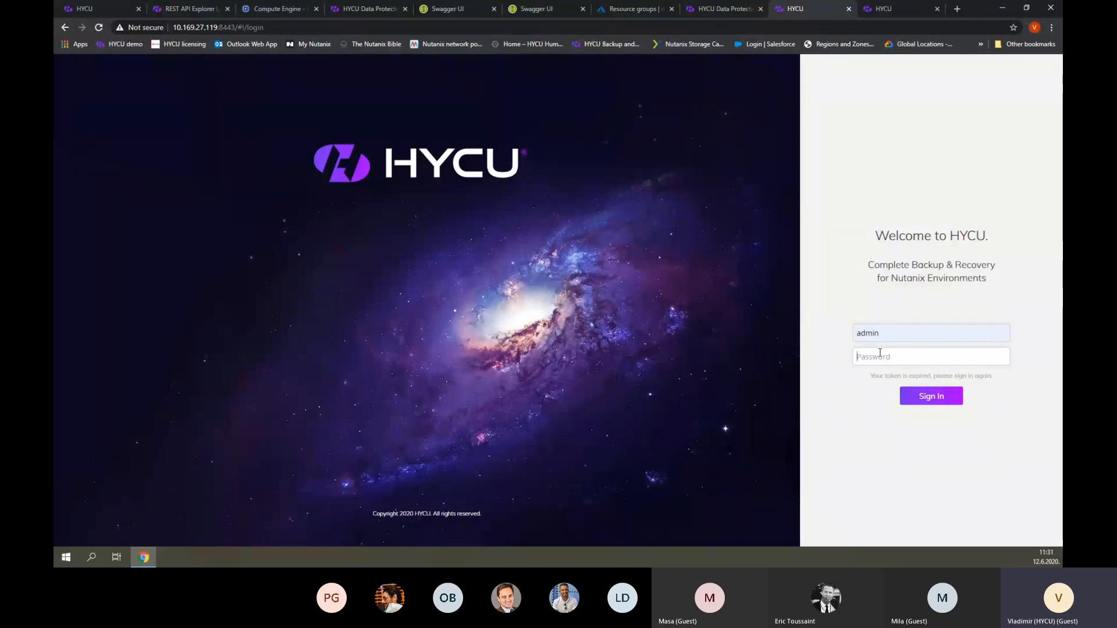
type("password")
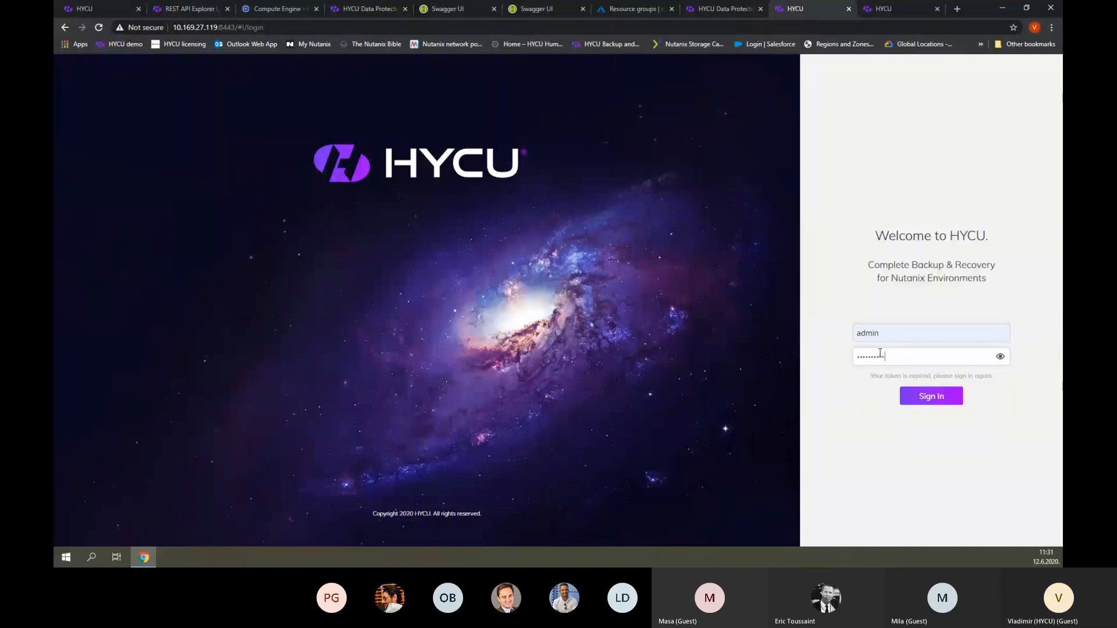
left_click(931, 396)
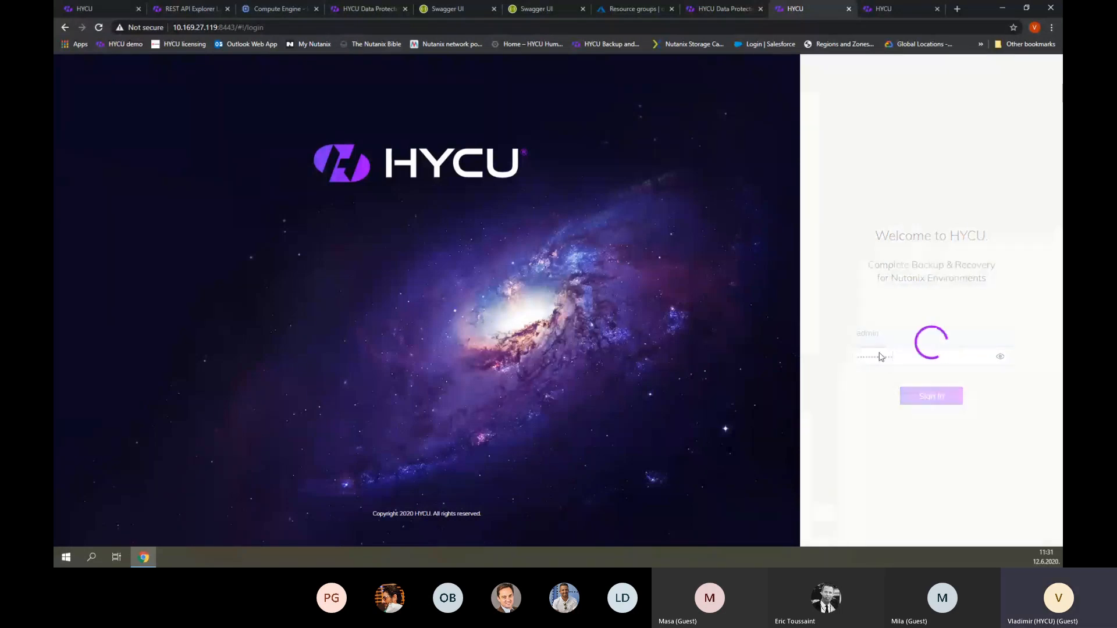
left_click(931, 395)
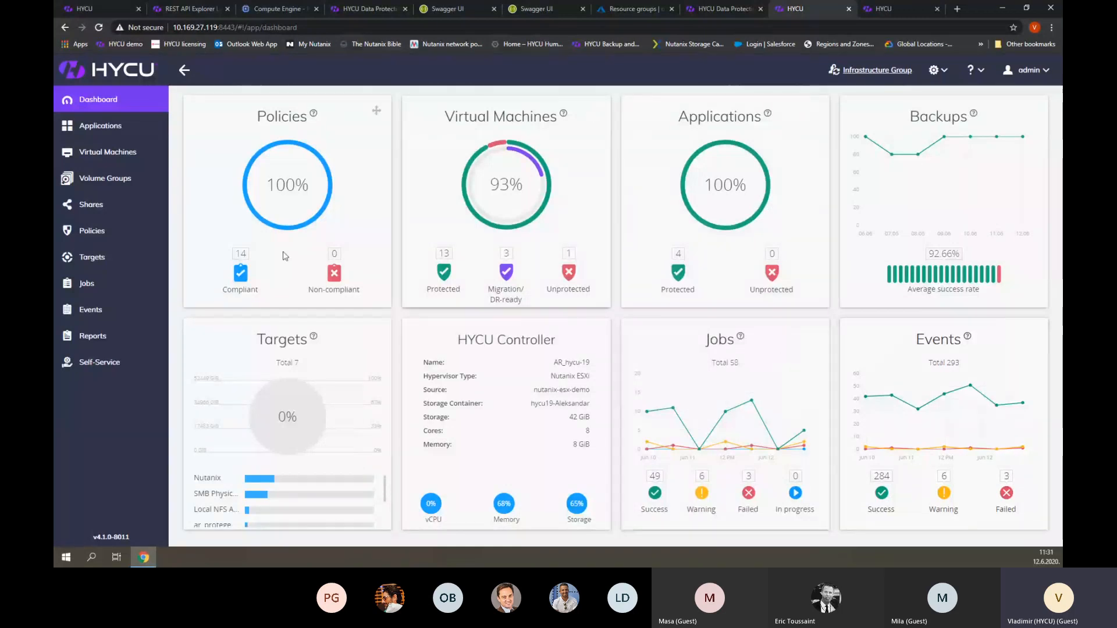
- Begin a SpinUp VM to Cloud for the WorkshopLNX01 virtual machine
left_click(107, 151)
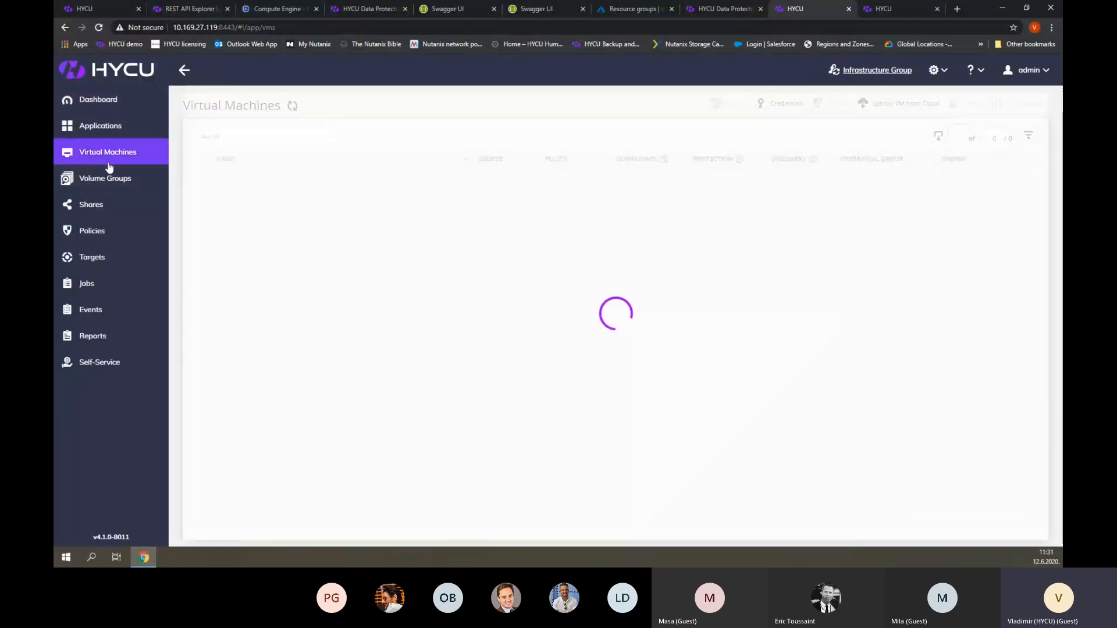
left_click(107, 151)
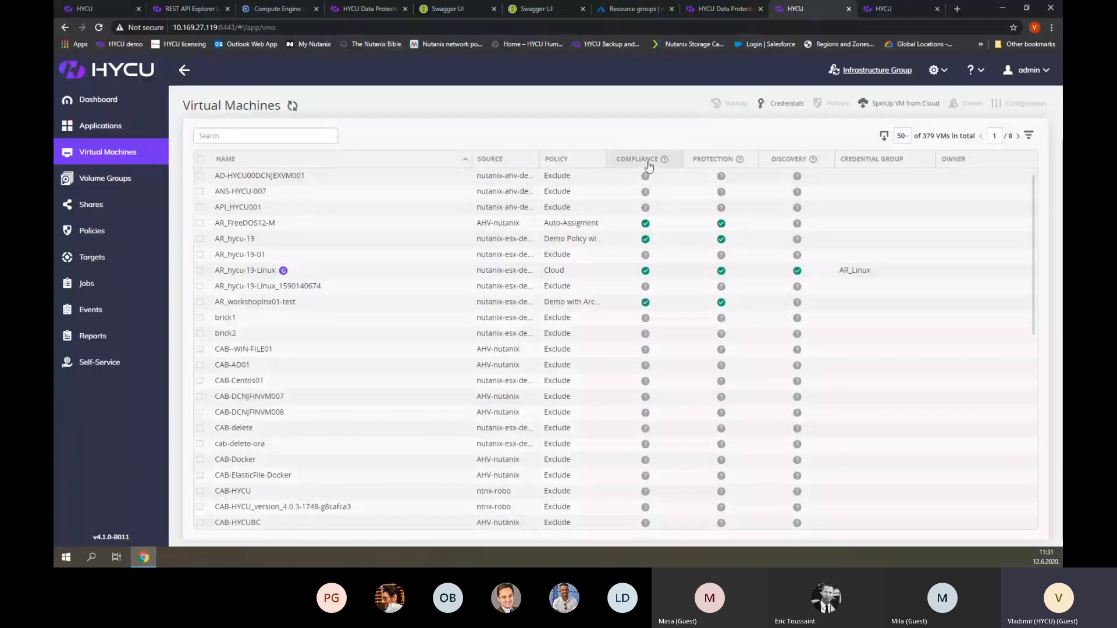
left_click(636, 160)
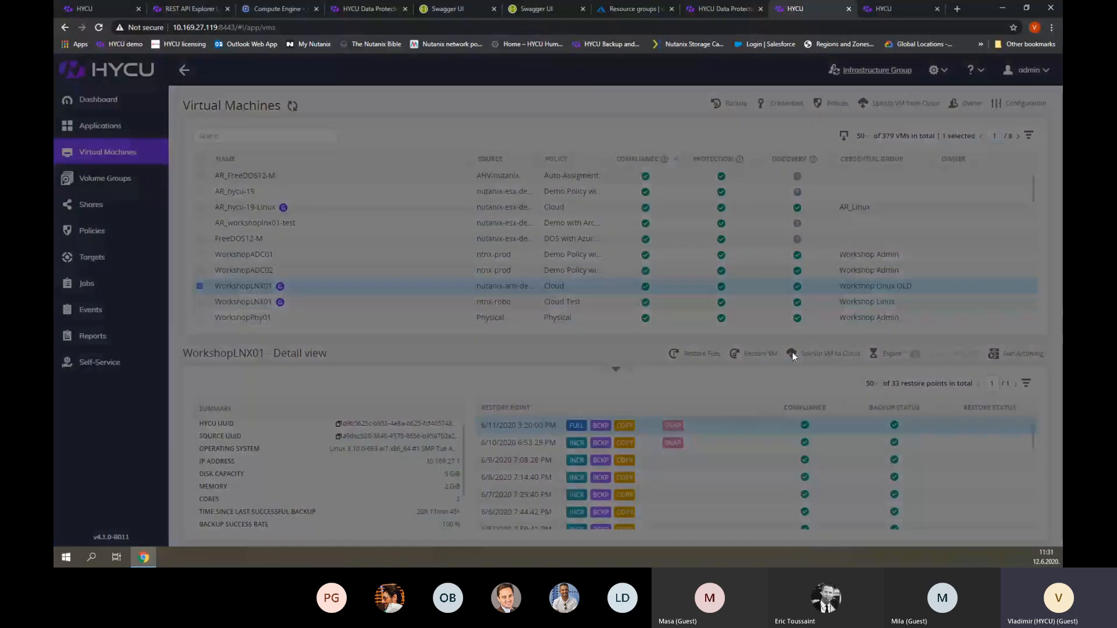
left_click(829, 353)
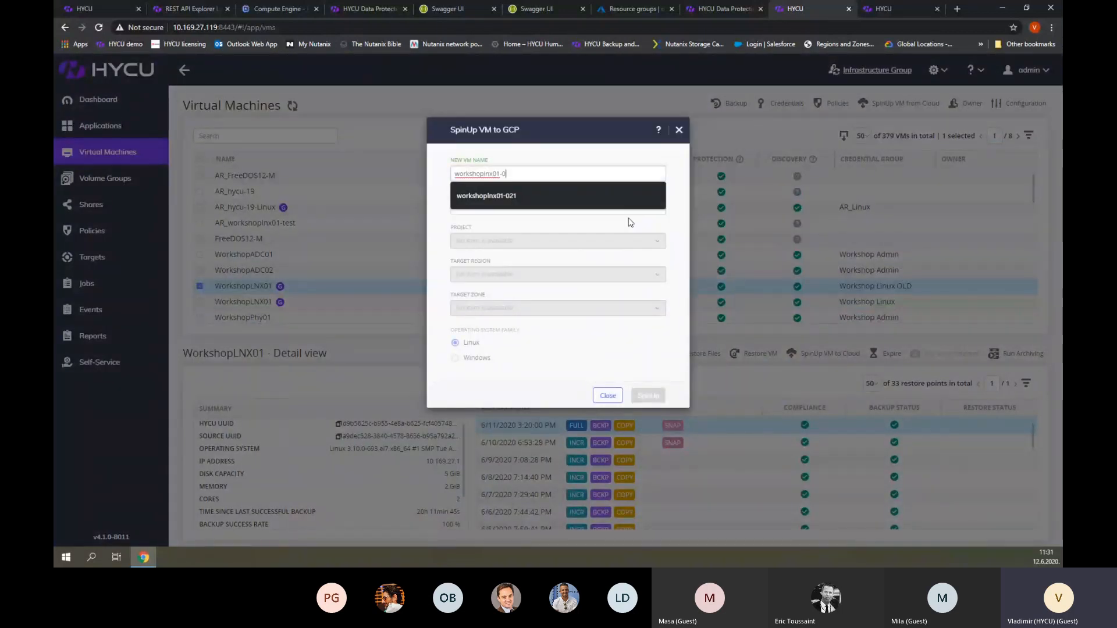
- Target the sa-hycuse-sandbox account, HYCU SE Sandbox project, region europe-west1, zone europe-west1-d
left_click(557, 207)
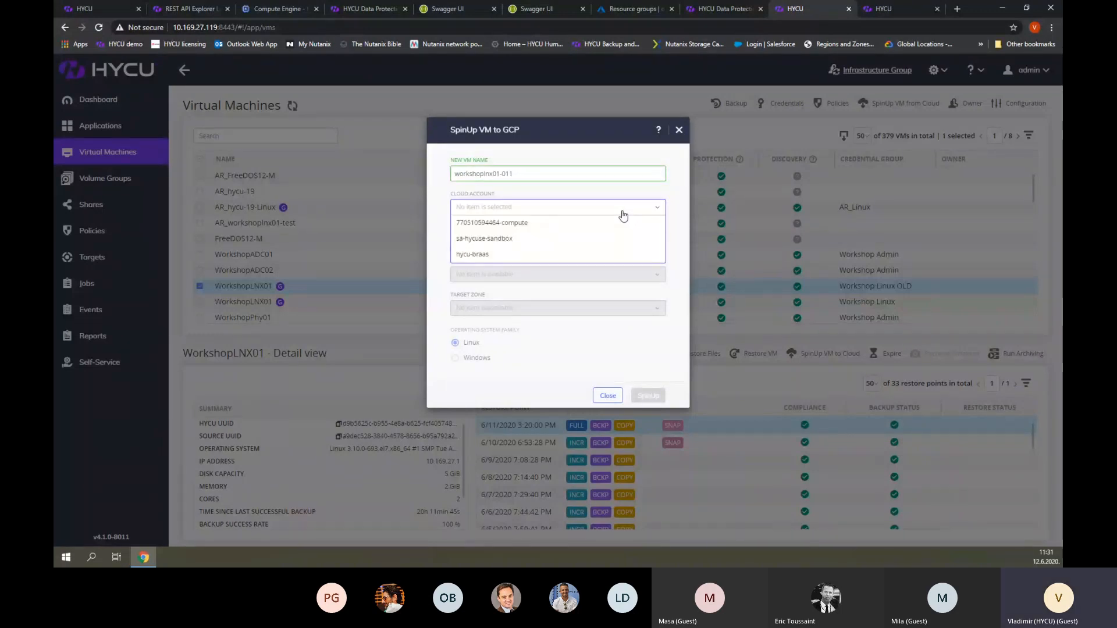
left_click(484, 237)
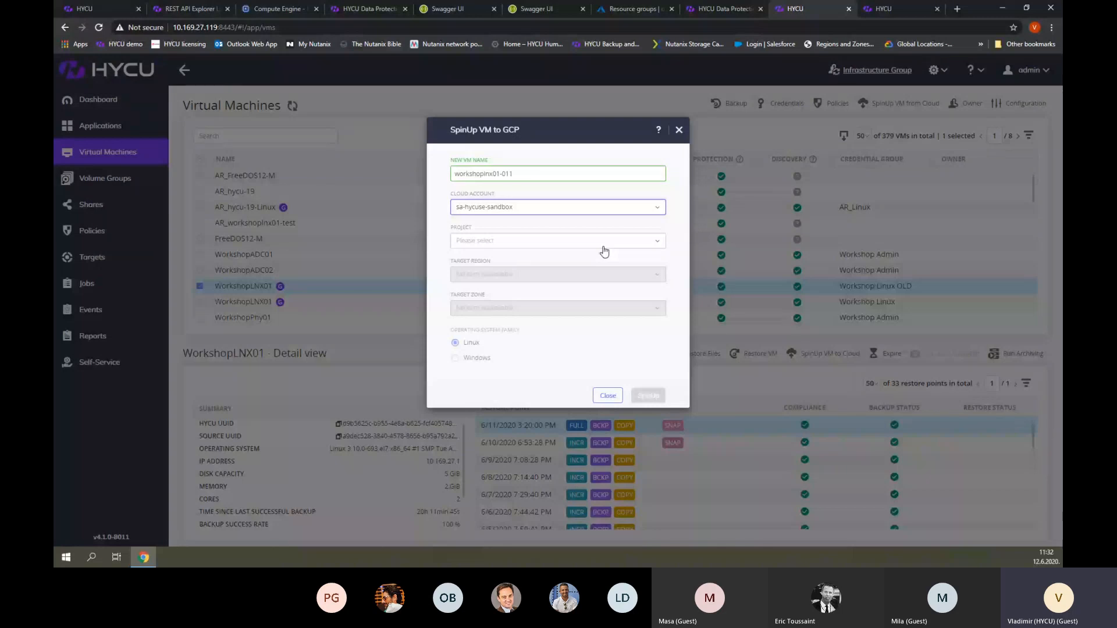
left_click(558, 239)
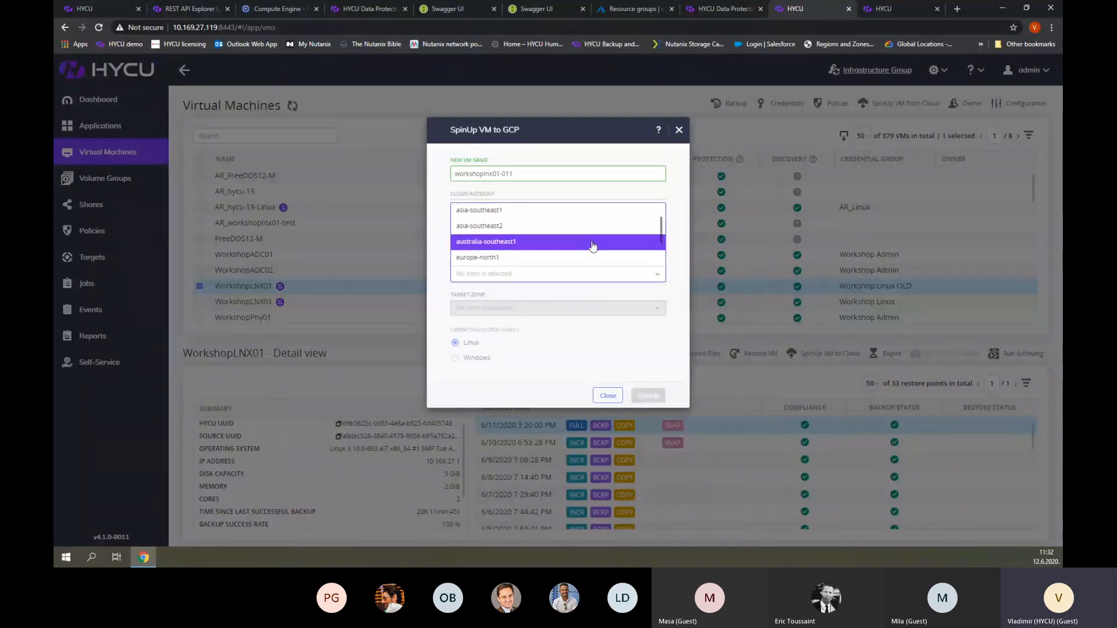
left_click(485, 241)
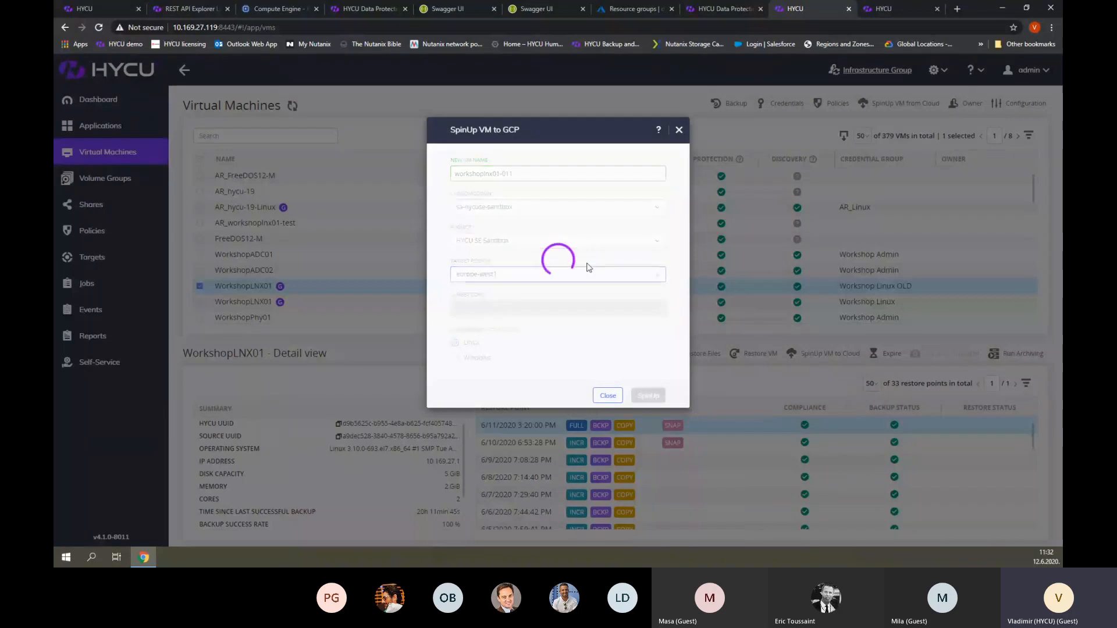
mouse_move(605, 293)
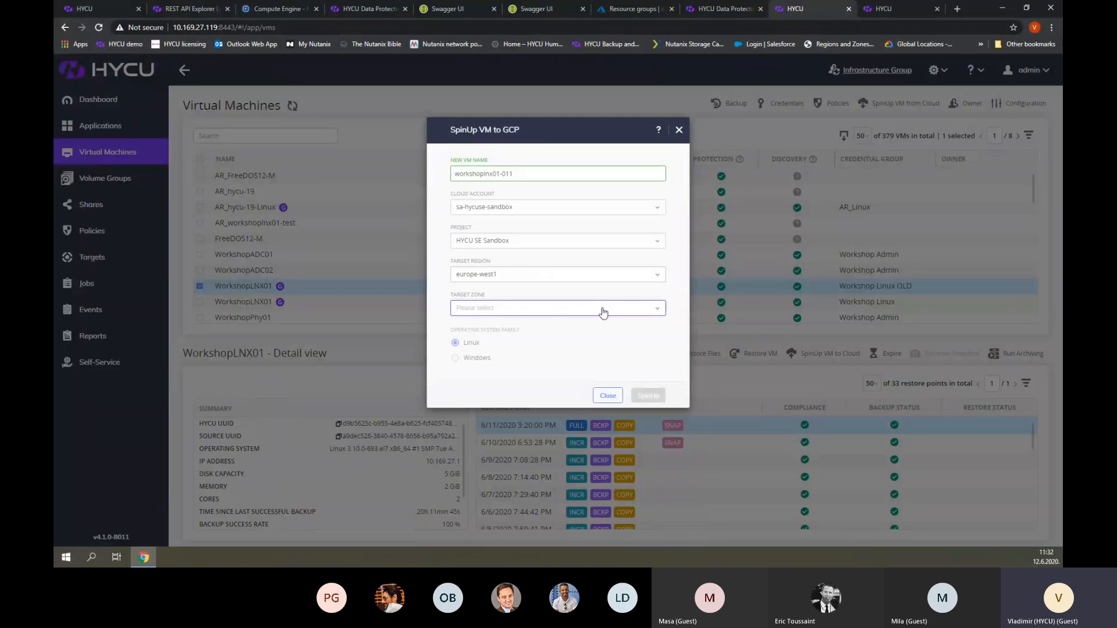
mouse_move(292, 292)
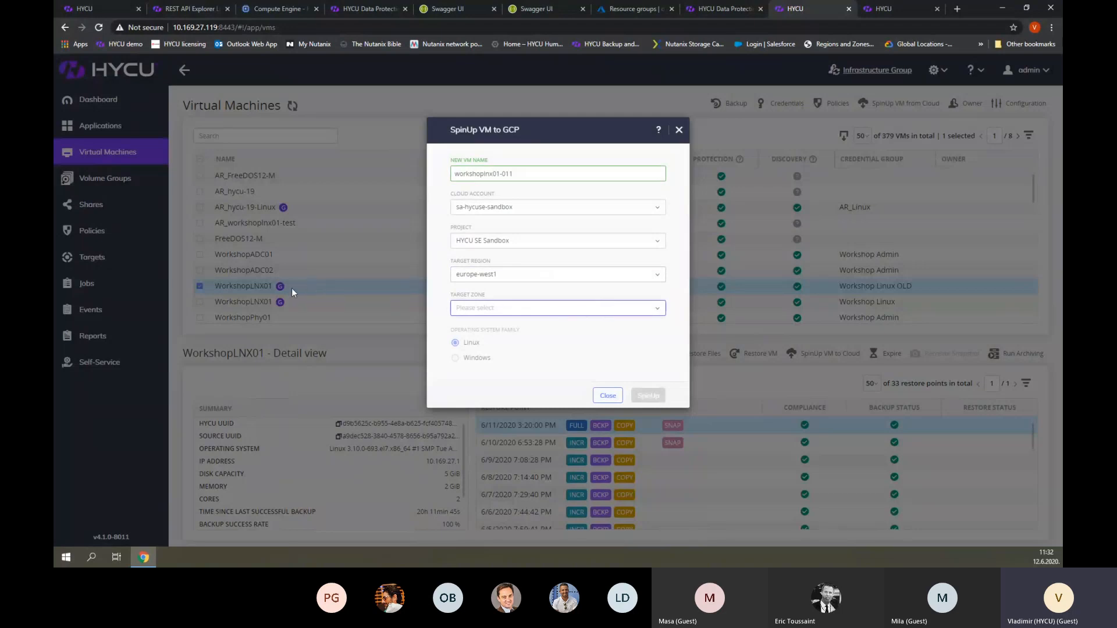
left_click(557, 307)
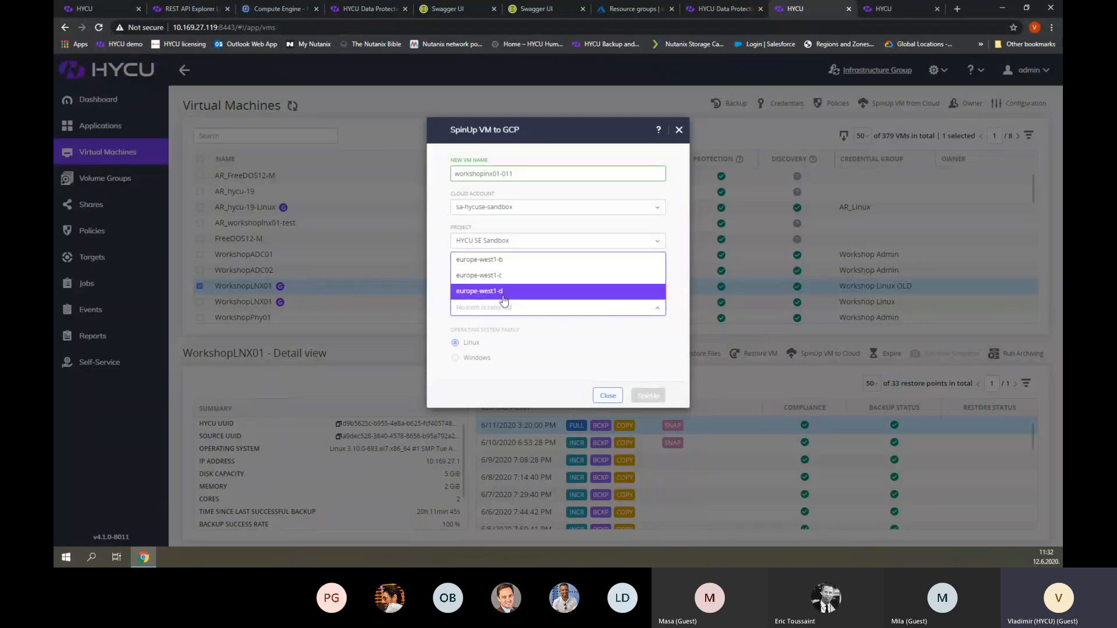
left_click(647, 395)
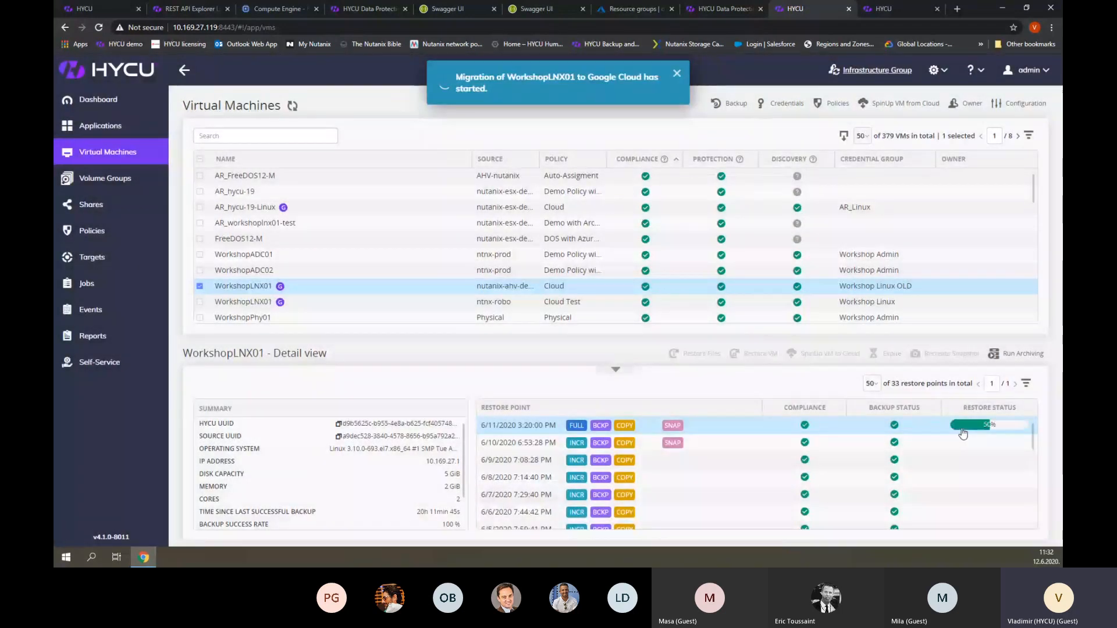
- Check the running migration job's details, then return to the Virtual Machines list
left_click(676, 73)
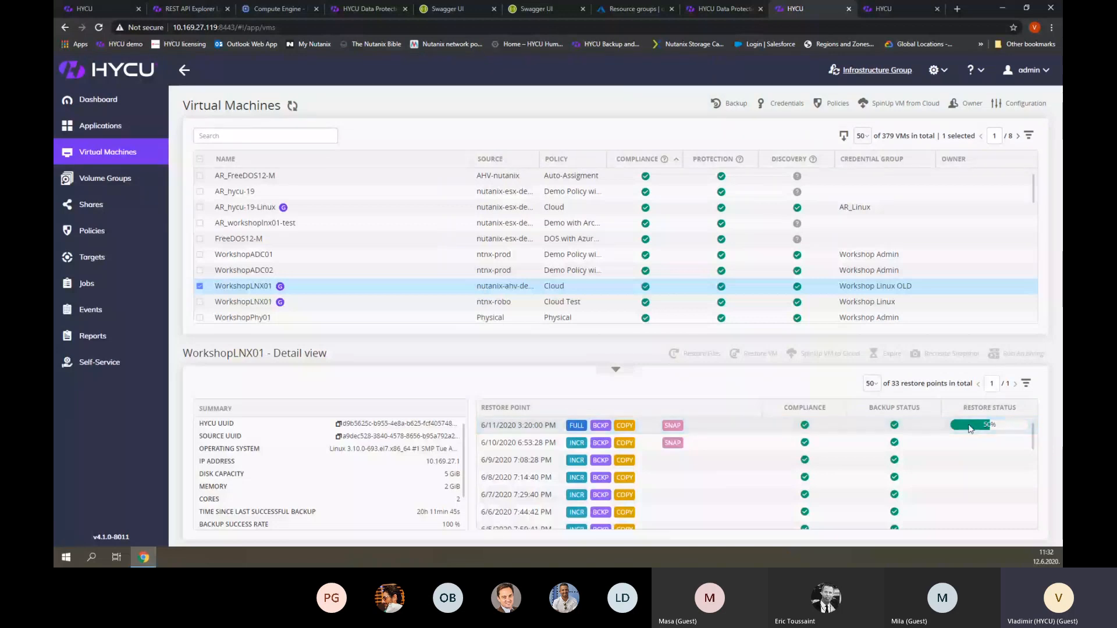
left_click(86, 283)
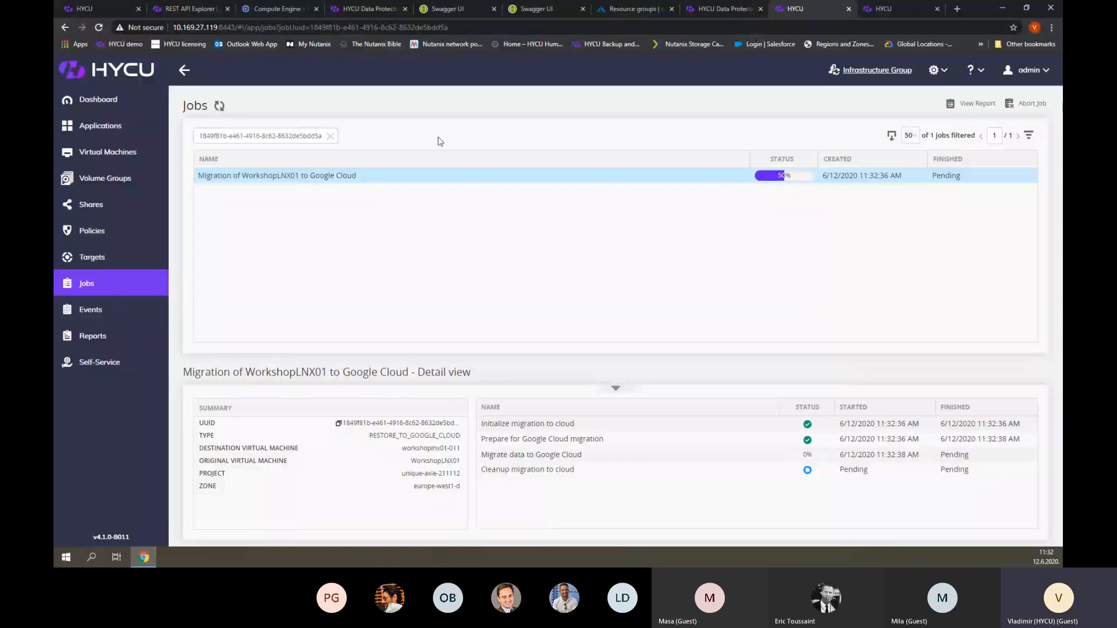
mouse_move(329, 81)
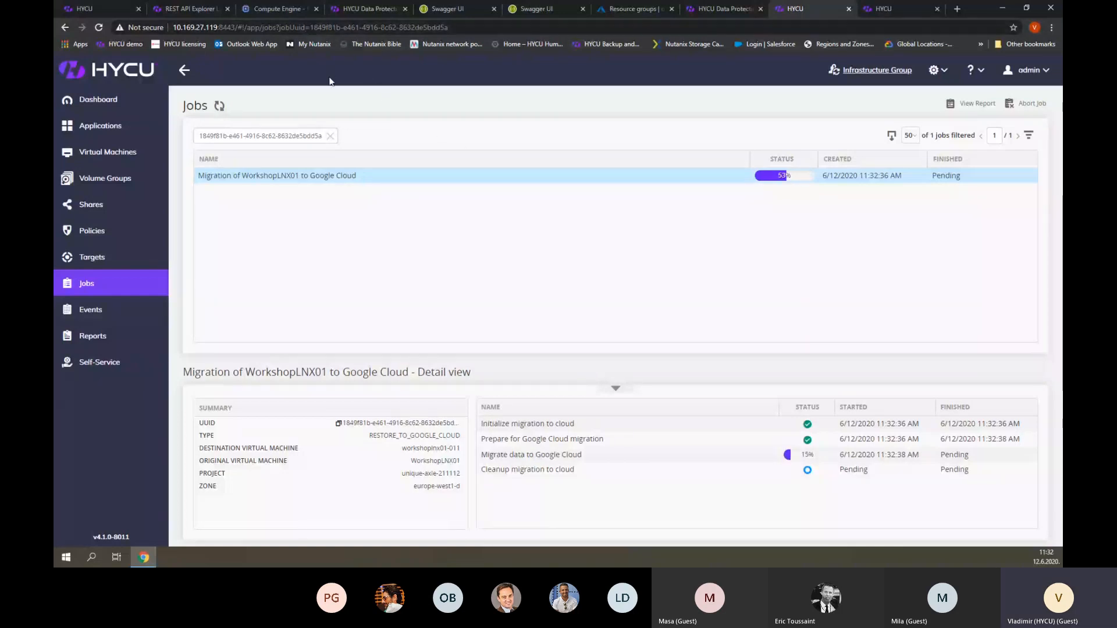
mouse_move(107, 151)
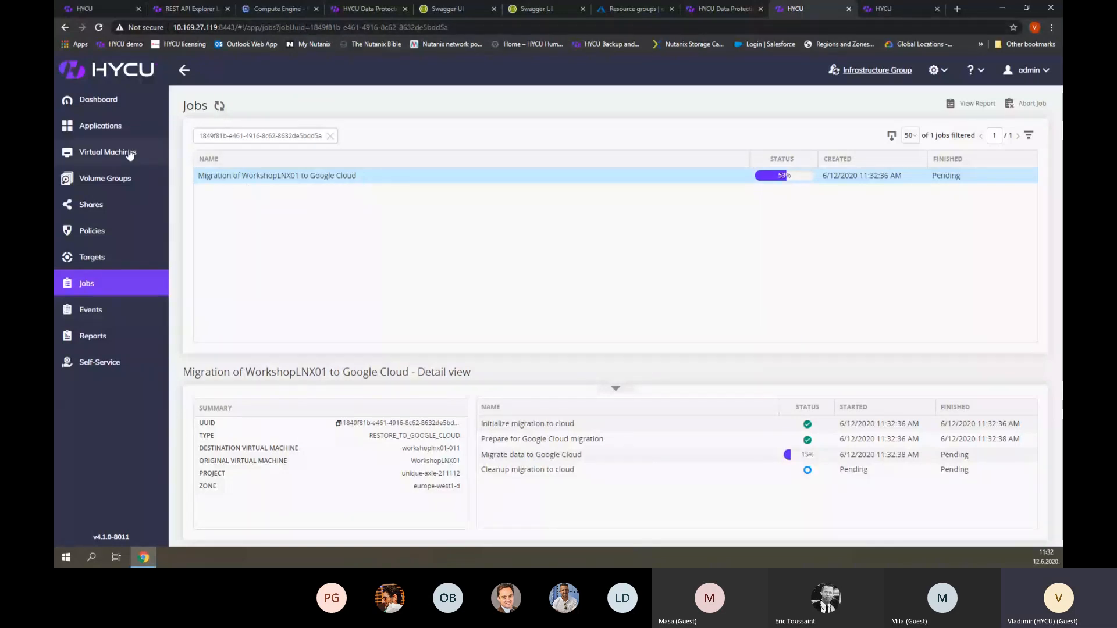
left_click(107, 151)
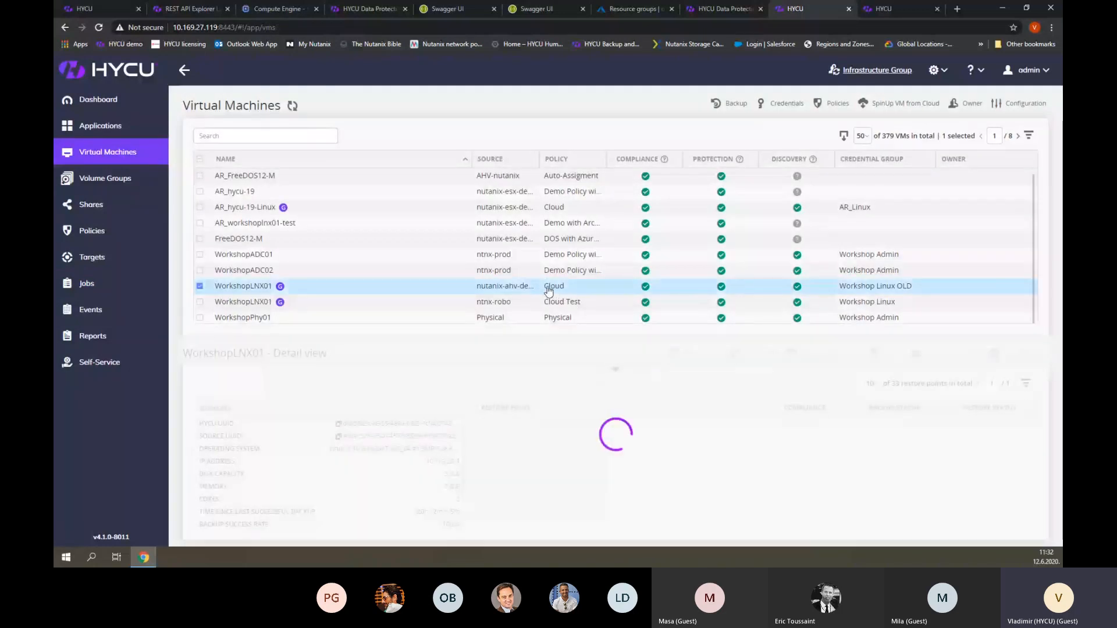
- Review the Cloud policy's edit form, copying to Google Cloud Aleksandar, and close it unsaved
left_click(91, 231)
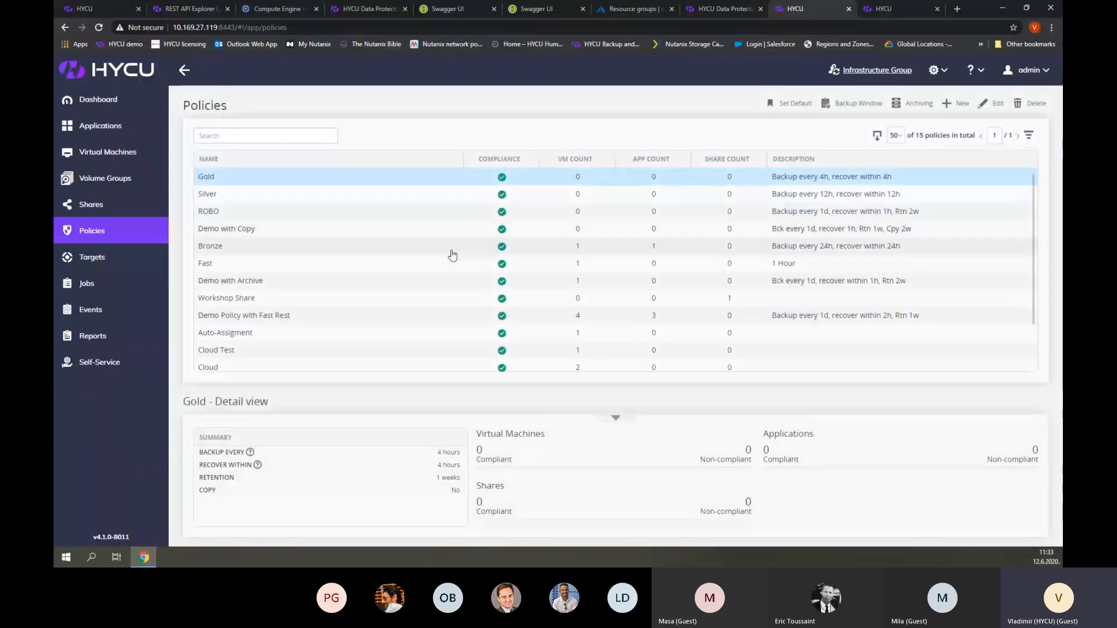
scroll("down", 3)
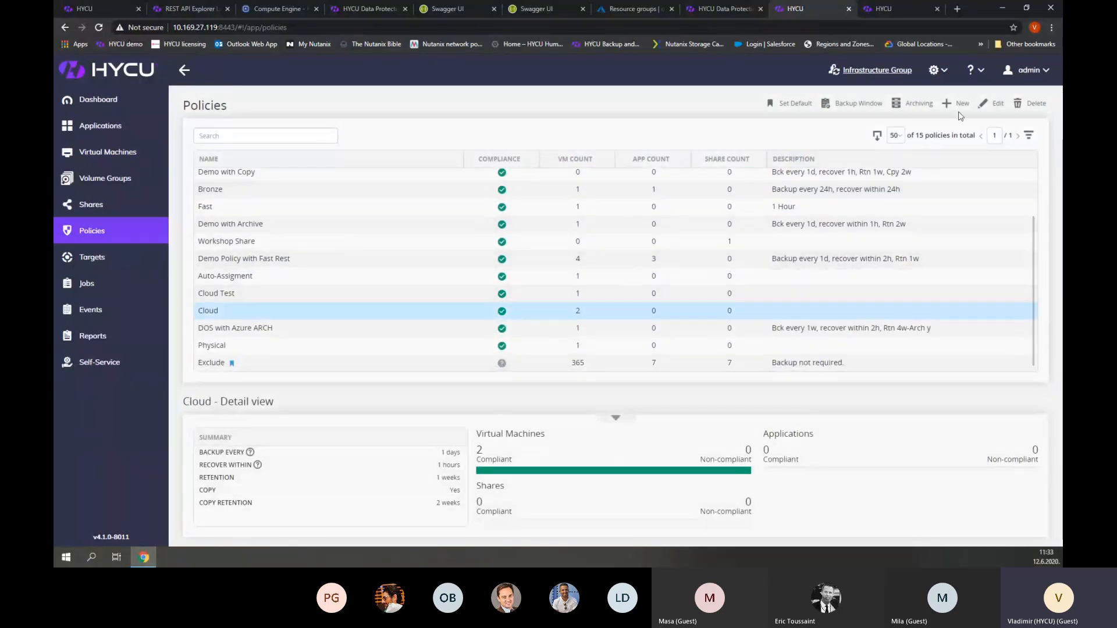
left_click(995, 103)
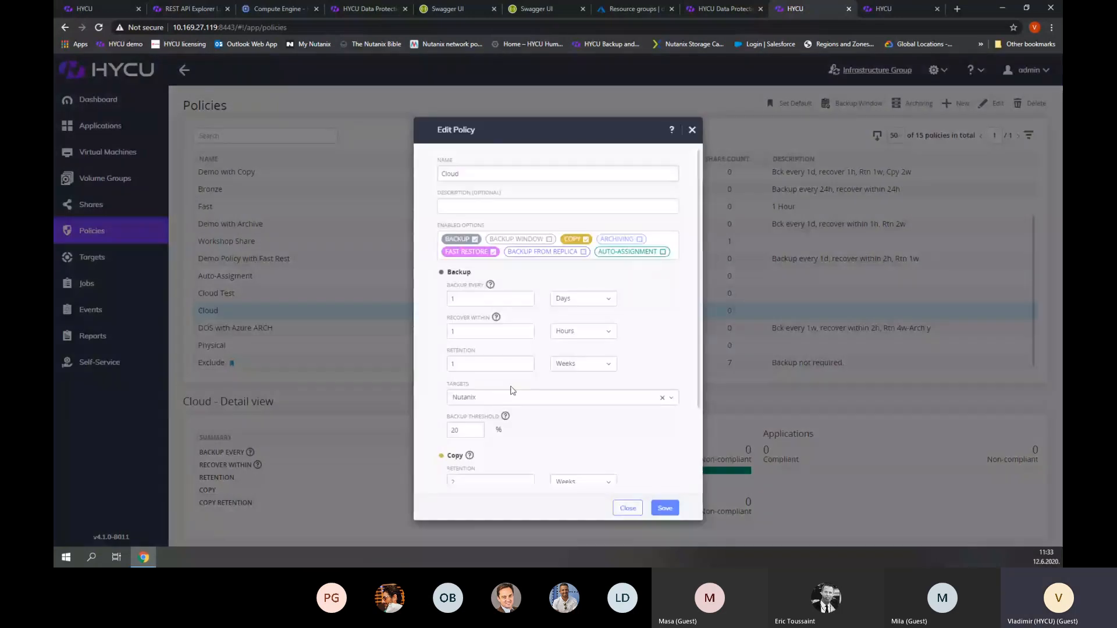
scroll("down", 3)
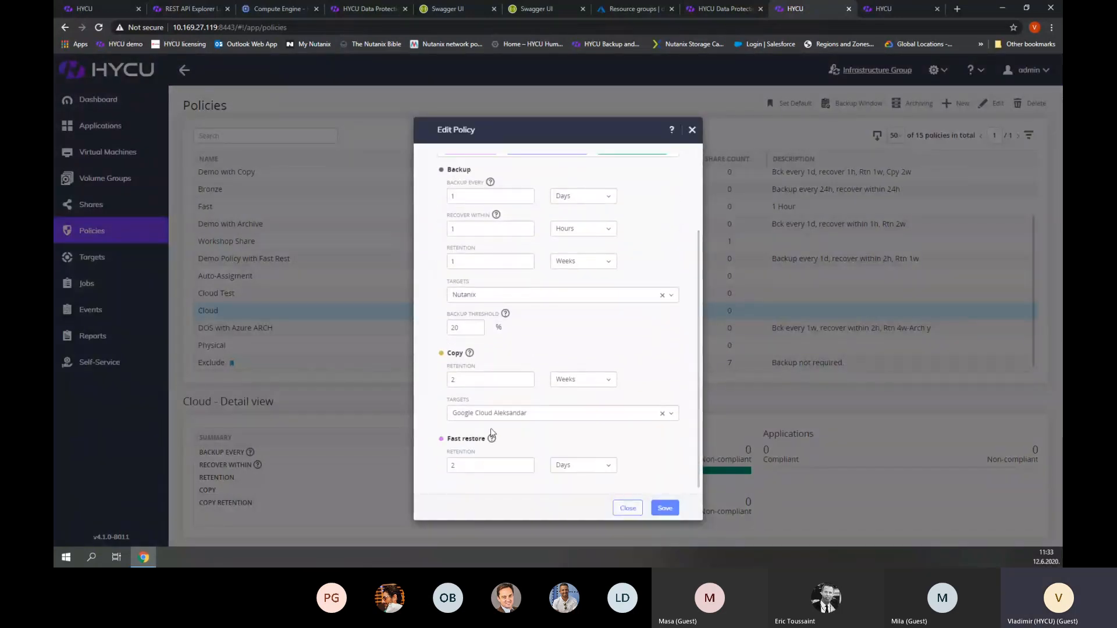
mouse_move(627, 508)
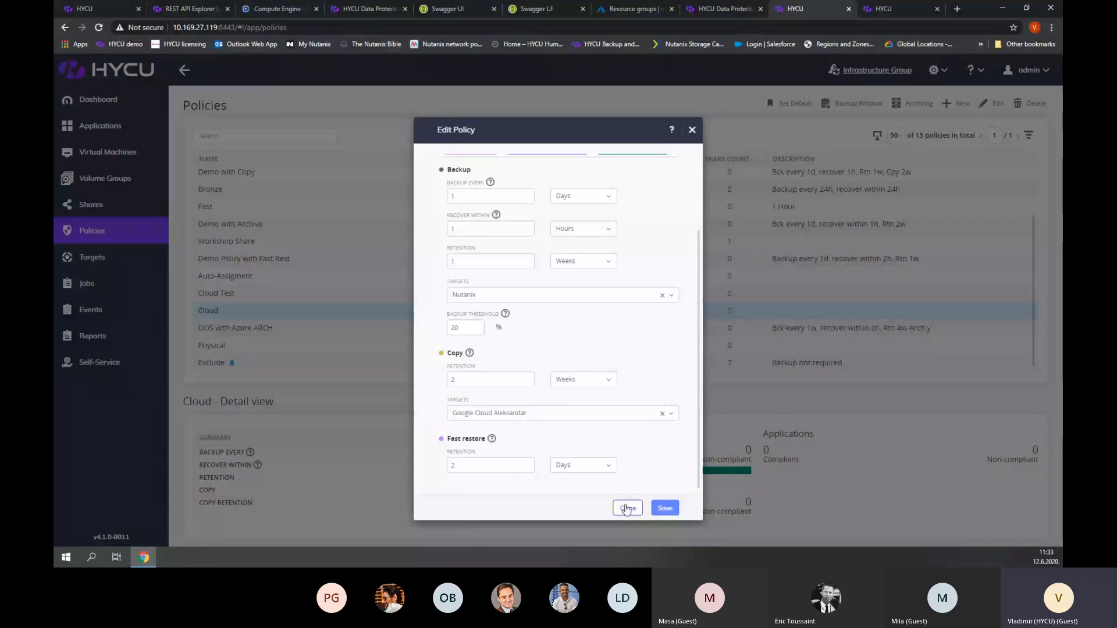
left_click(627, 508)
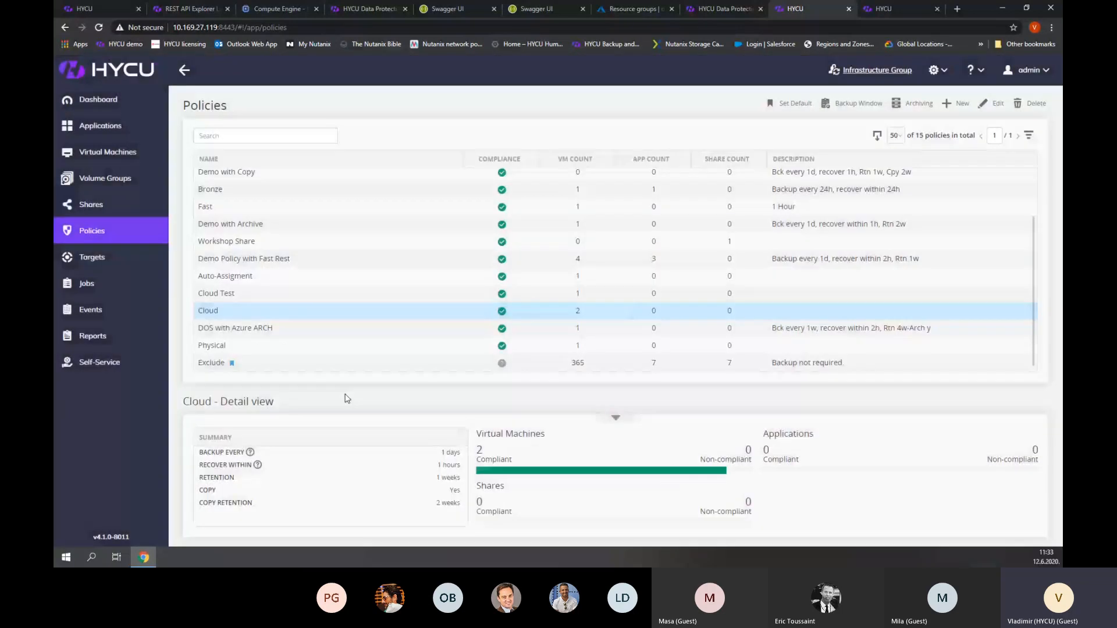
- From Targets, begin importing a Google Cloud bucket with the Bucket Name field ready
left_click(90, 255)
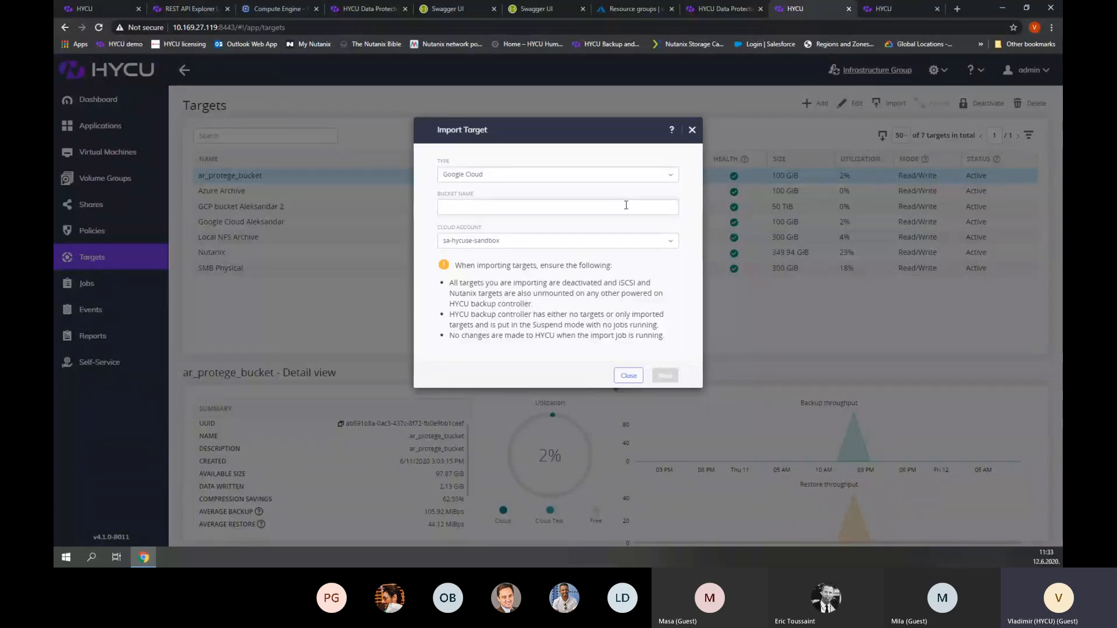
left_click(557, 207)
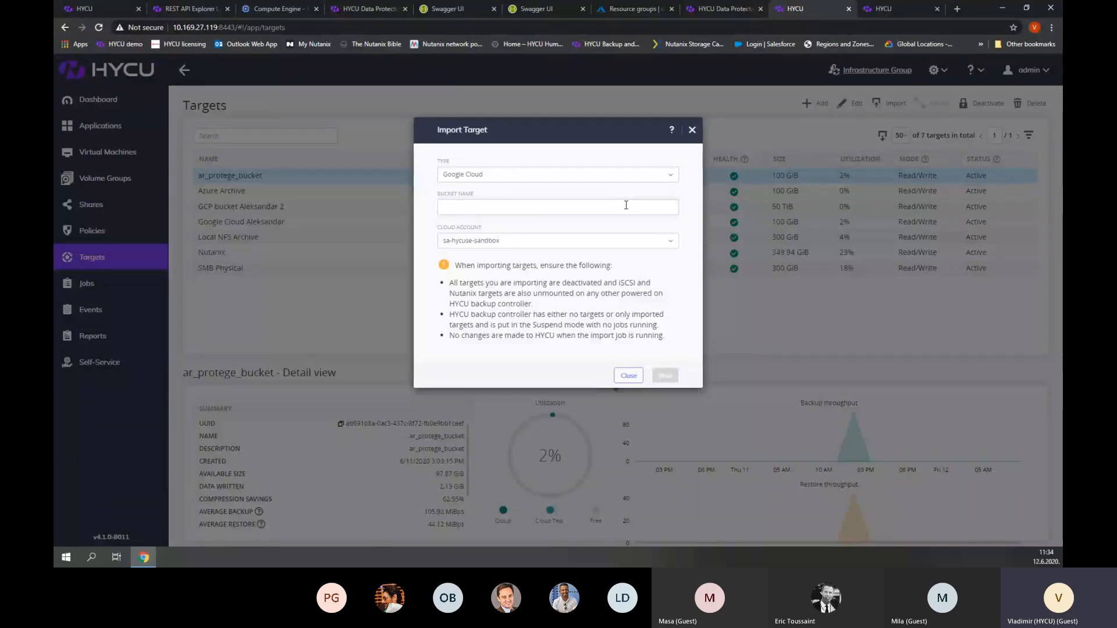
left_click(557, 208)
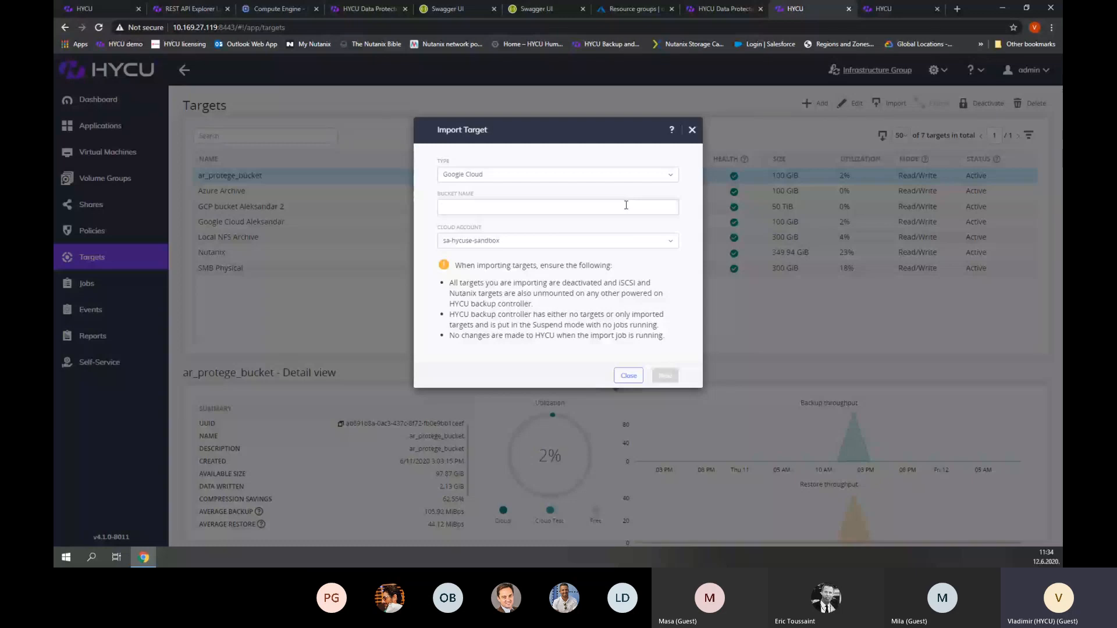
left_click(557, 208)
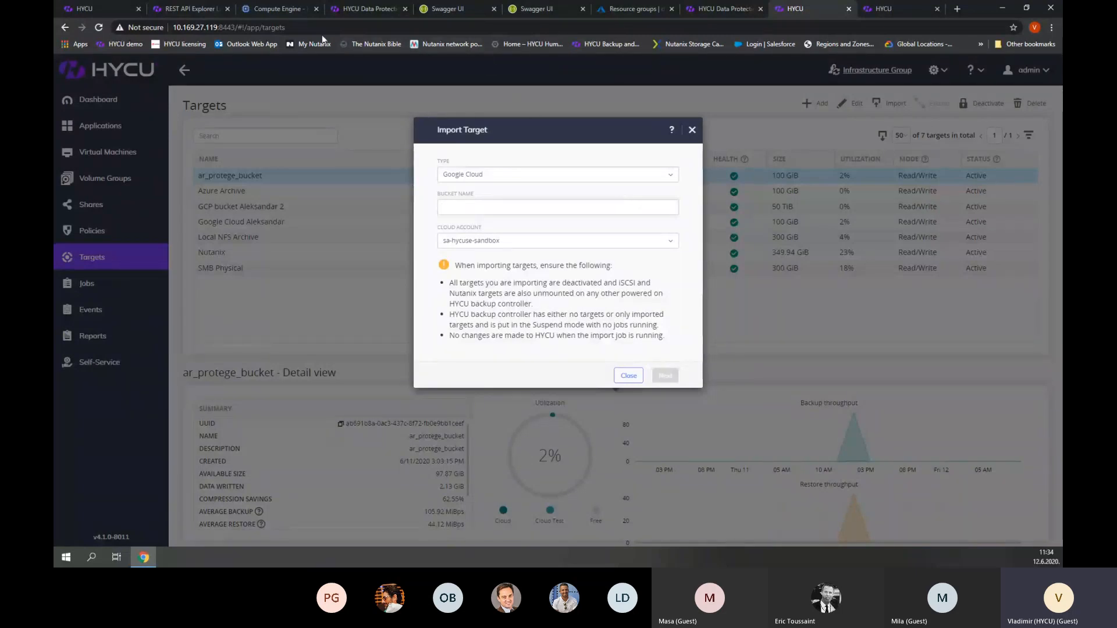
mouse_move(186, 8)
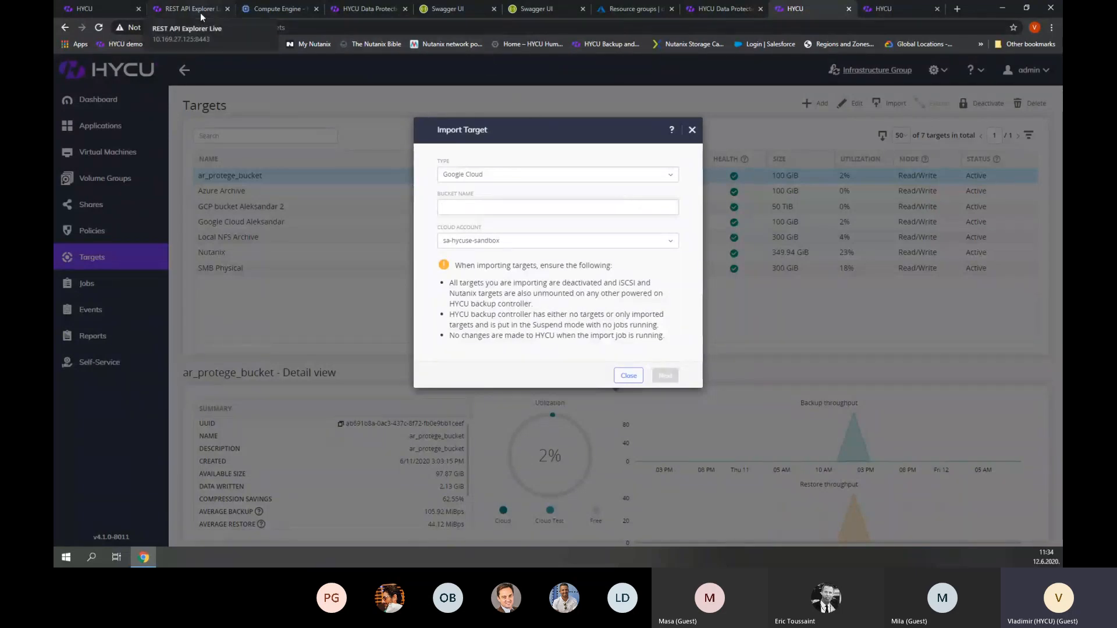
- Browse the HYCU REST API explorer and both GCP Swagger UI docs, ending on the sign-in page
left_click(188, 8)
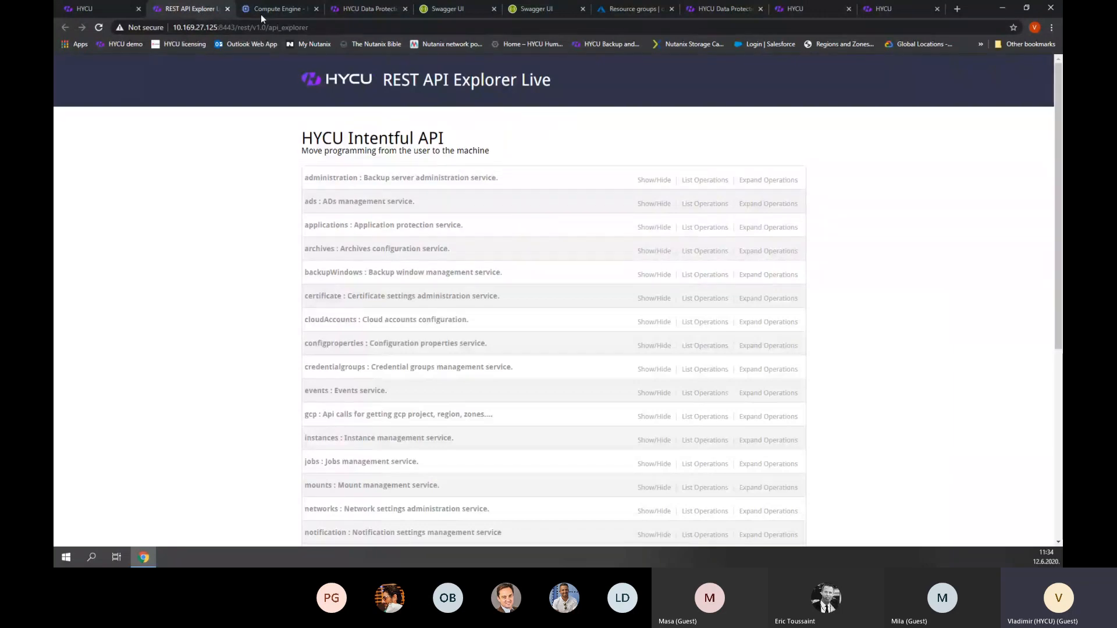
left_click(455, 9)
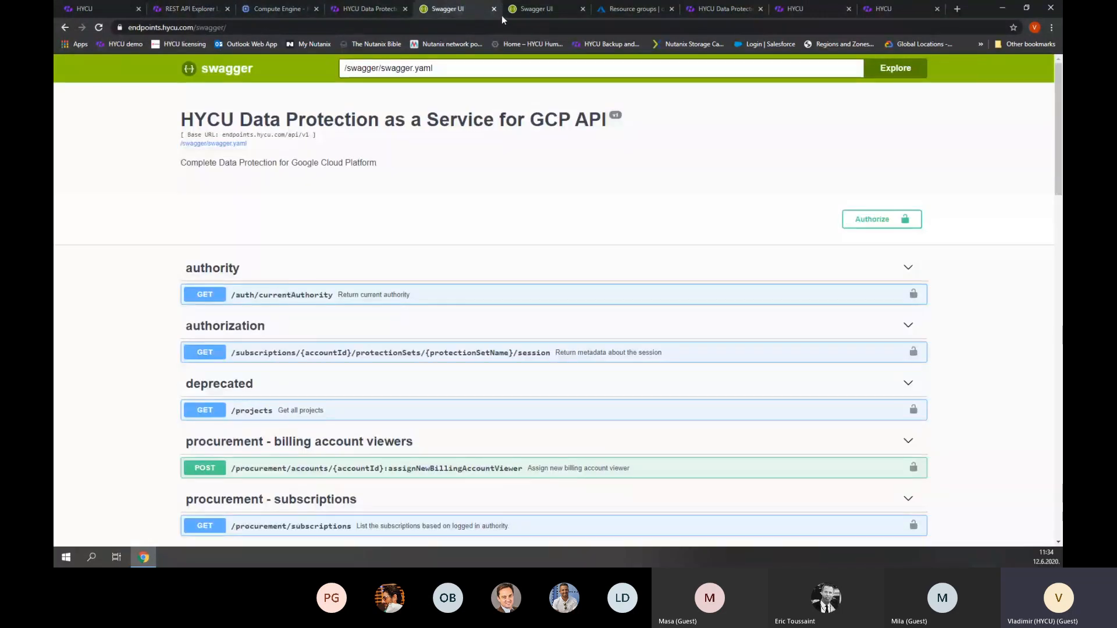
left_click(537, 9)
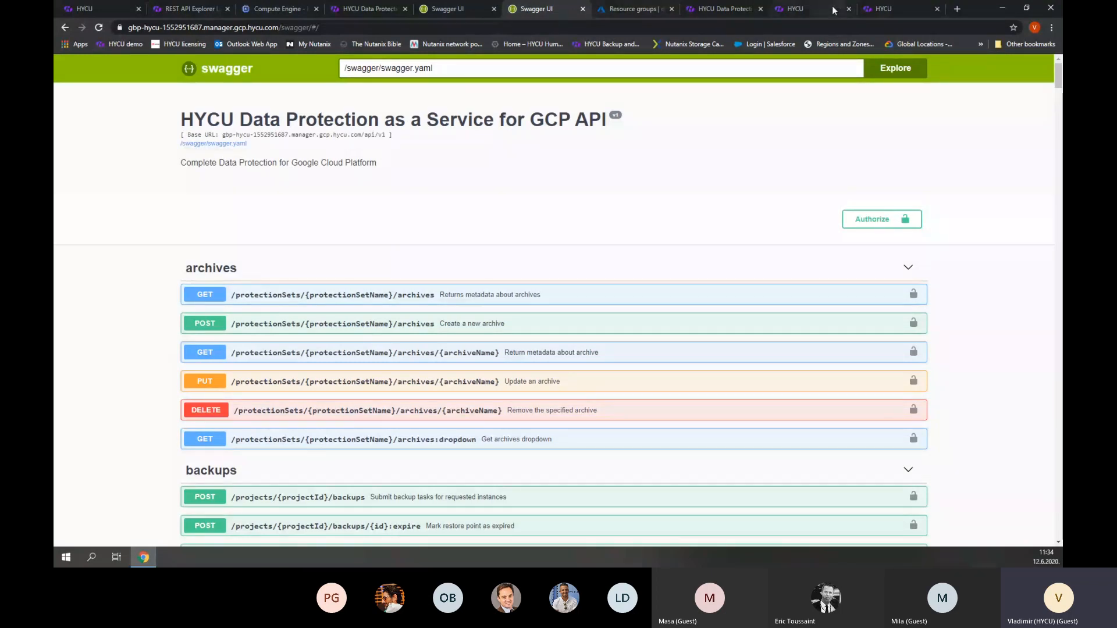
left_click(886, 8)
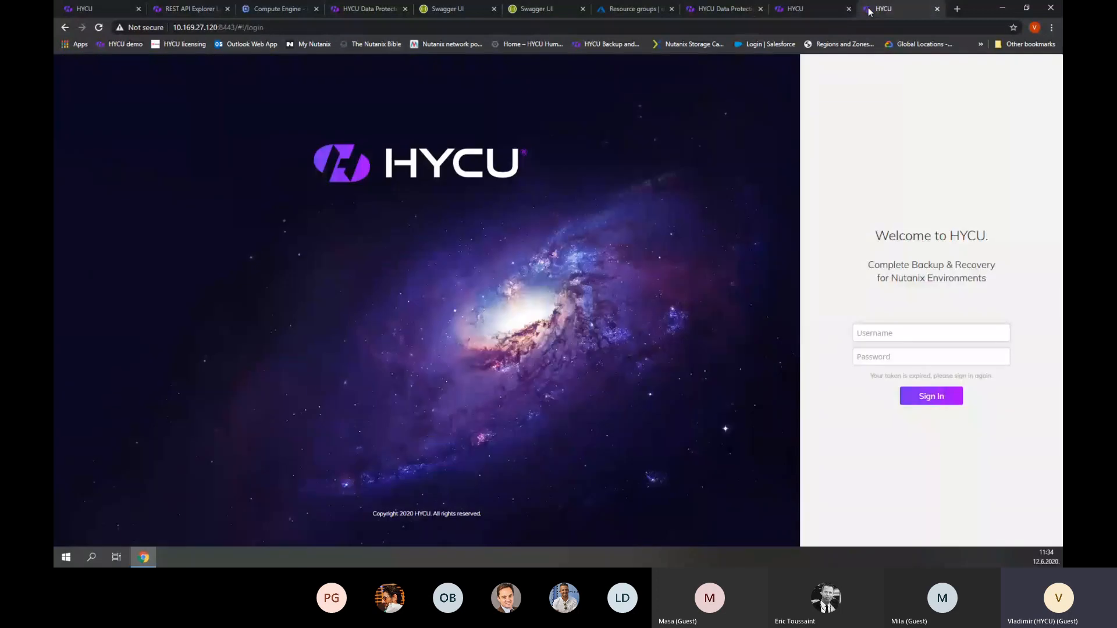
- Sign in with a saved username to reach the dashboard with 210 VMs and 7 controllers
left_click(930, 332)
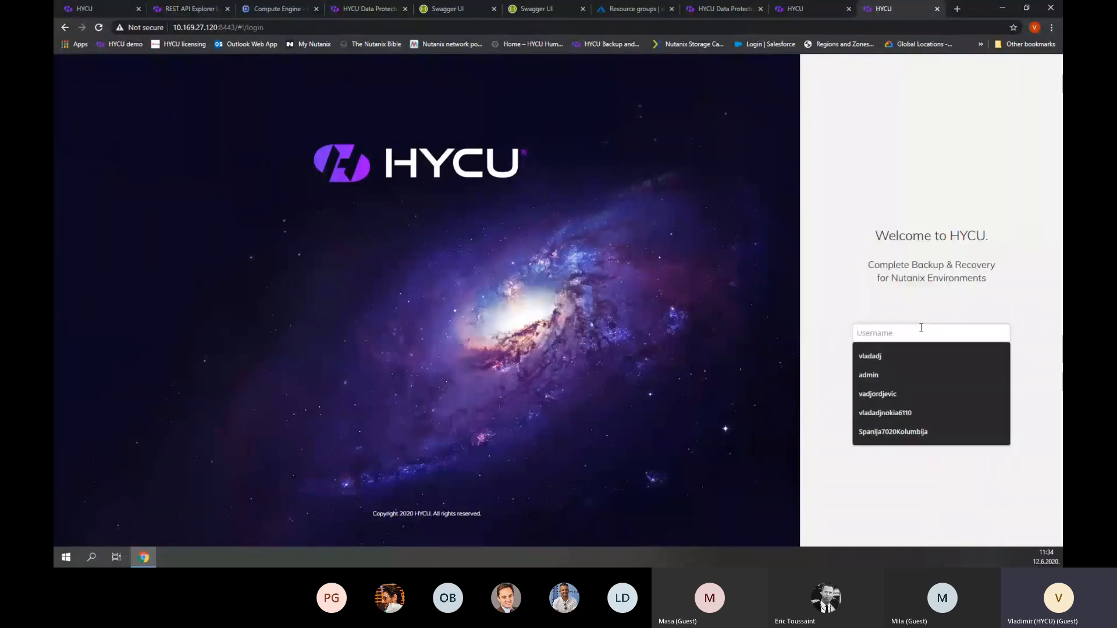
left_click(870, 356)
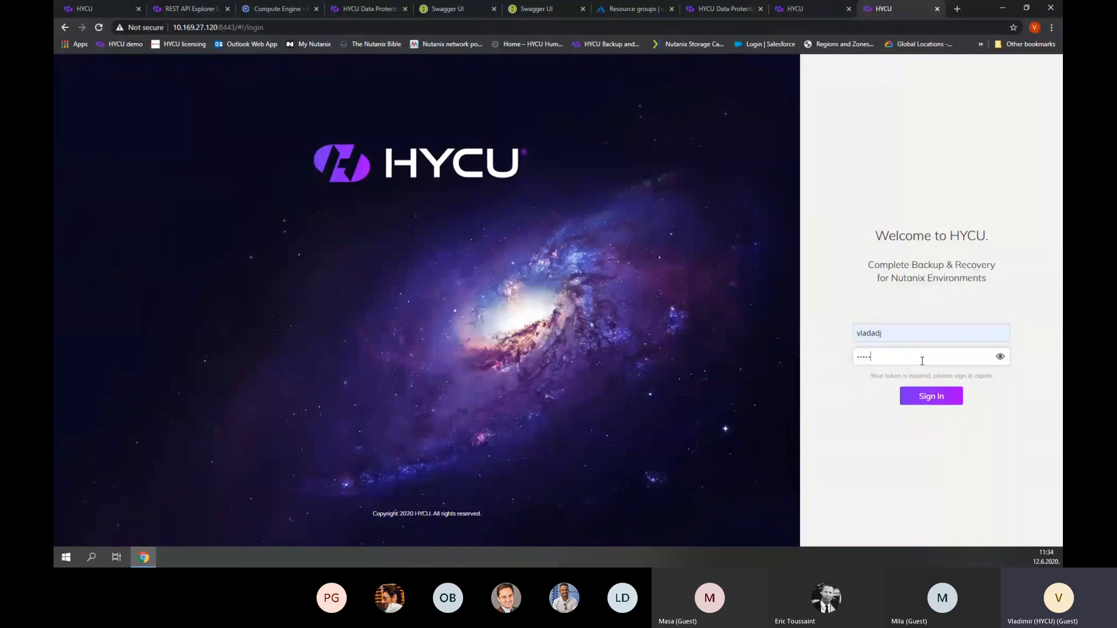
left_click(931, 395)
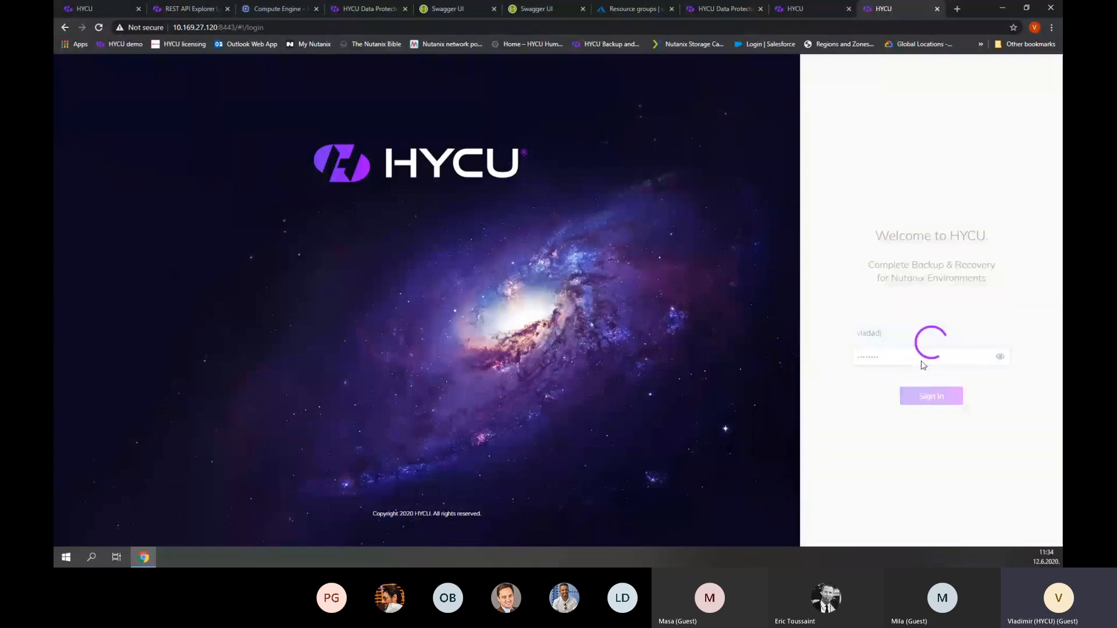
left_click(931, 396)
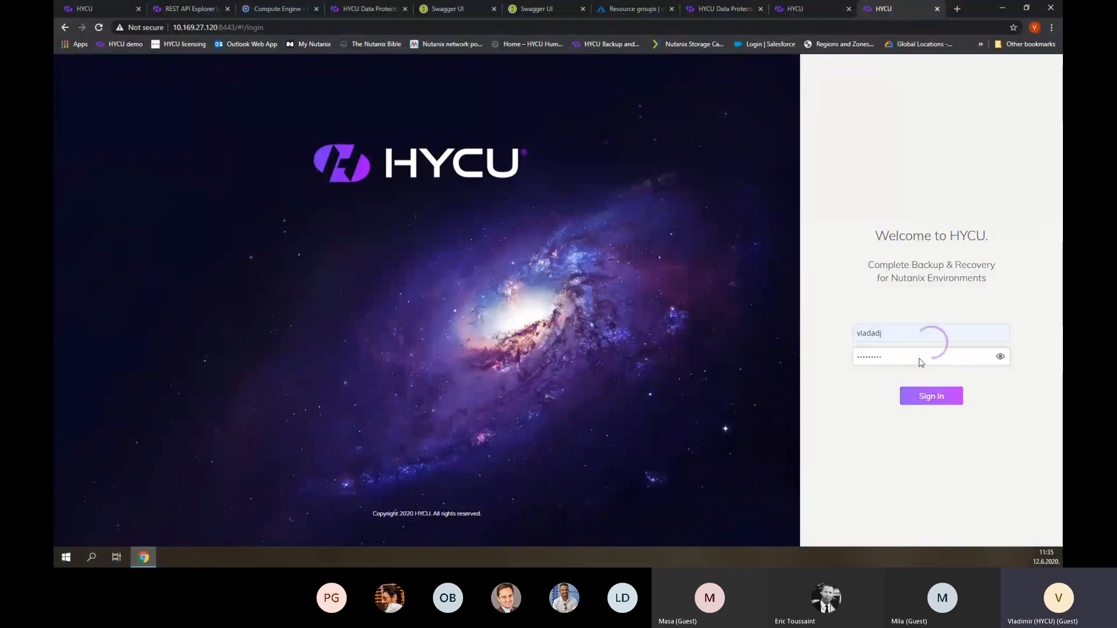
left_click(930, 396)
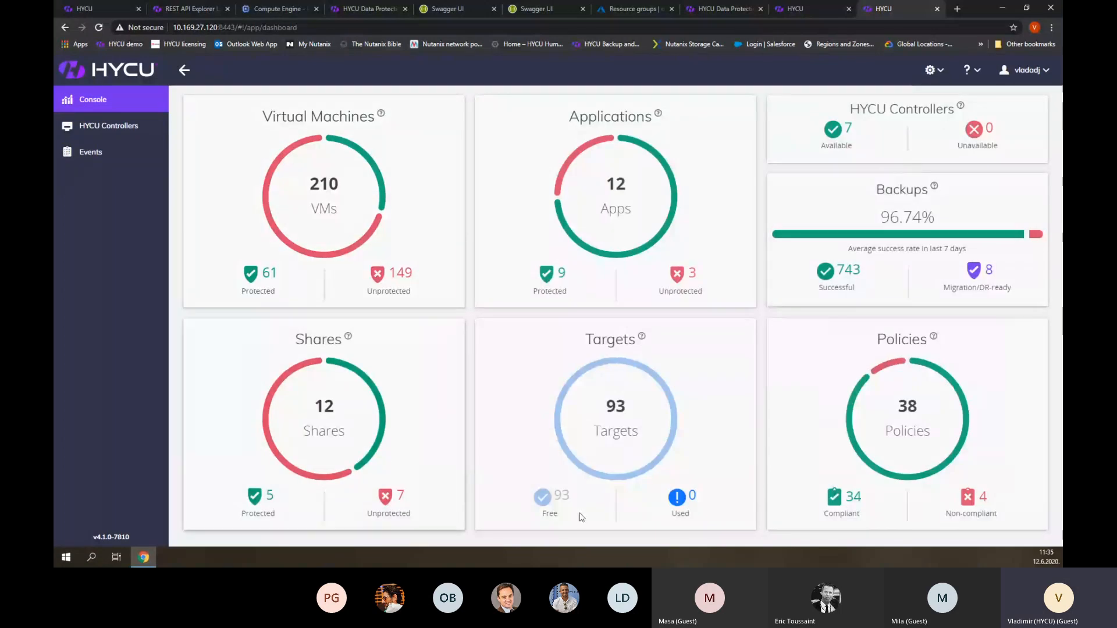
left_click(109, 126)
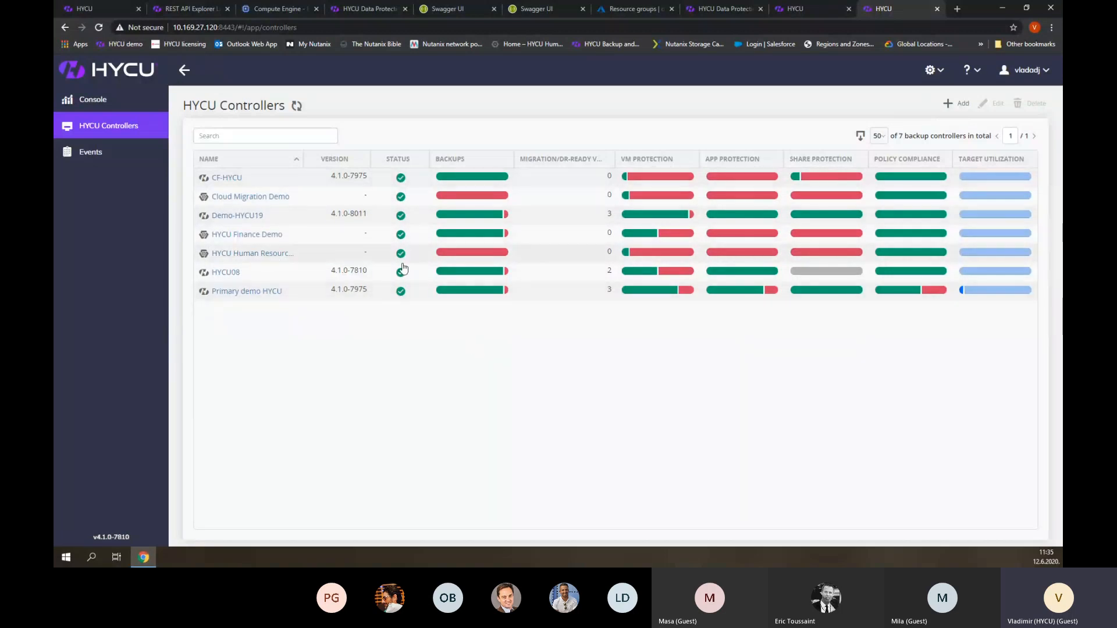
left_click(90, 152)
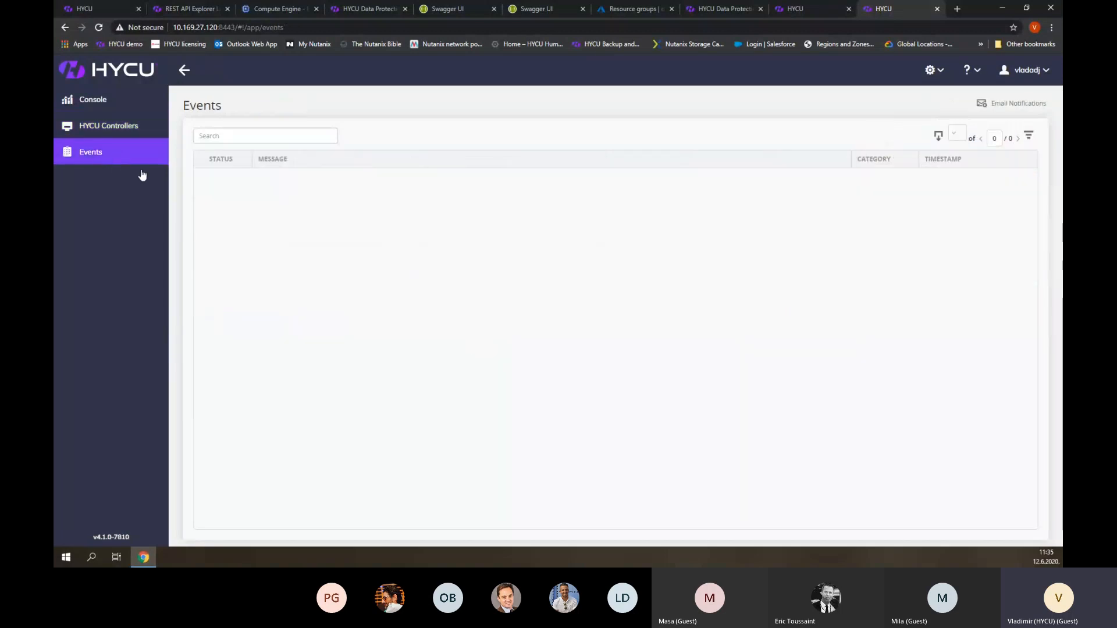
left_click(1017, 102)
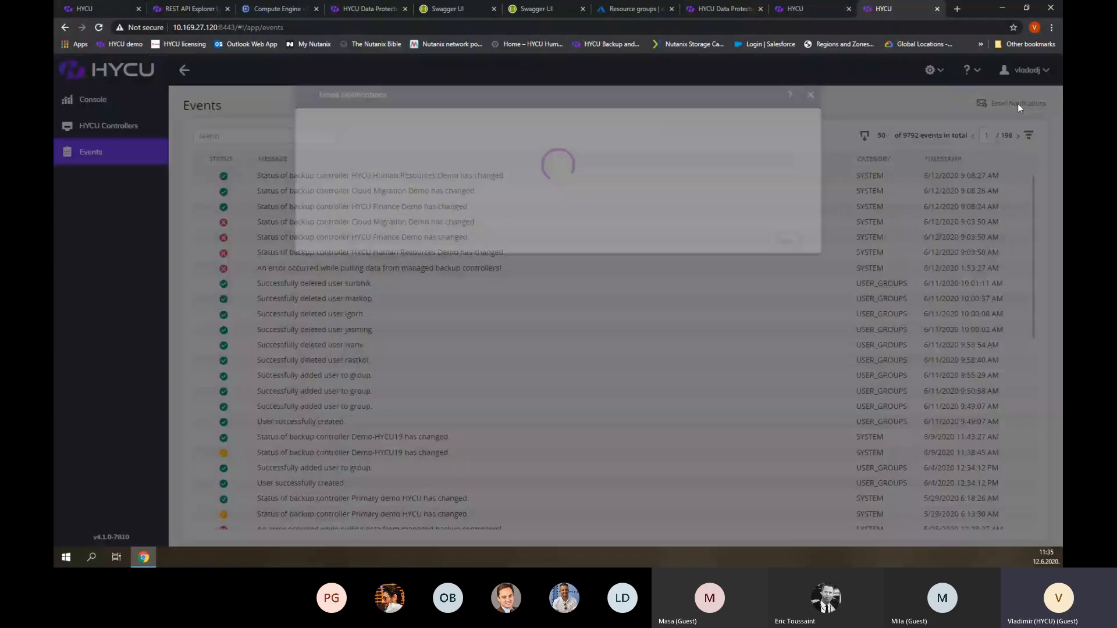
left_click(810, 94)
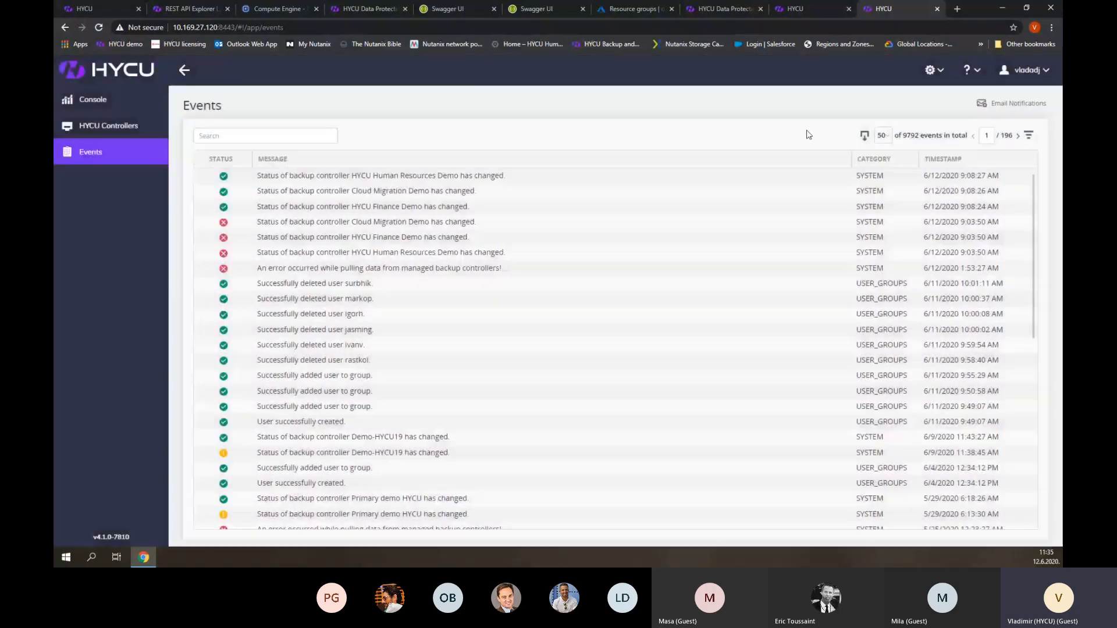
left_click(109, 125)
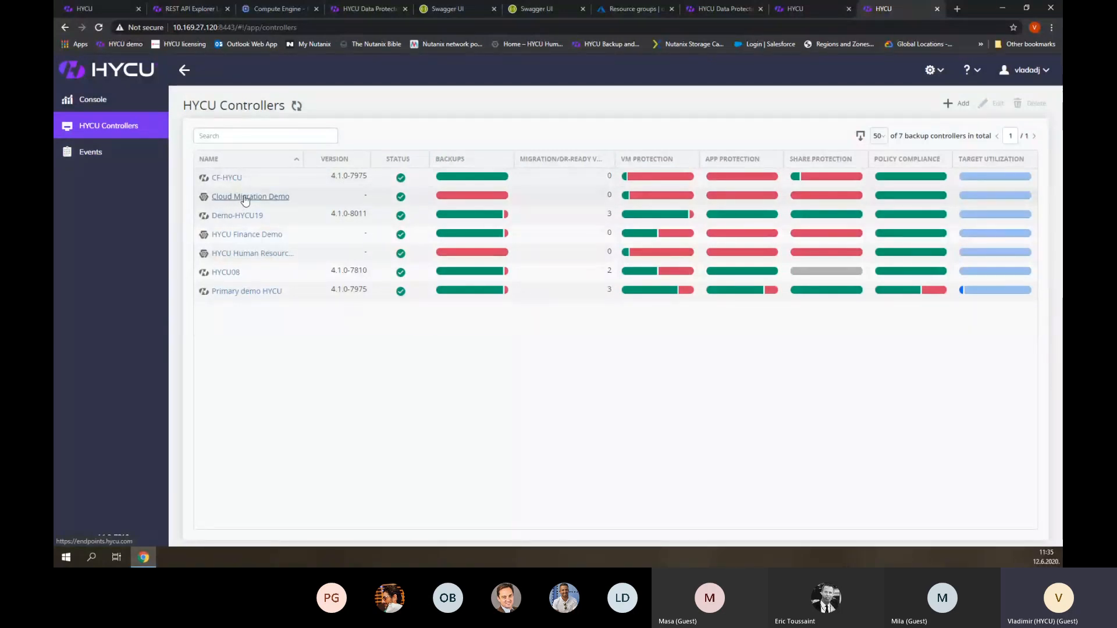
left_click(93, 99)
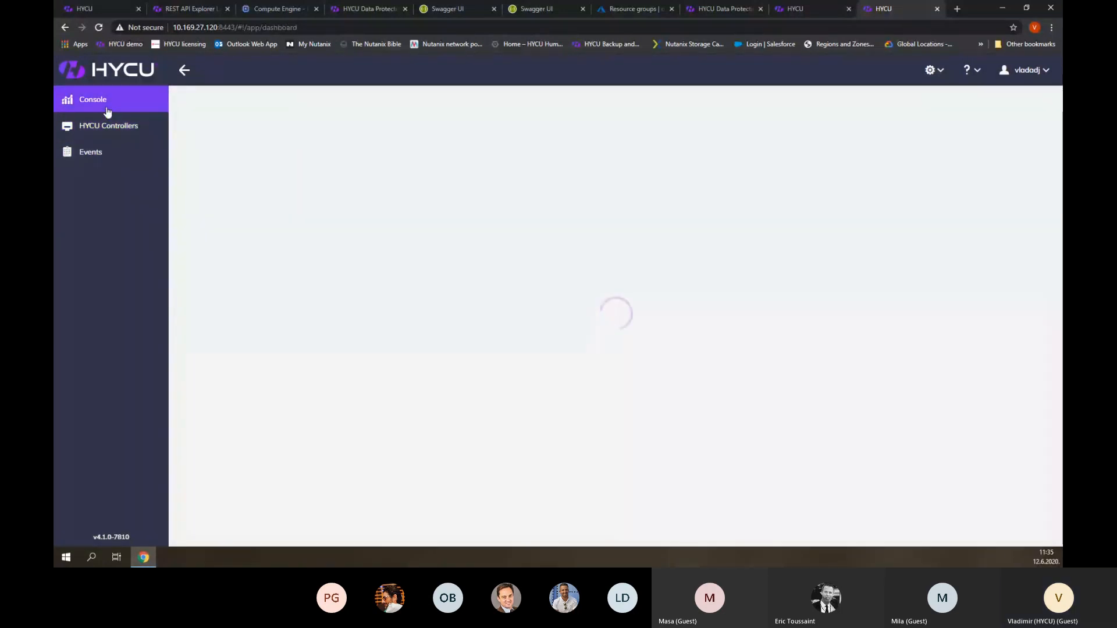